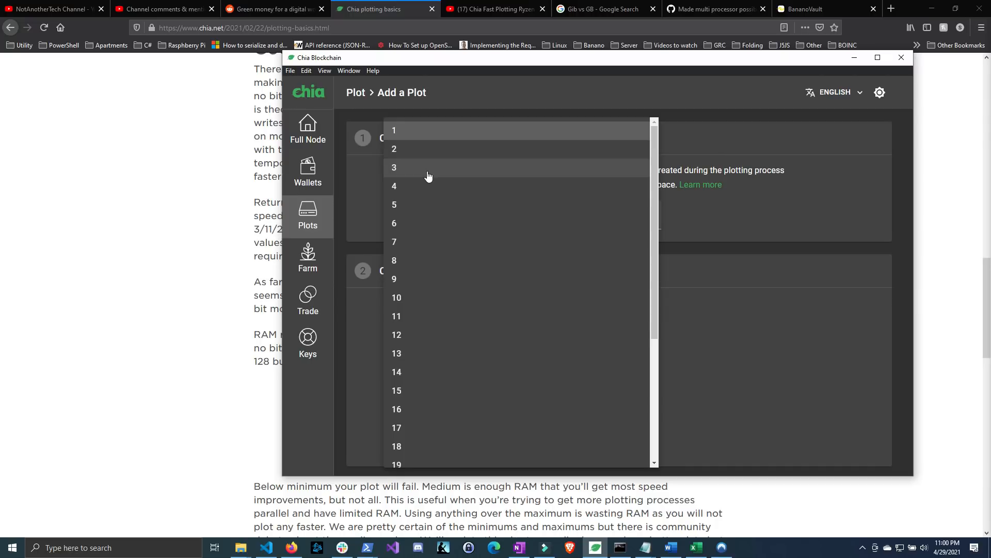
# Step: Set the plot count to 3 and reveal the advanced plotting options
pyautogui.click(394, 167)
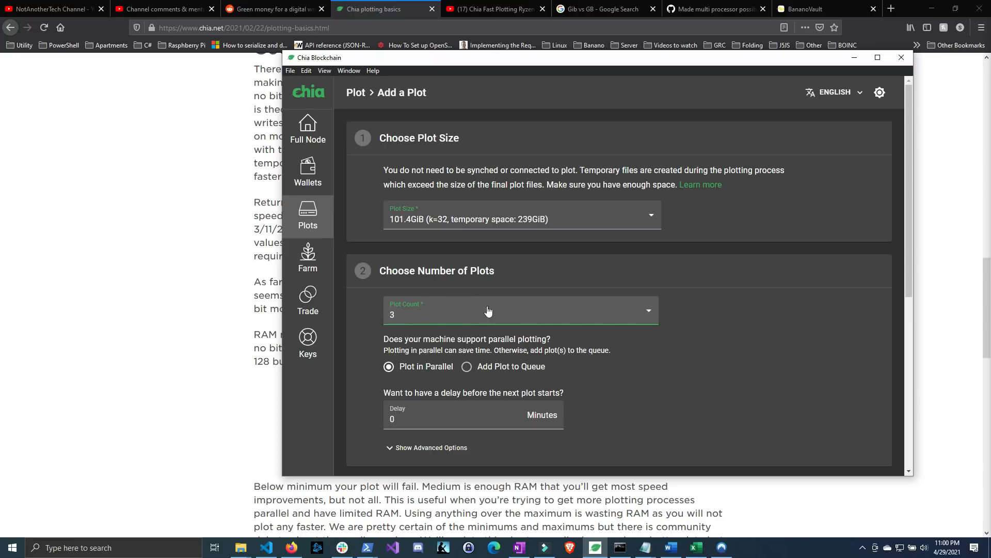
pyautogui.scroll(-3)
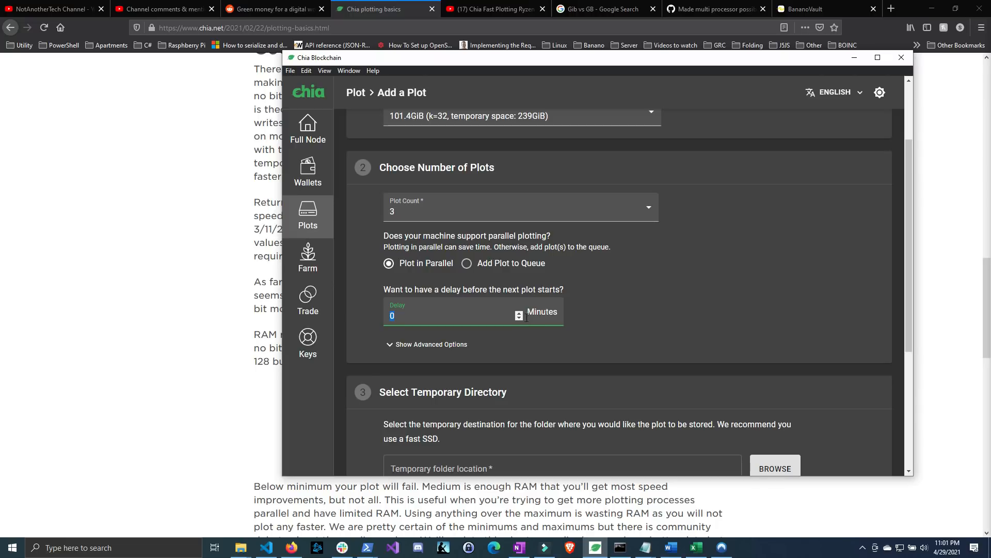
pyautogui.click(432, 344)
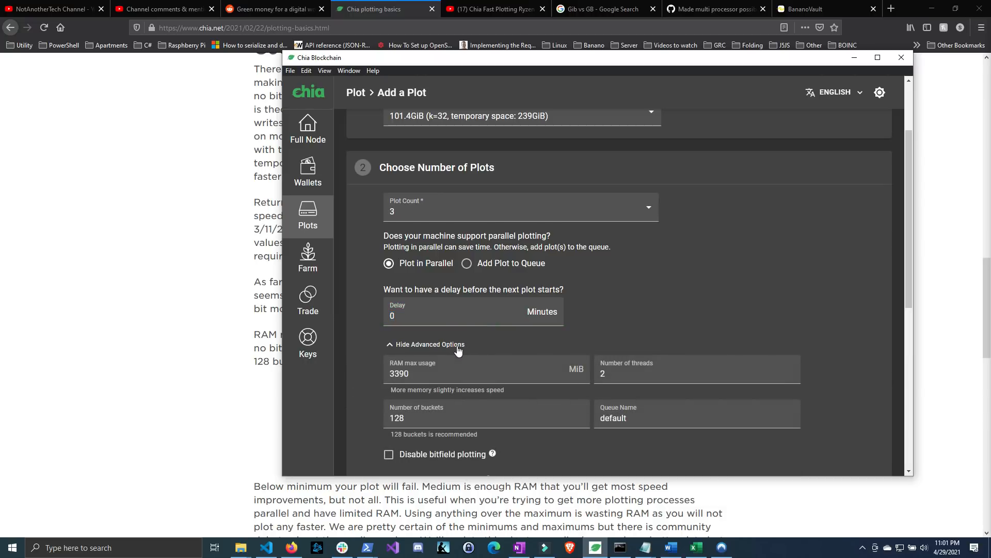
pyautogui.moveTo(247, 258)
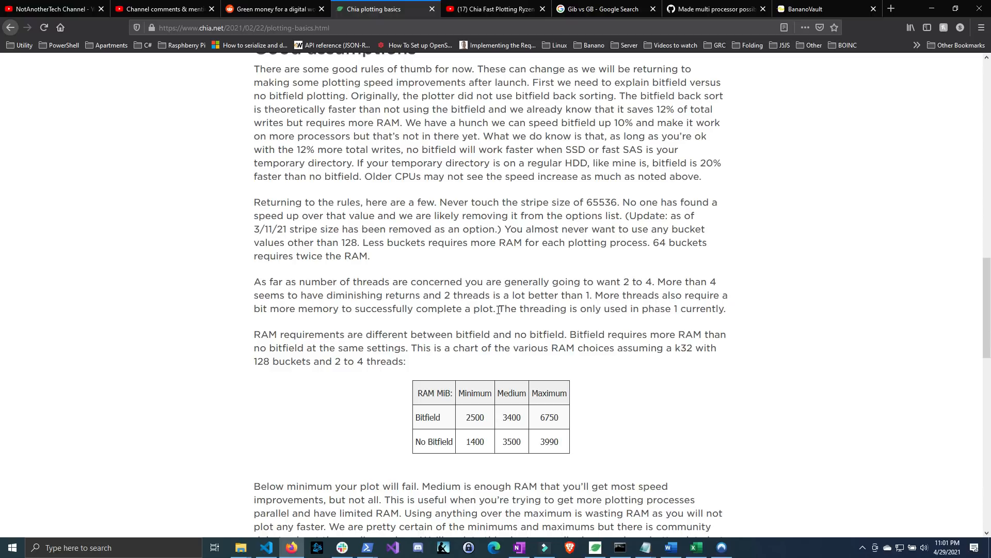
pyautogui.moveTo(498, 309); pyautogui.dragTo(727, 309)
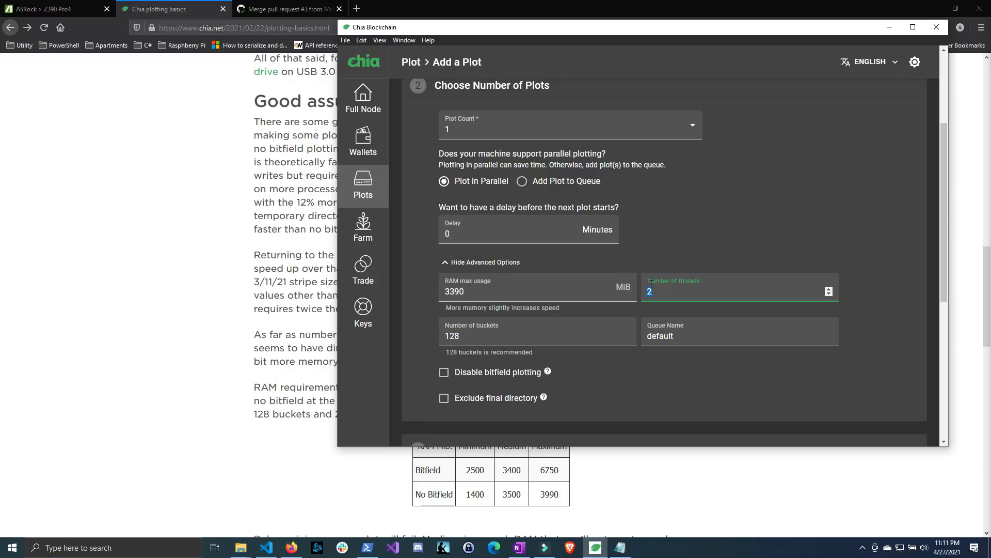
# Step: Set the number of plotting threads to 3
pyautogui.write('3')
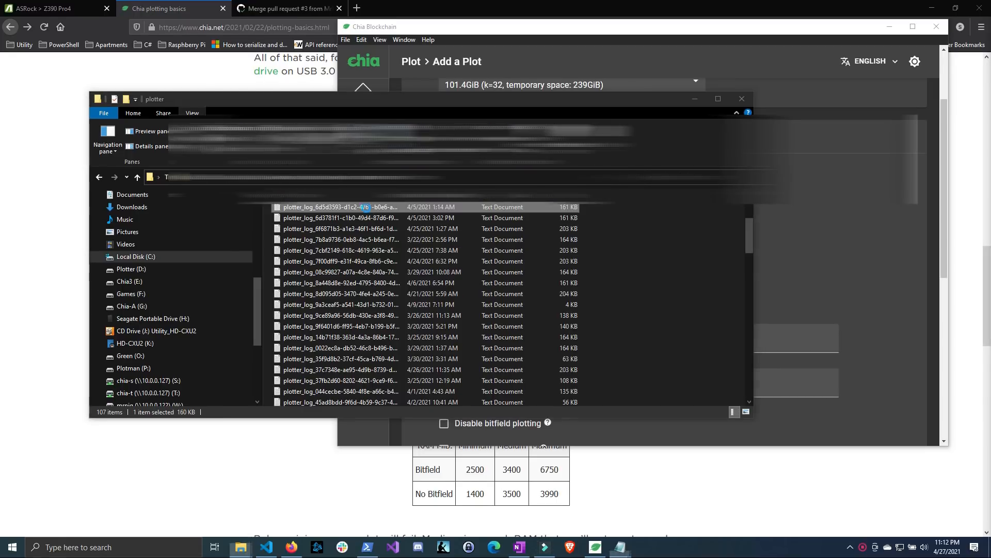
# Step: View a plotter log in Notepad and scroll to its 'Time for phase 1' line
pyautogui.doubleClick(341, 206)
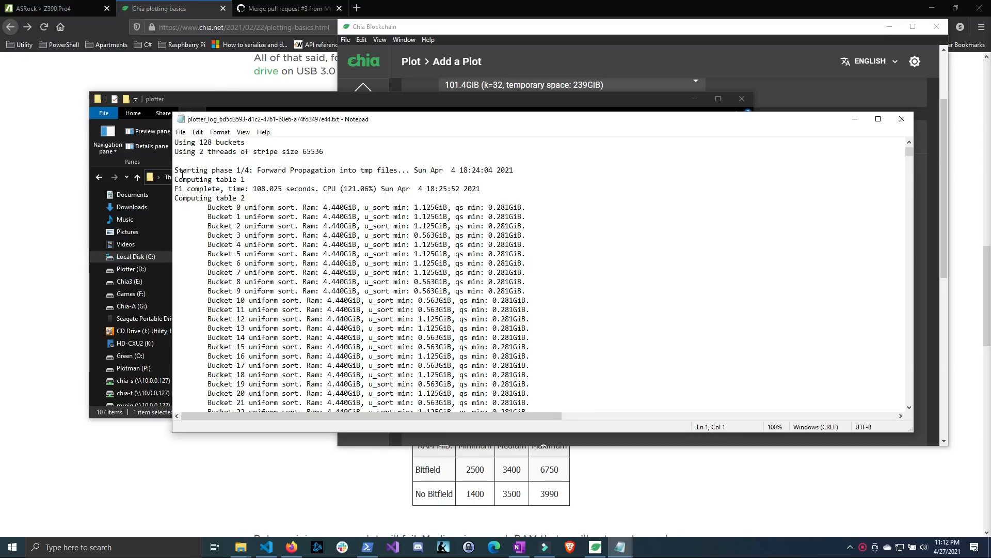
pyautogui.doubleClick(209, 170)
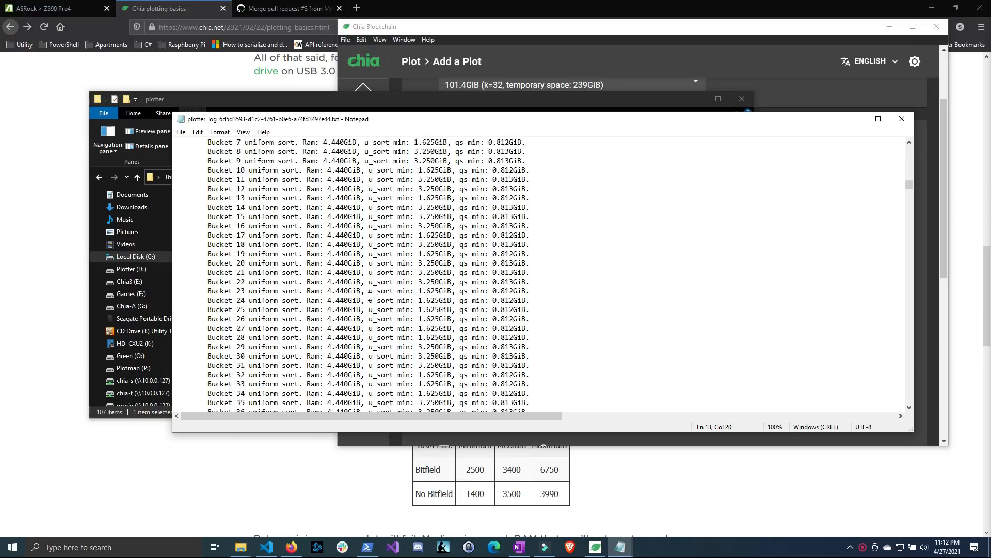
pyautogui.scroll(-3)
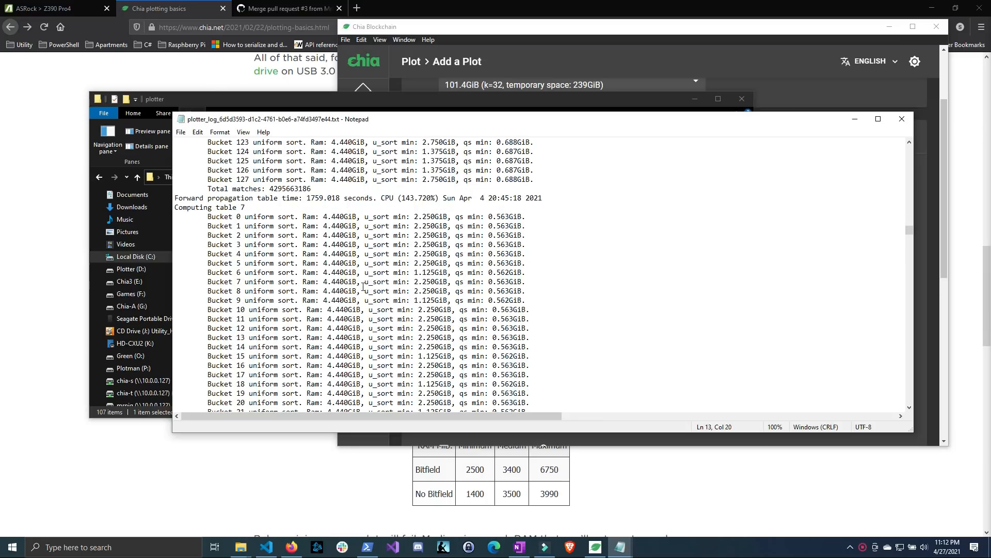
pyautogui.scroll(-3)
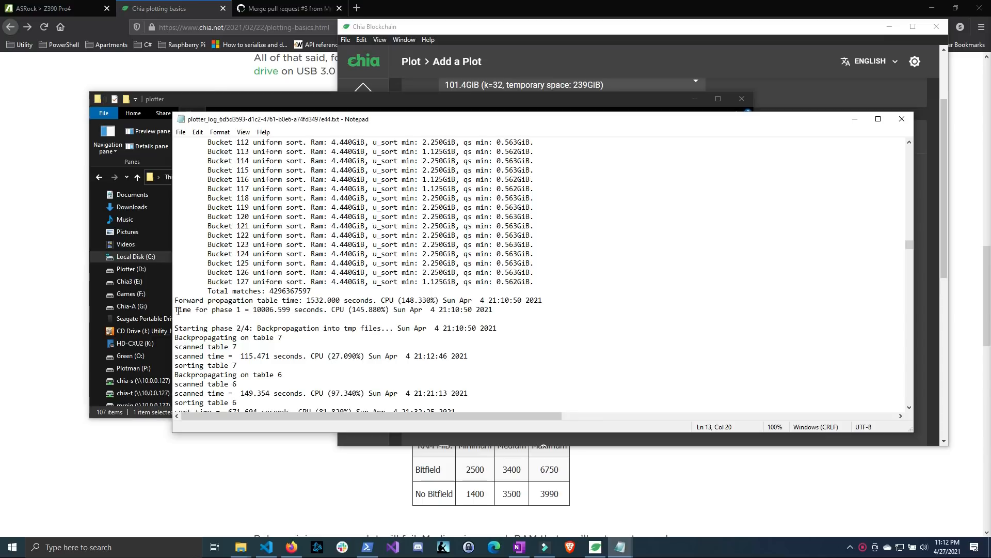
# Step: Select the 10006-second phase 1 time value for copying
pyautogui.doubleClick(273, 308)
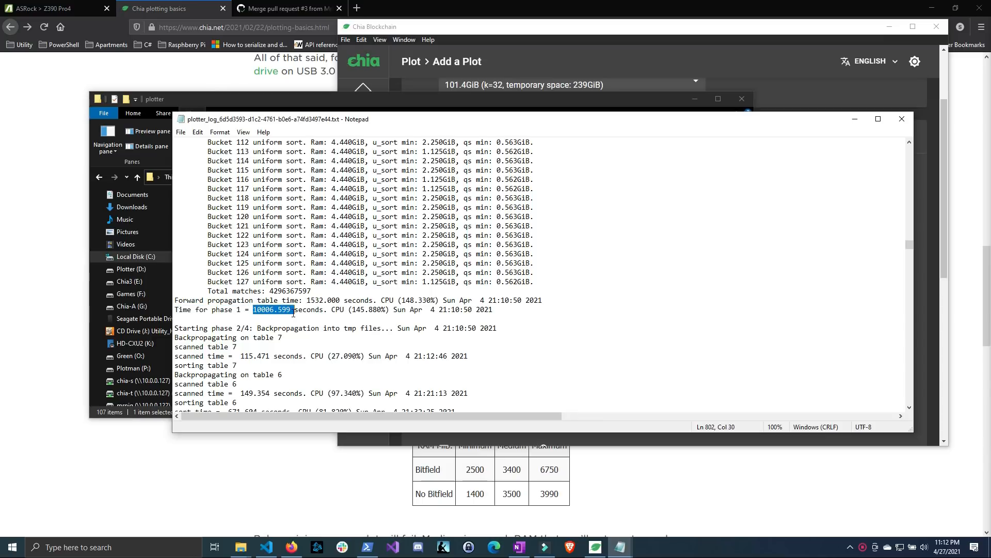
pyautogui.click(272, 309)
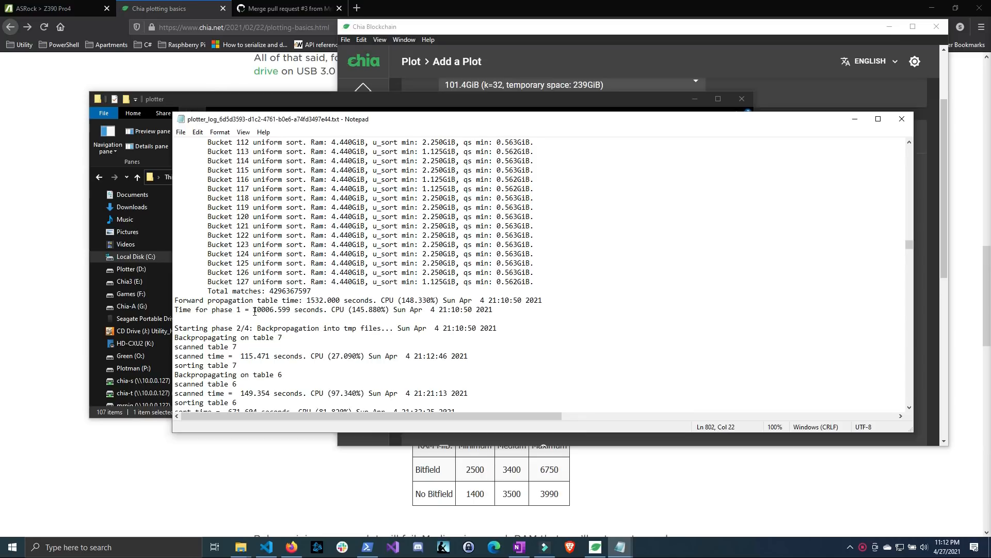
pyautogui.doubleClick(263, 309)
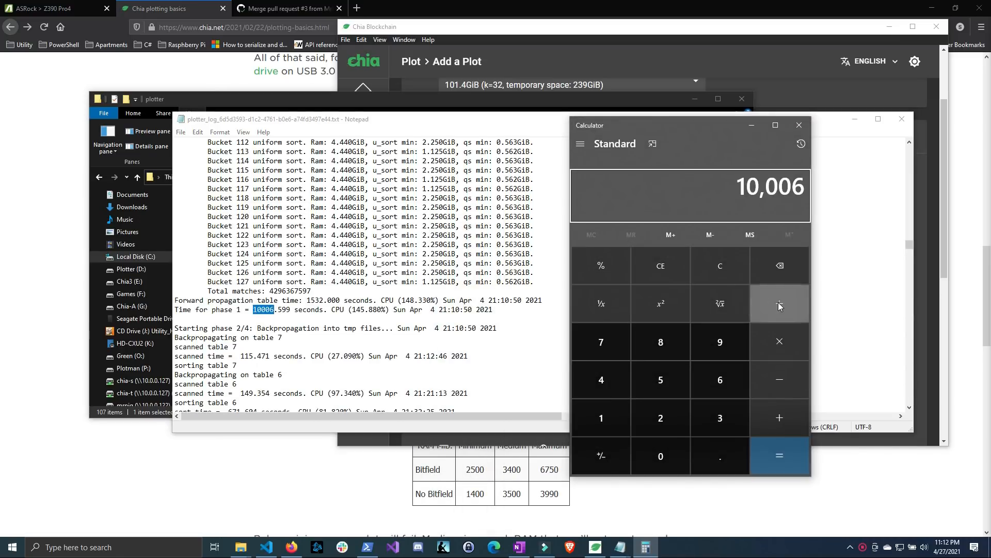
# Step: Divide 10006 seconds by 60 in Calculator, about 166.77 minutes, then return to the plotter log
pyautogui.click(779, 456)
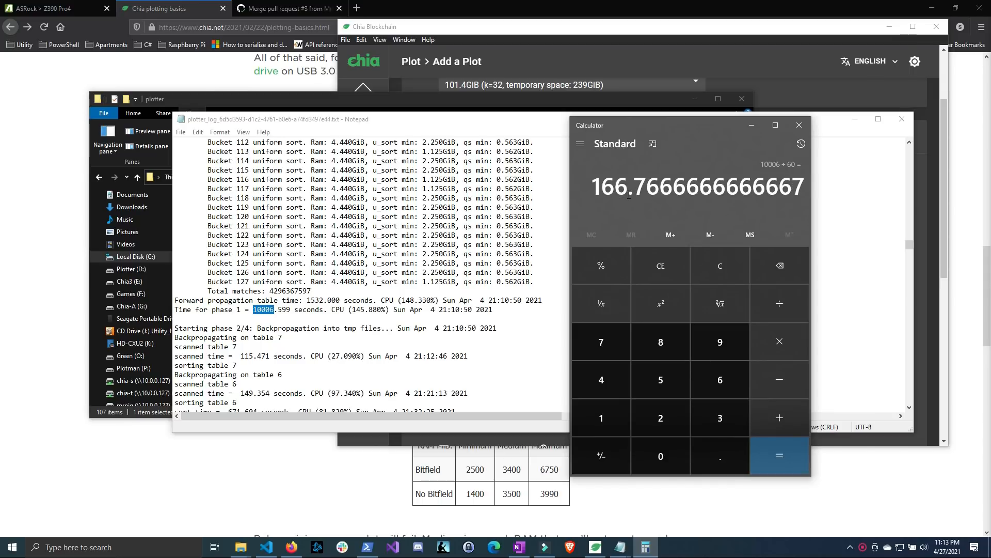
pyautogui.moveTo(858, 182)
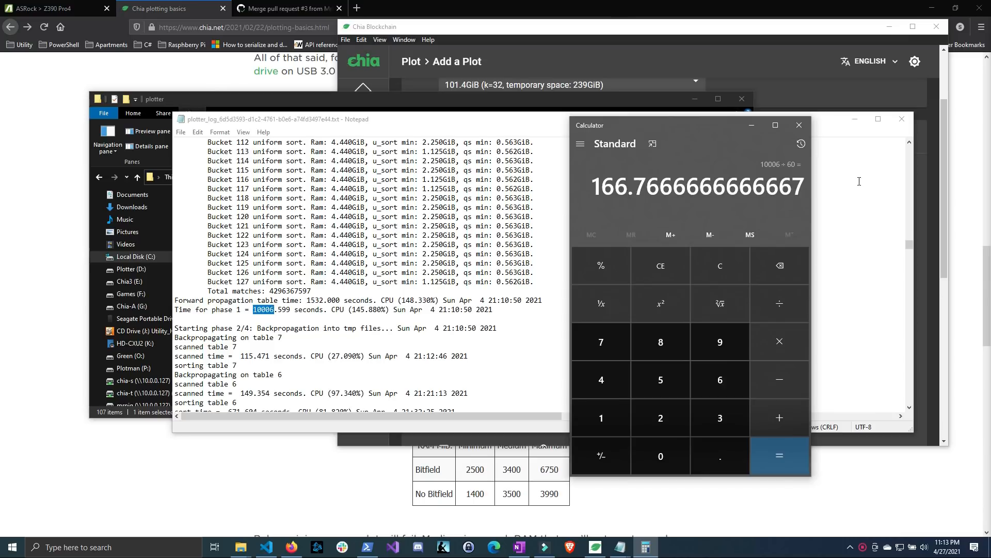
pyautogui.click(798, 125)
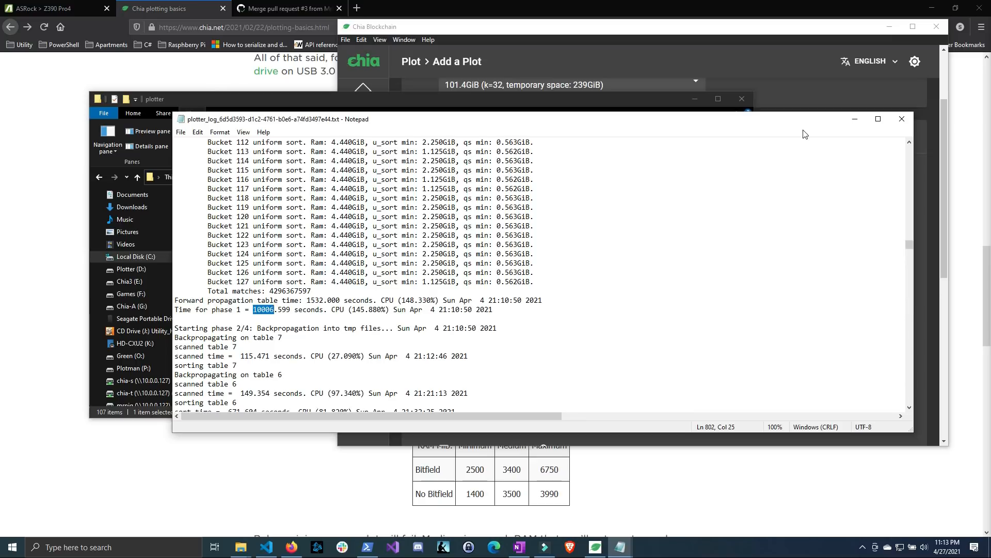
pyautogui.moveTo(691, 287)
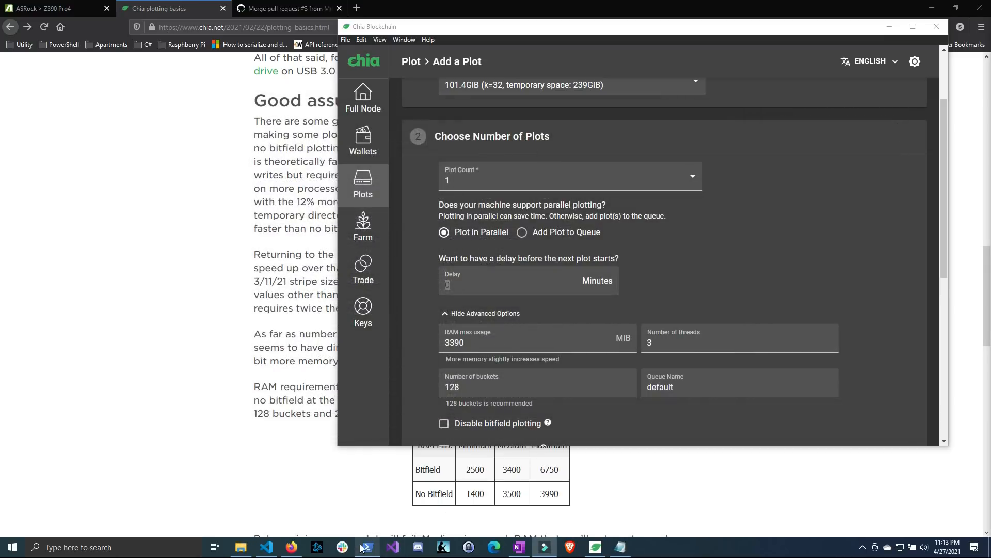
# Step: Run Install-Module -Repository PSGallery -Name PSChiaPlotter in PowerShell
pyautogui.click(367, 548)
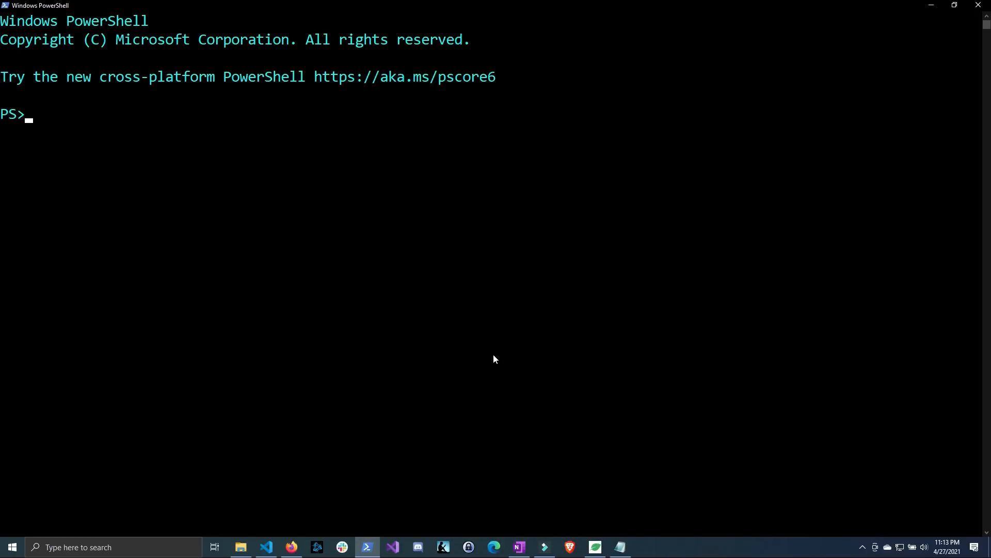
pyautogui.write('I')
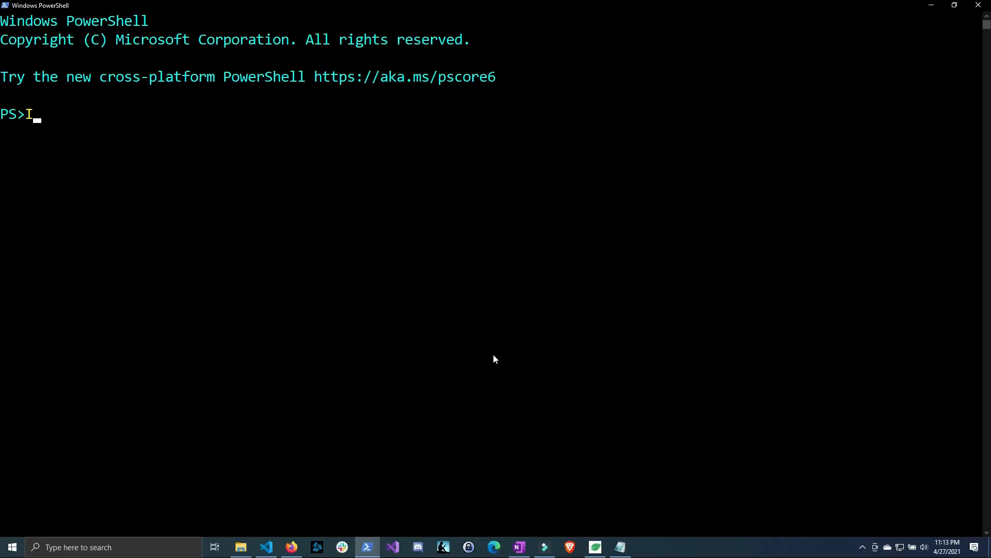
pyautogui.write('nstal-mod')
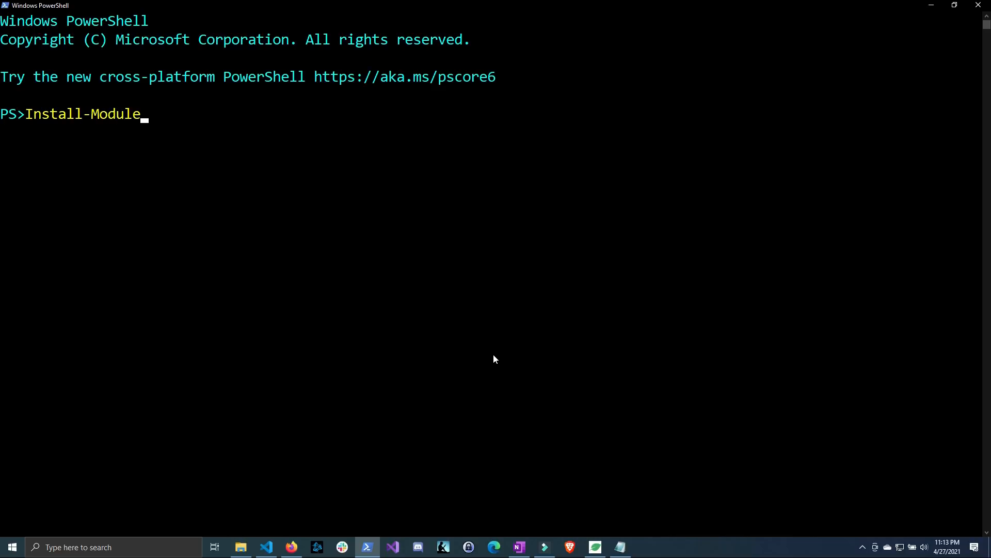
pyautogui.write('-repository PSGa')
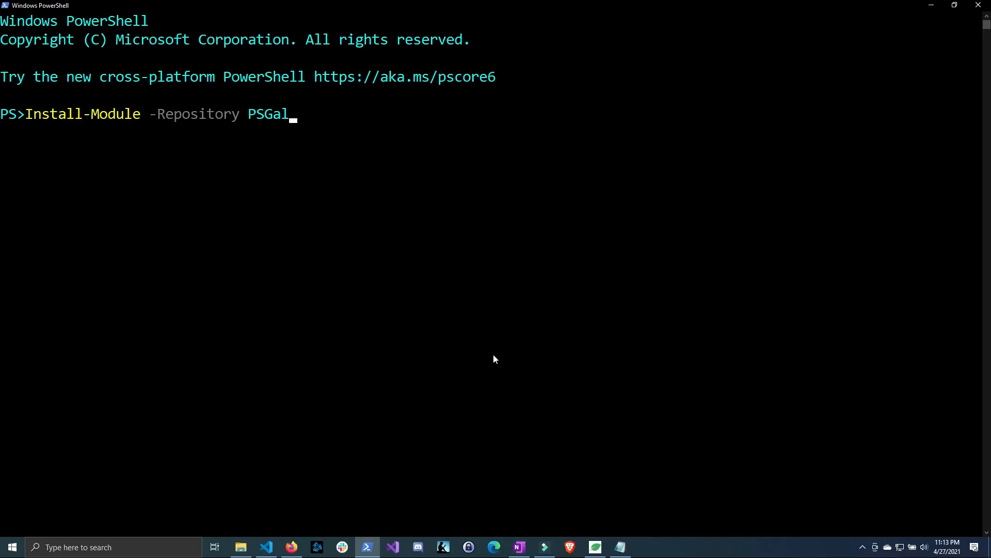
pyautogui.write('lery -na')
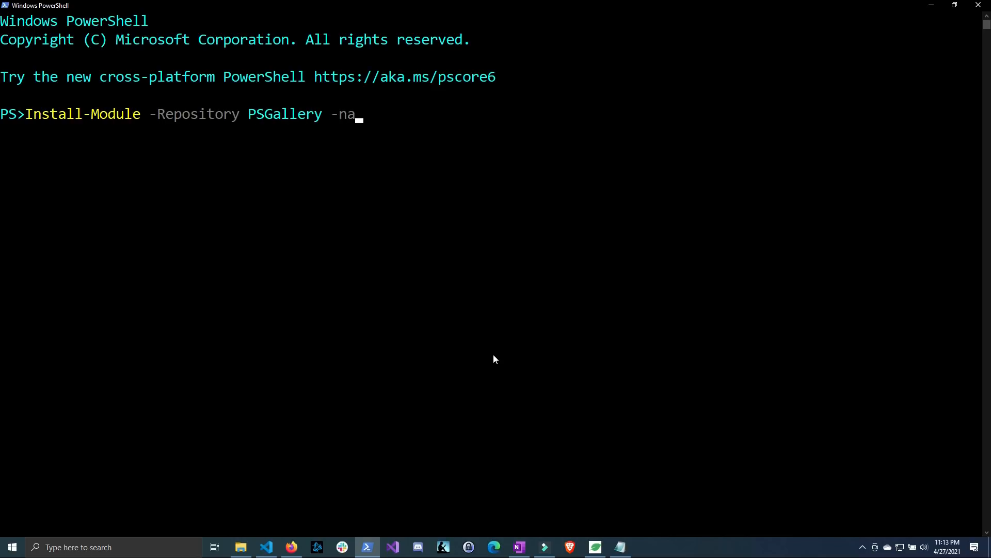
pyautogui.write('me PSC')
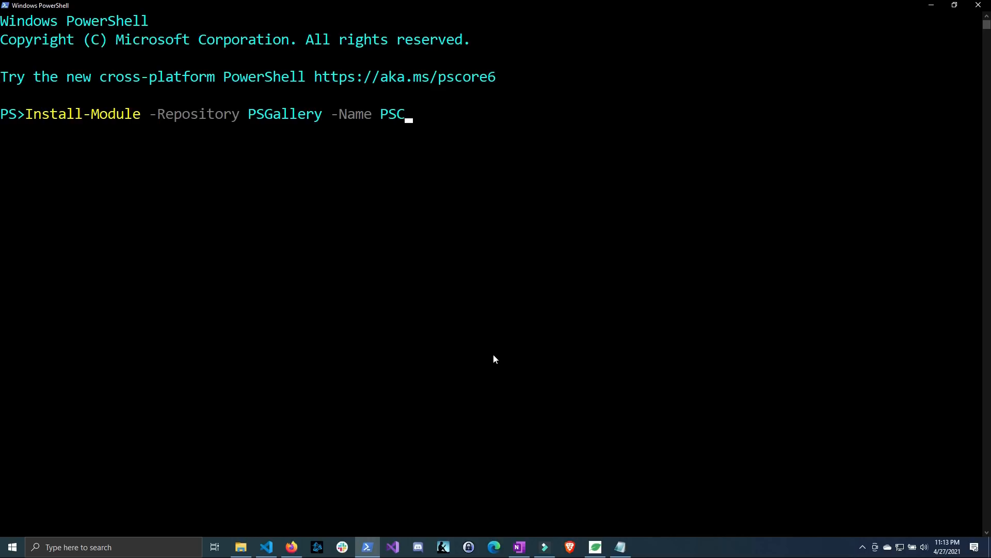
pyautogui.write('hiaPlotter')
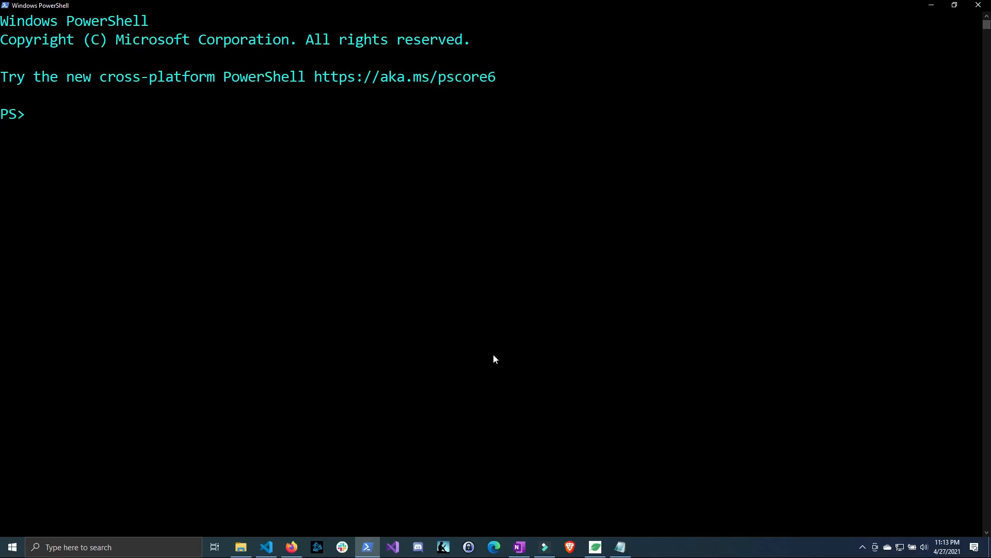
# Step: Run Get-ChiaPlottingStatistic piped to select to show the latest plot's 2.82-hour phase 1
pyautogui.write('get-chia')
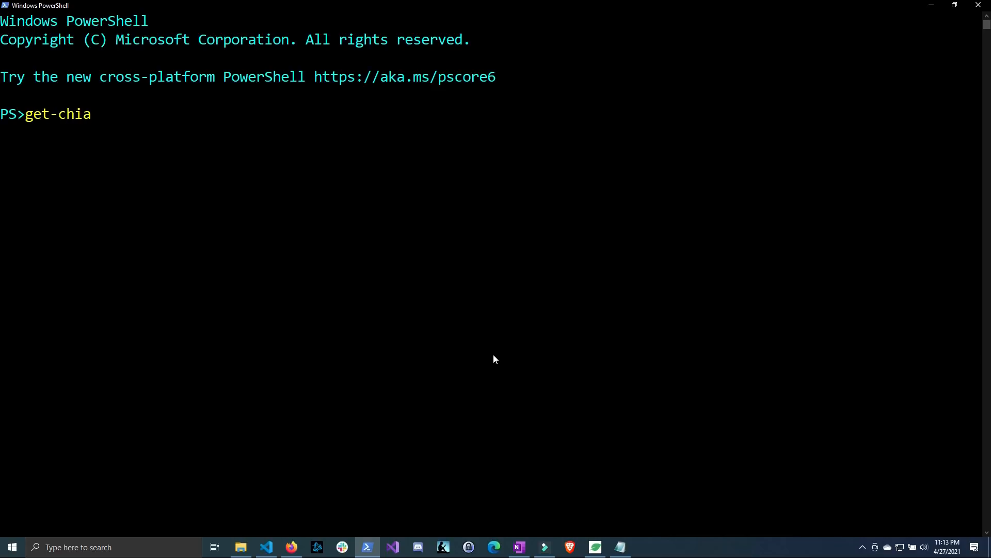
pyautogui.write('pol')
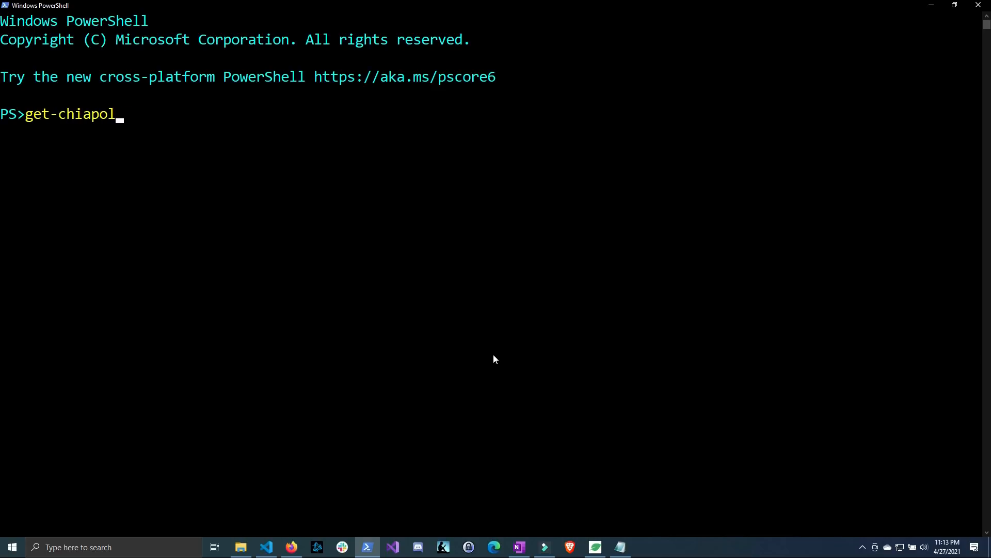
pyautogui.write('stic')
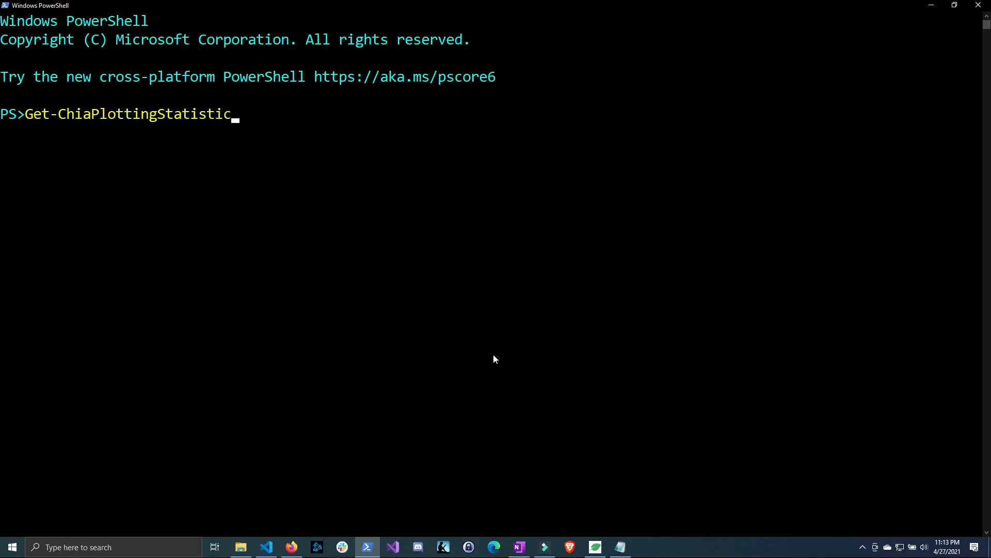
pyautogui.write('| select -First 1')
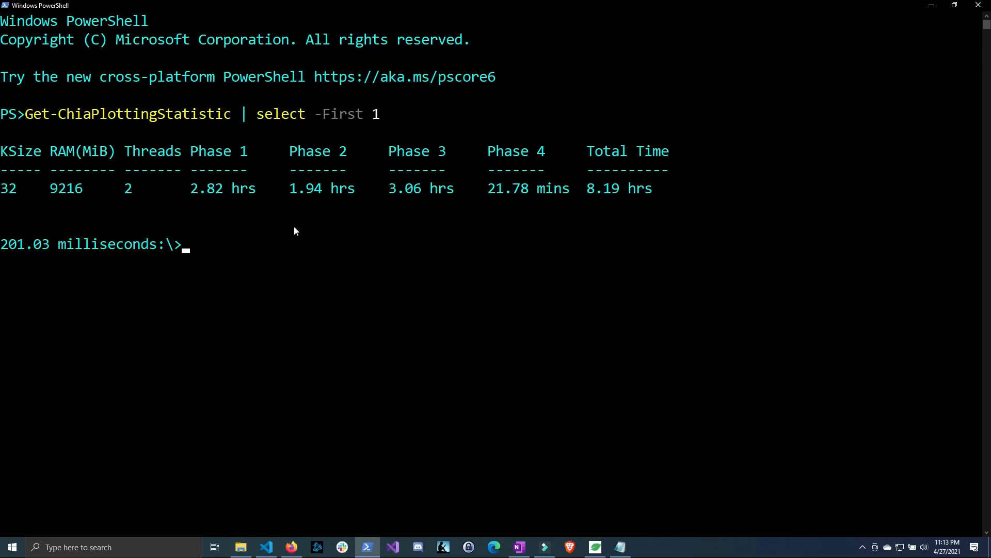
pyautogui.moveTo(346, 193)
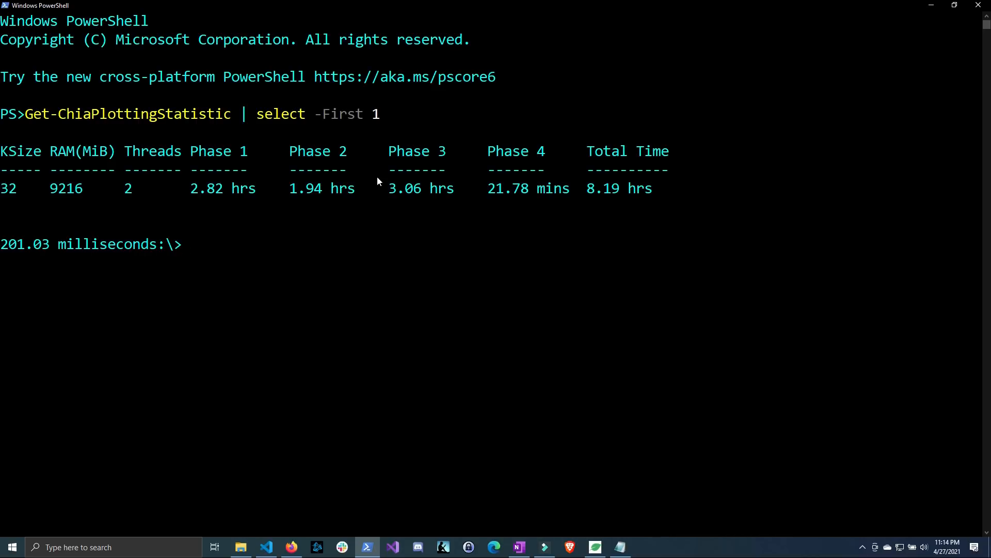
pyautogui.moveTo(300, 204)
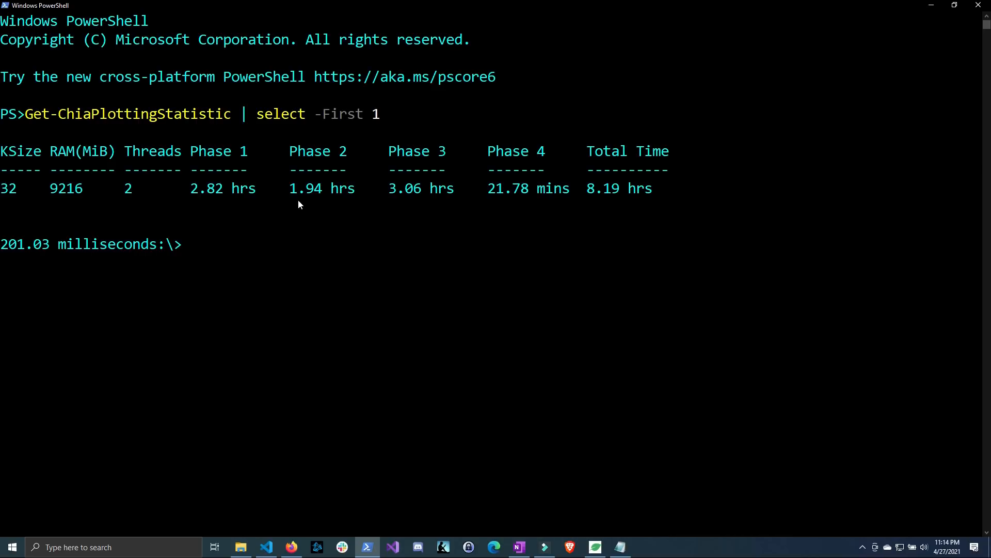
pyautogui.moveTo(18, 192)
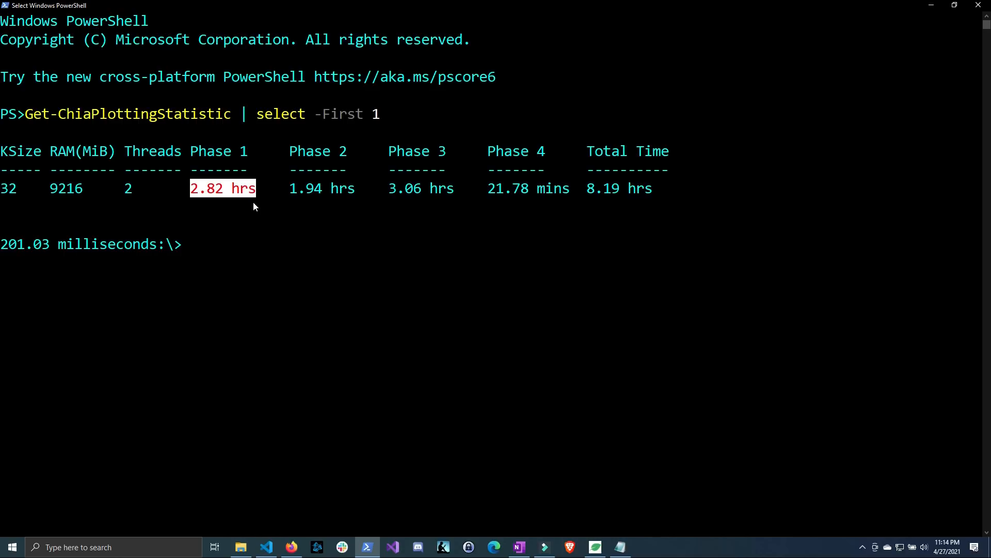
pyautogui.moveTo(227, 190)
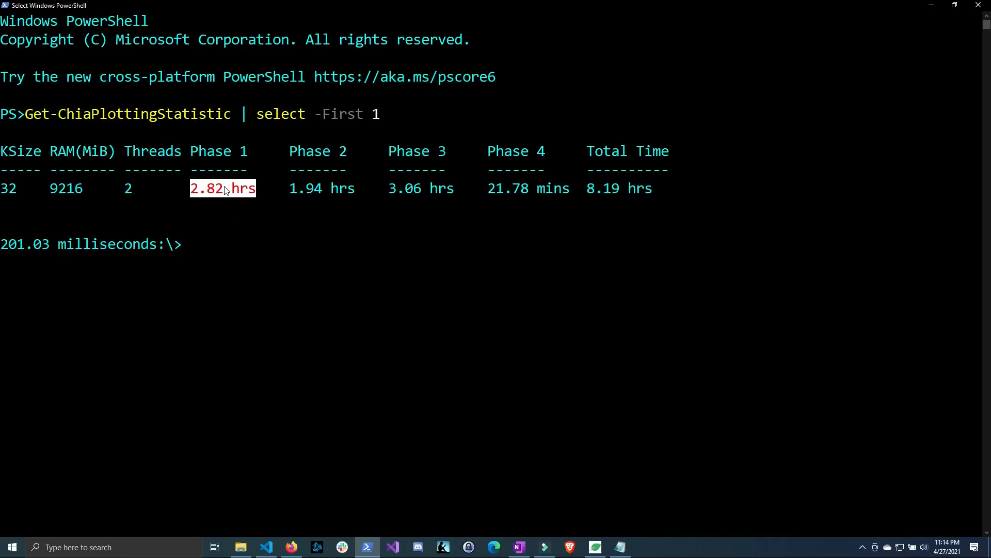
# Step: Multiply 2.82 by 60 at the prompt to get 169.2 minutes
pyautogui.write('2.82')
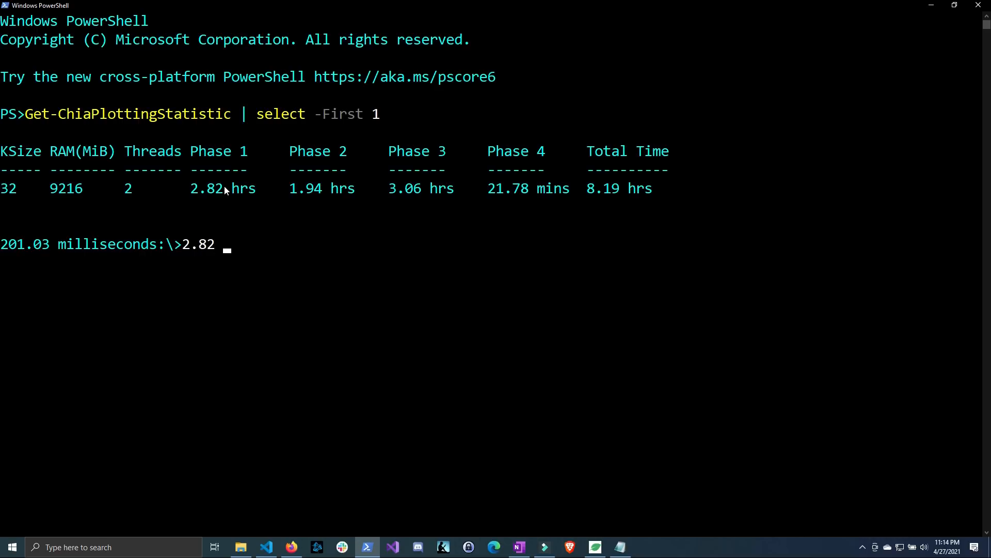
pyautogui.write('* 60')
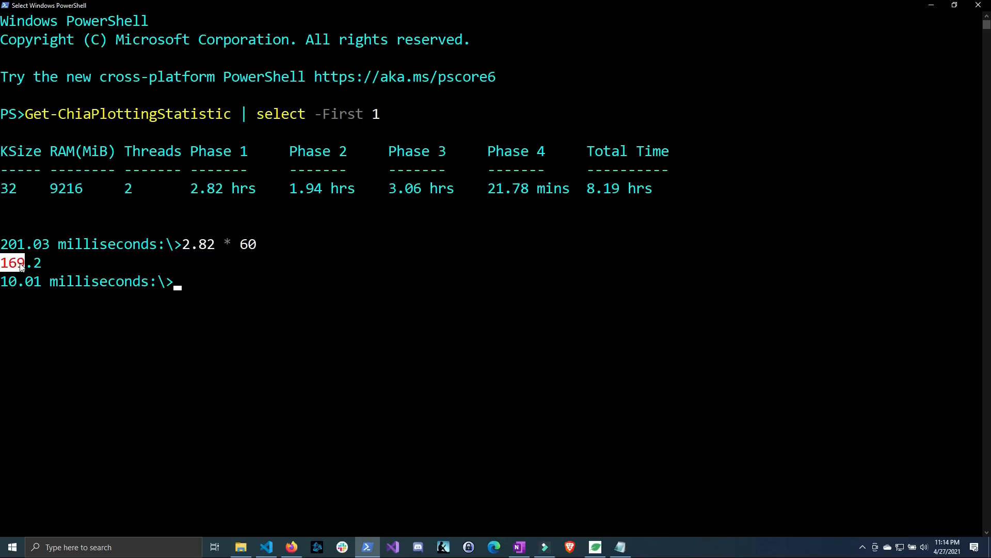
# Step: Set the Chia plot's delay before the next plot starts to 170 minutes
pyautogui.click(594, 546)
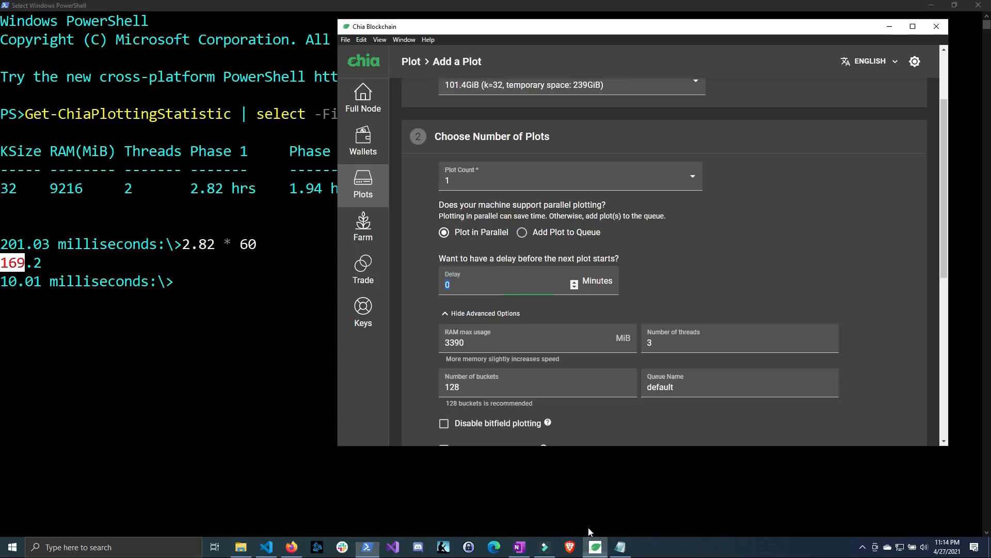
pyautogui.click(507, 284)
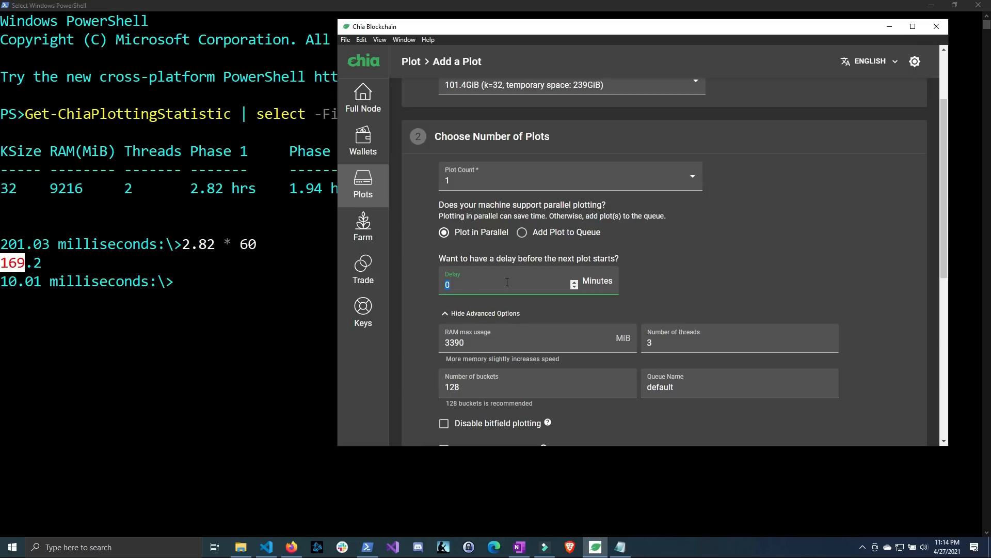
pyautogui.write('170')
pyautogui.click(169, 281)
pyautogui.write('Get-ChiaPlottingStatistic')
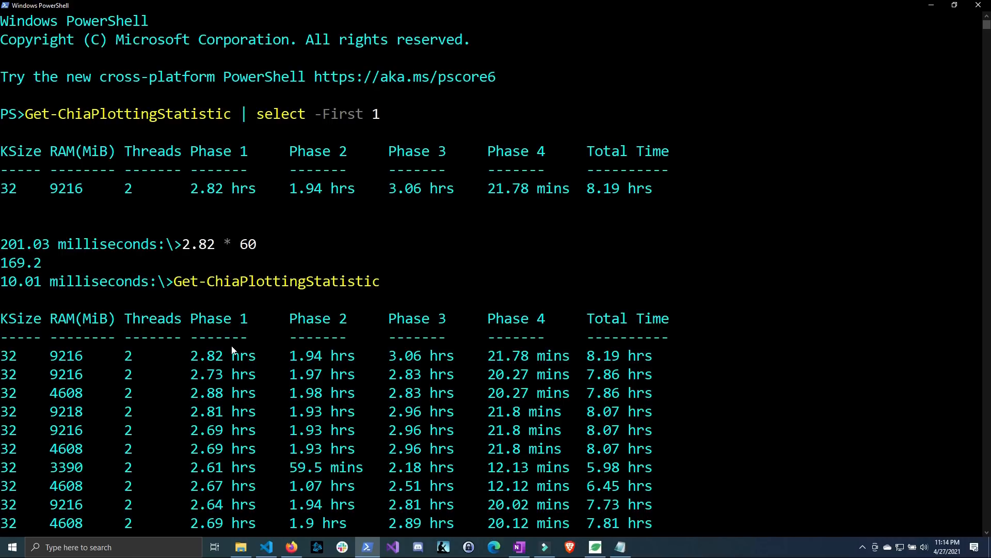
pyautogui.moveTo(184, 299)
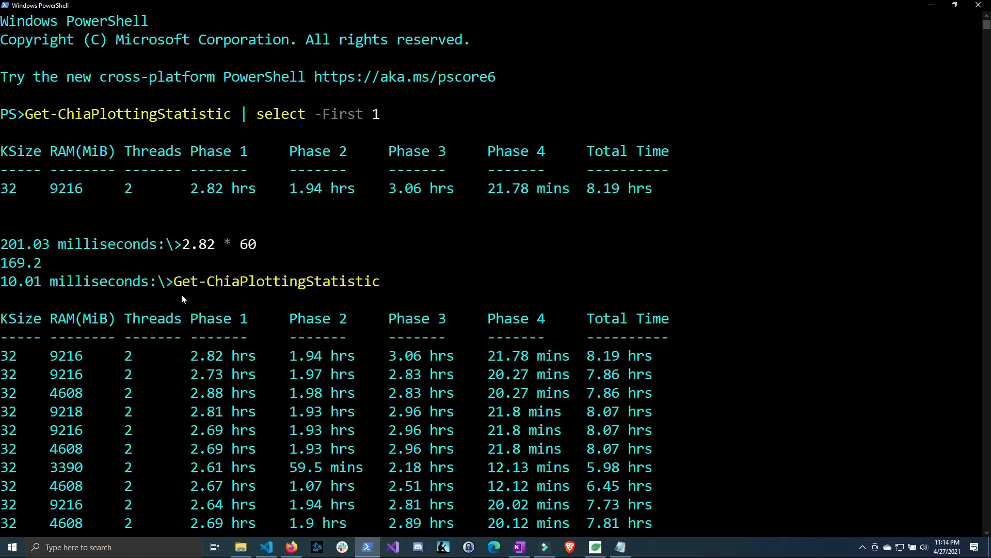
pyautogui.moveTo(235, 354)
pyautogui.write('Get-ChiaPlottingStatistic | measn')
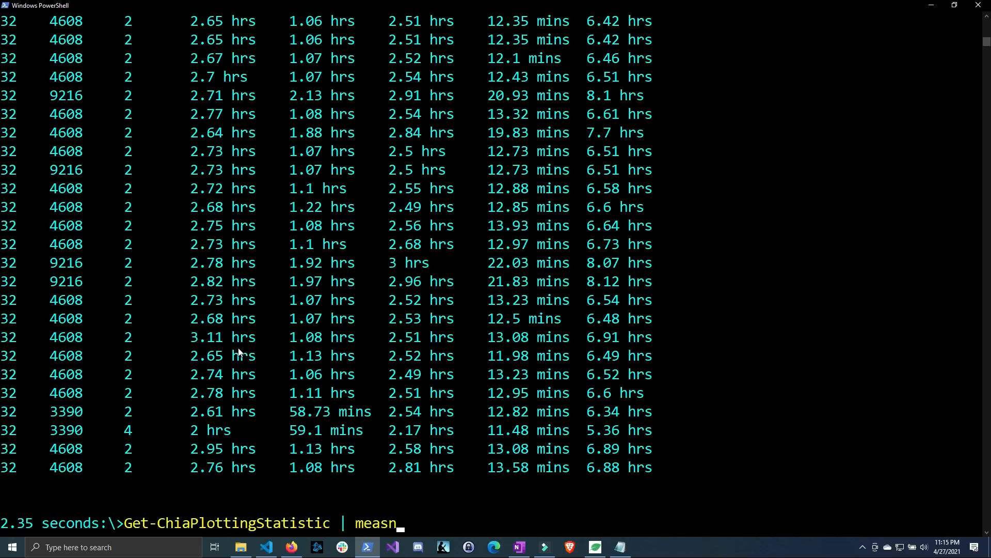
# Step: Measure the average phase_1_sec across all plotting statistics, giving 9726 seconds over 107 plots
pyautogui.write('ure')
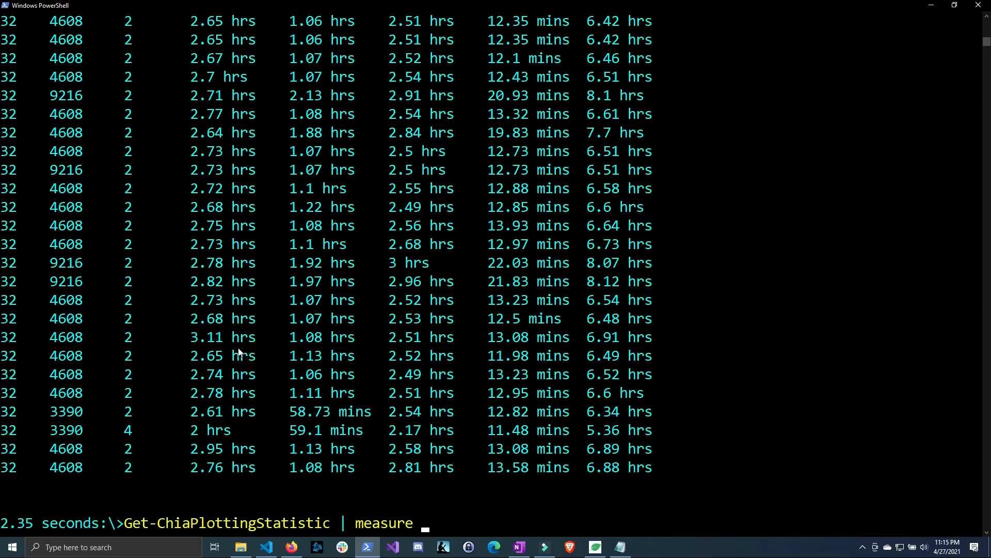
pyautogui.write('-Average')
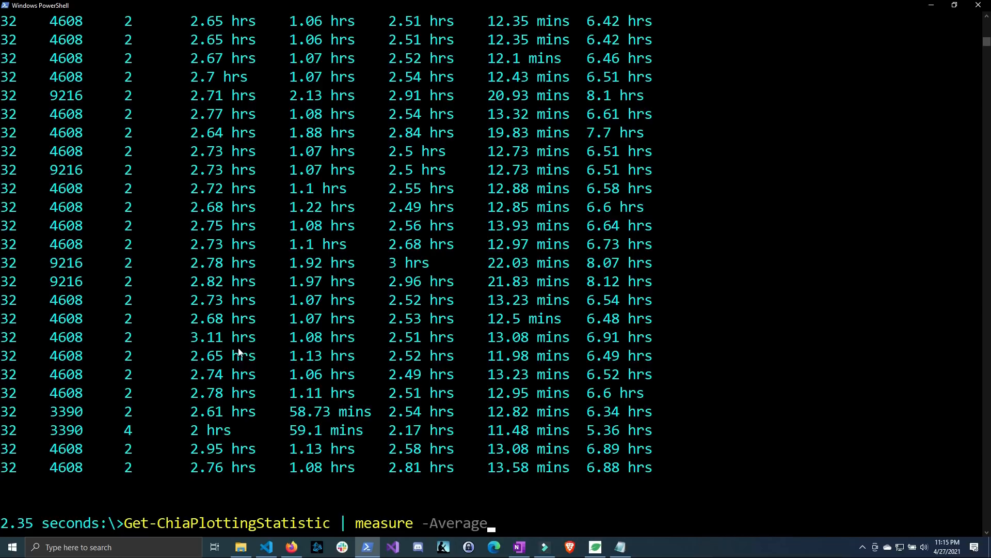
pyautogui.write('-r')
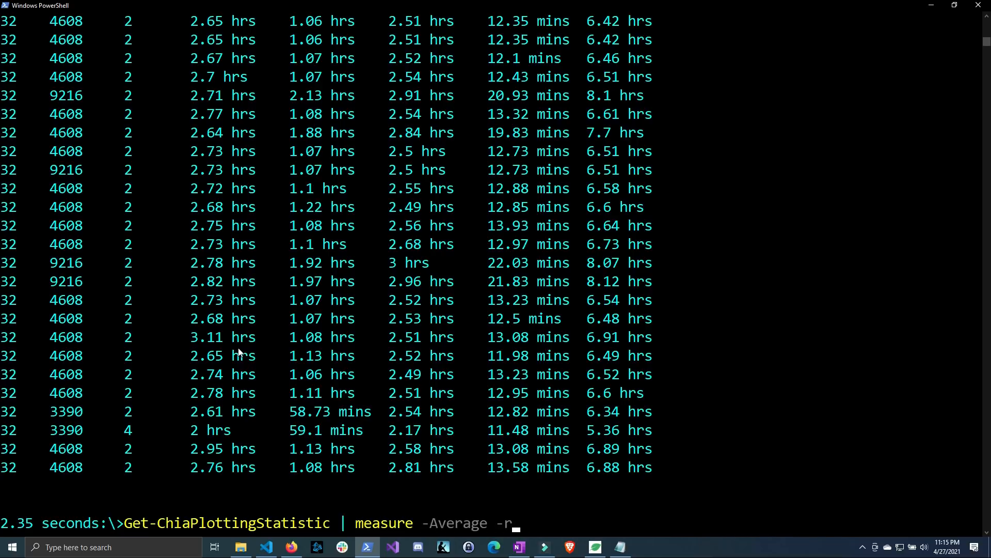
pyautogui.write('-Property')
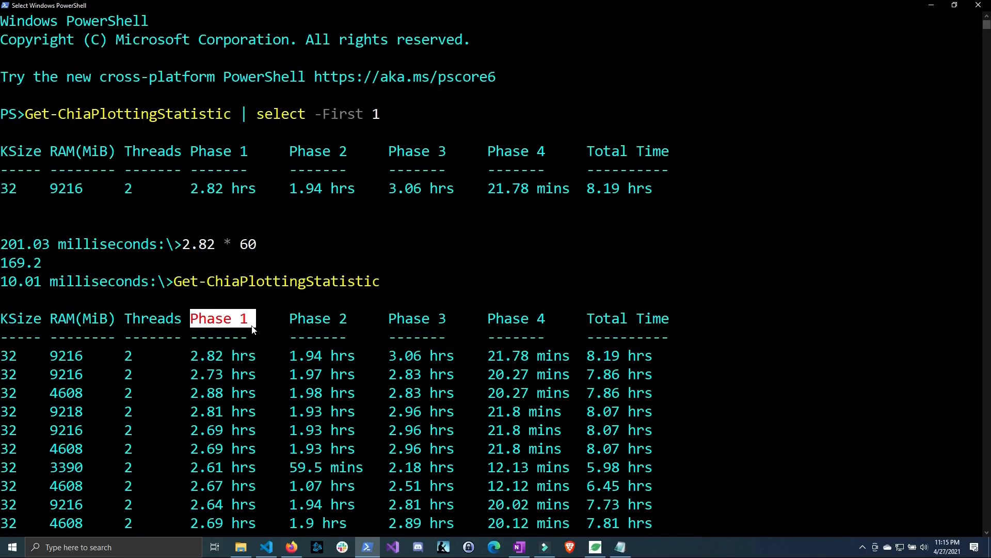
pyautogui.scroll(-3)
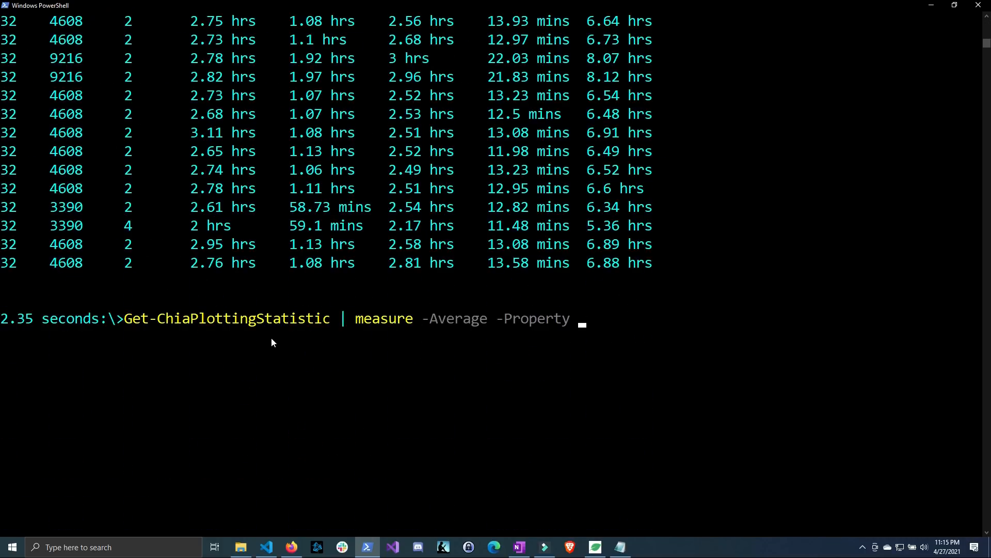
pyautogui.write('phase_')
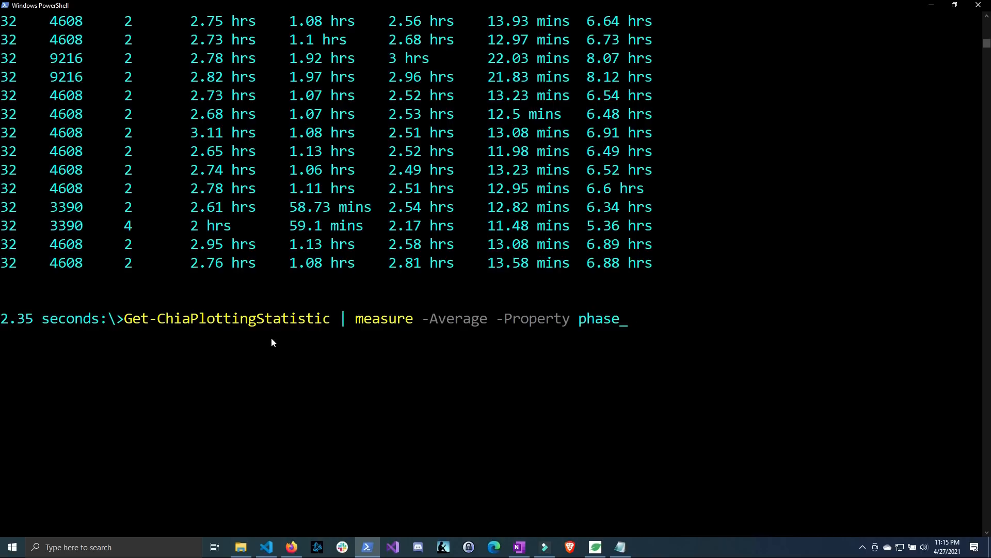
pyautogui.write('1')
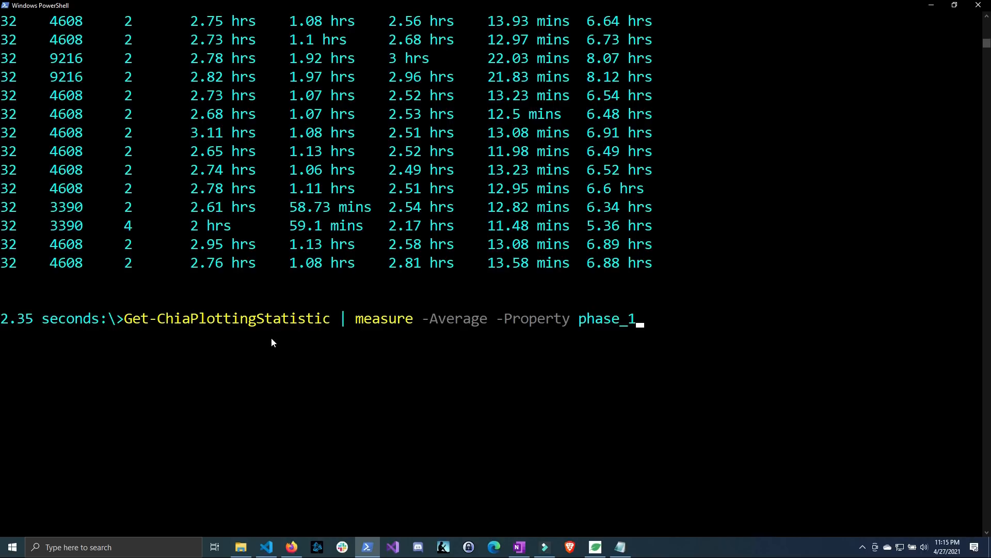
pyautogui.write('sec')
pyautogui.write('9726')
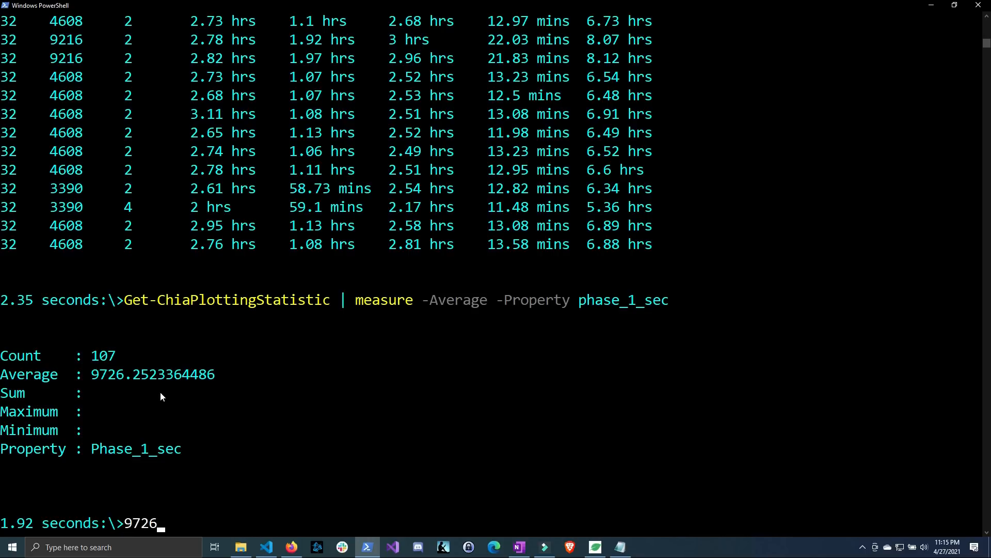
# Step: Divide 9726 by 60 for about 162.1 minutes, then return to the Chia plot settings
pyautogui.write('/')
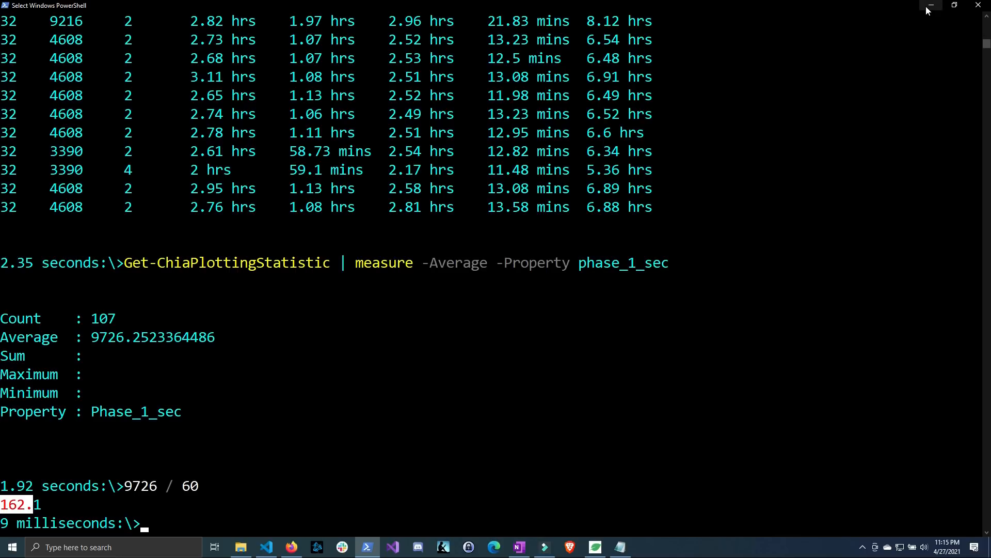
pyautogui.click(594, 548)
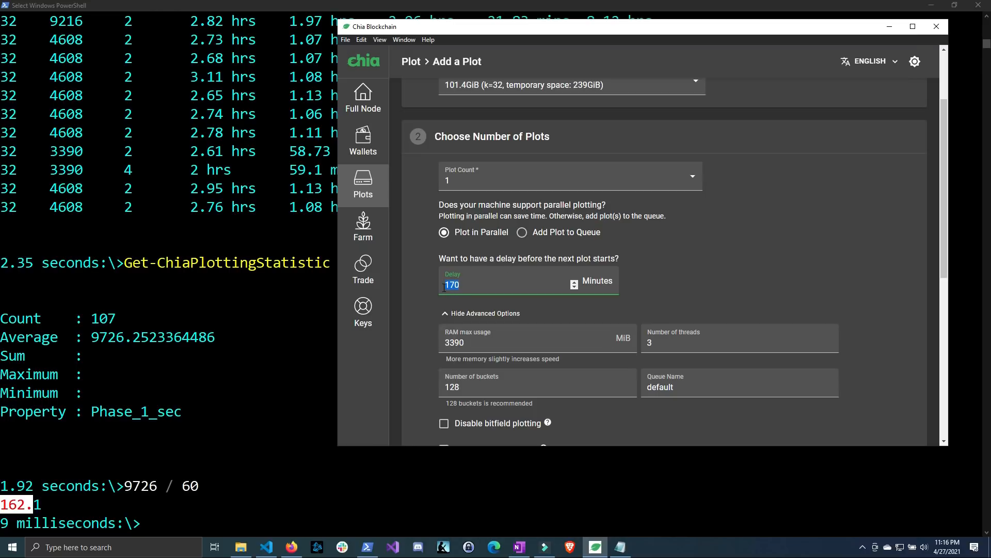
# Step: Set the delay to 162 minutes and choose P:\Plot on the Plotman drive as the temporary directory
pyautogui.write('162')
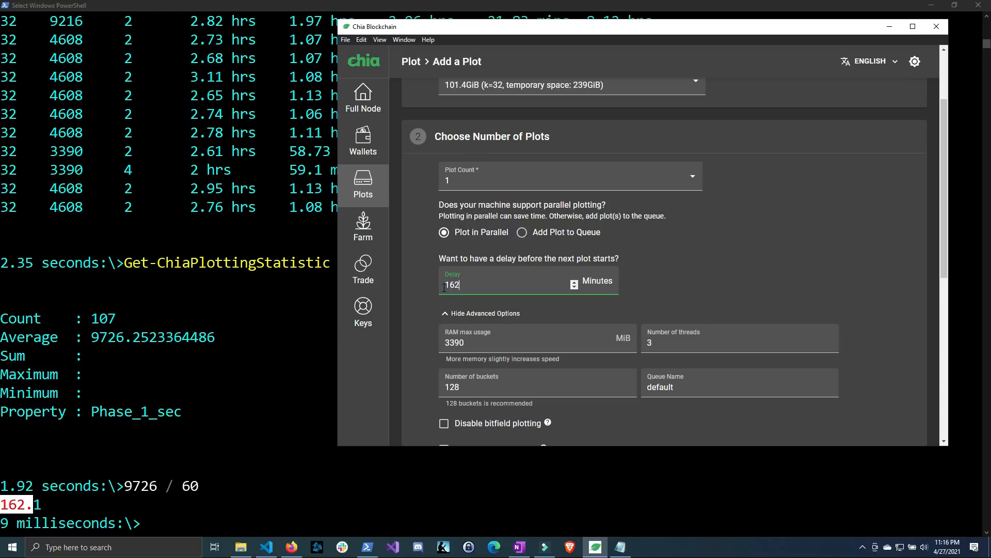
pyautogui.scroll(-3)
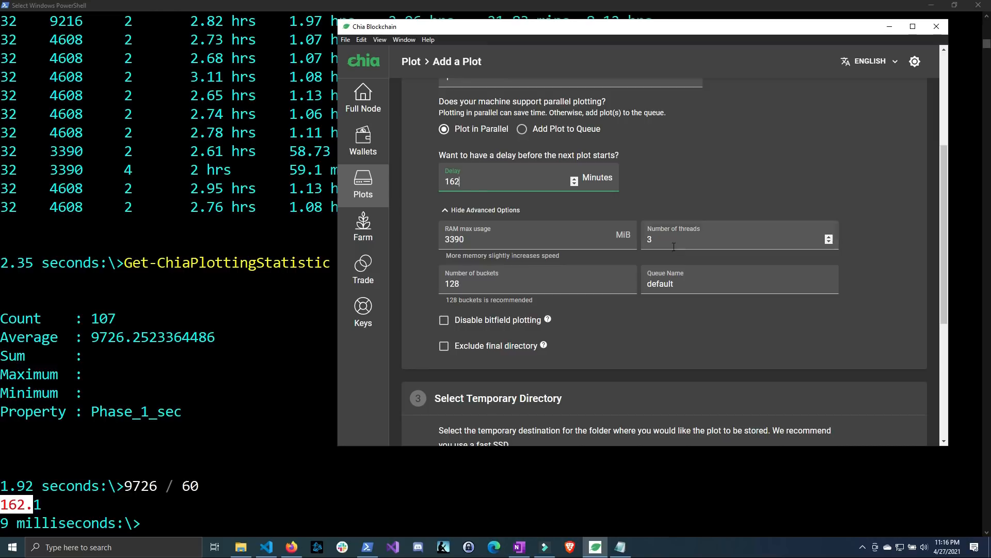
pyautogui.click(443, 346)
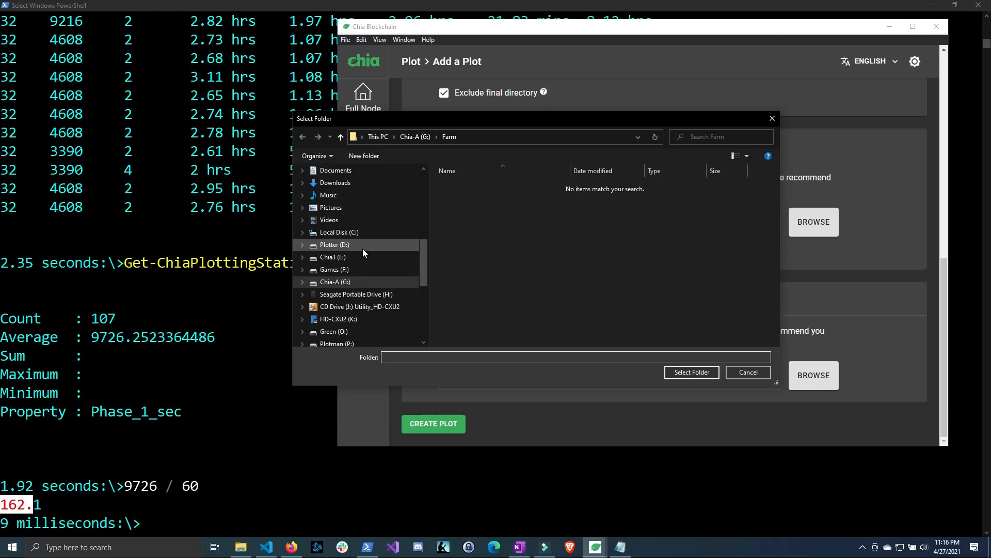
pyautogui.scroll(-3)
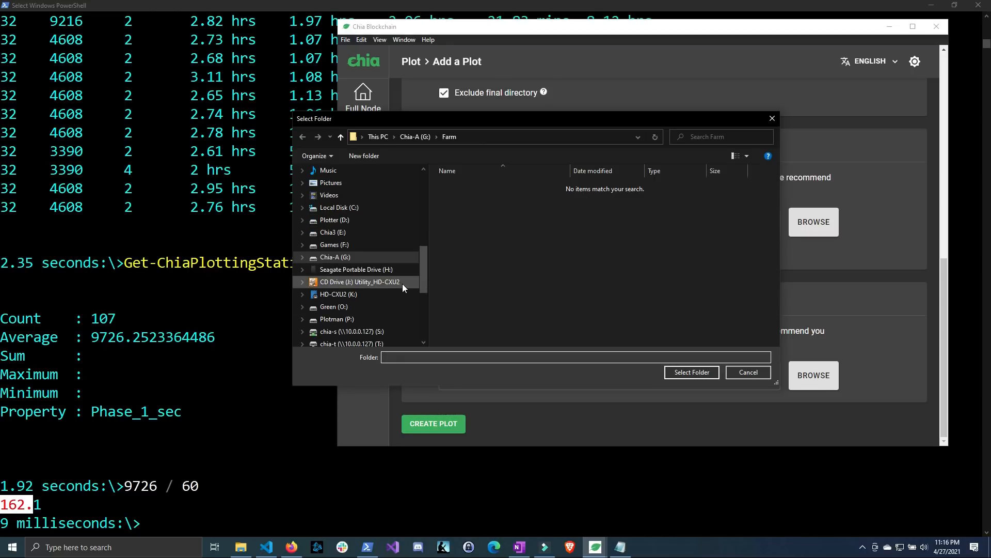
pyautogui.click(336, 307)
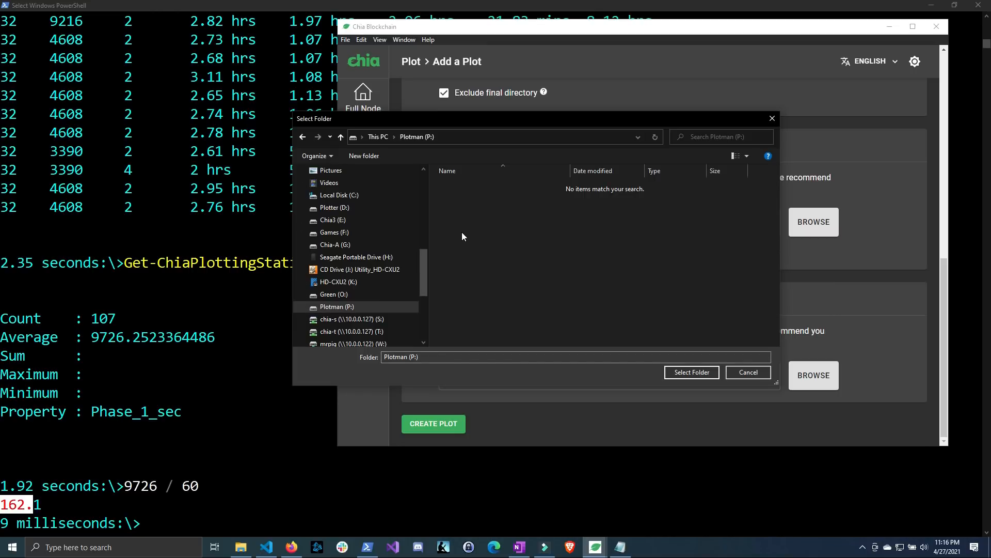
pyautogui.click(363, 156)
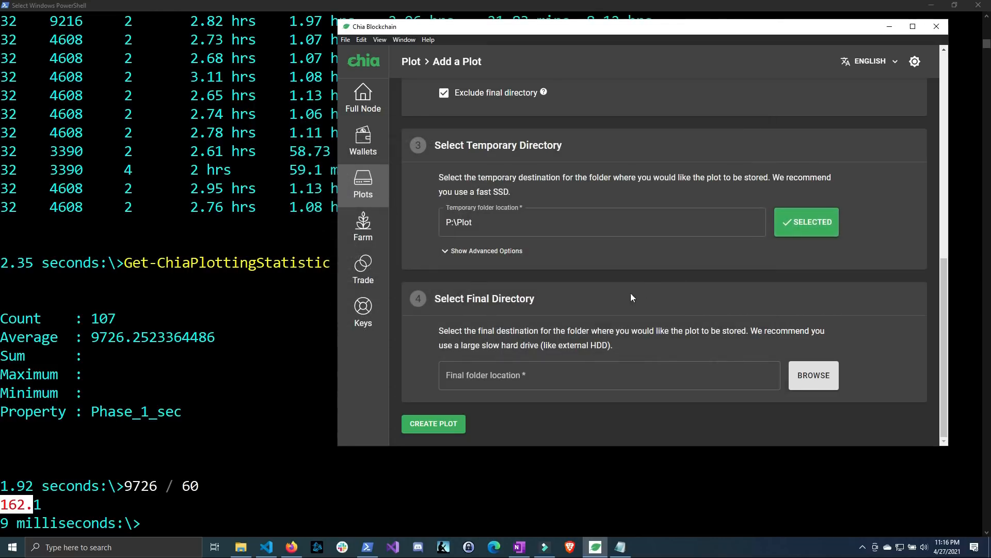
# Step: Choose H:\mrpig\Farm as the final plot destination and create the 3 parallel plots
pyautogui.click(813, 375)
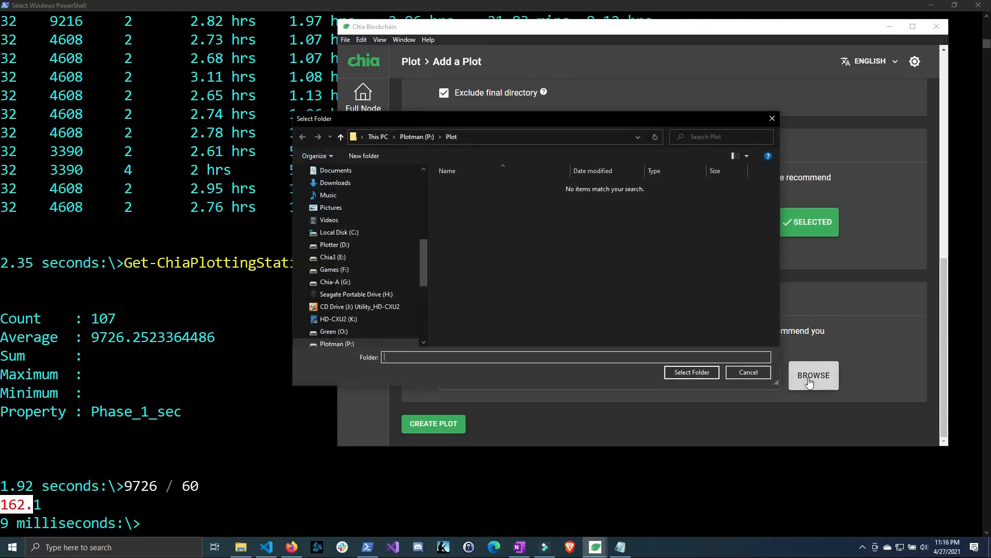
pyautogui.click(356, 295)
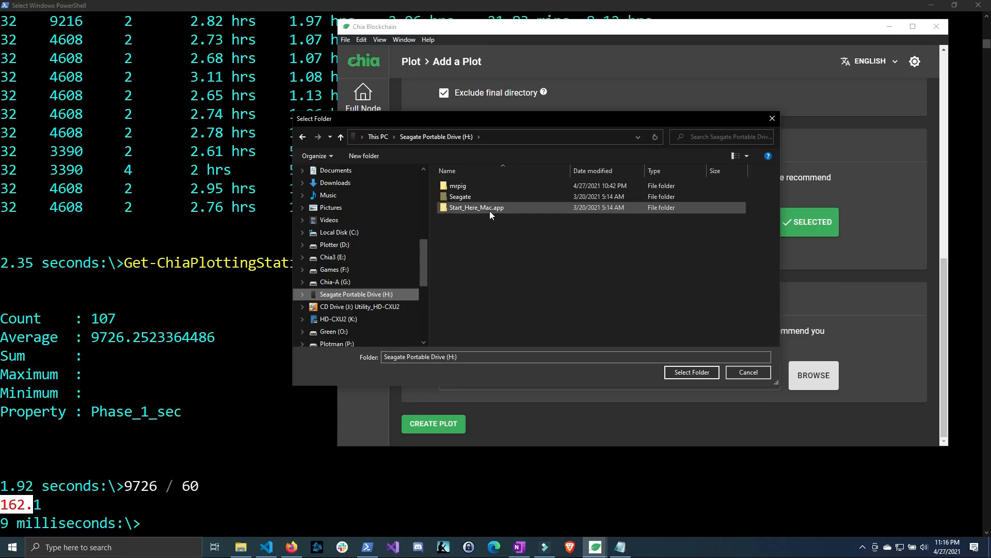
pyautogui.click(458, 185)
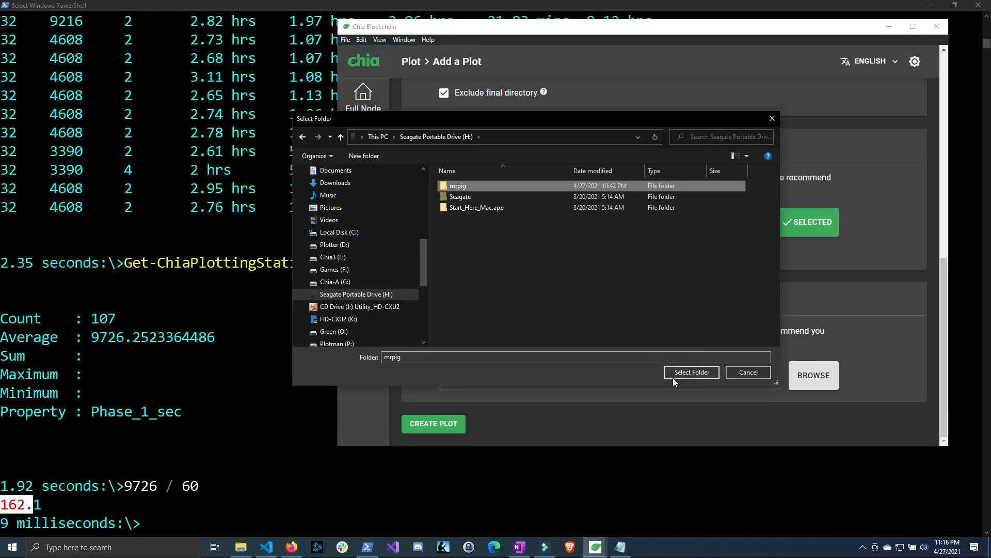
pyautogui.doubleClick(458, 184)
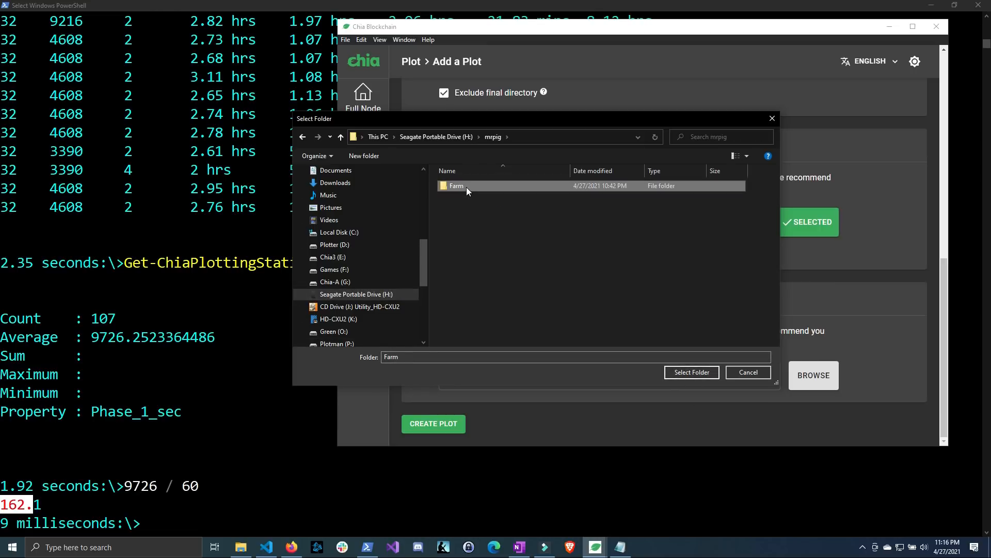
pyautogui.click(691, 372)
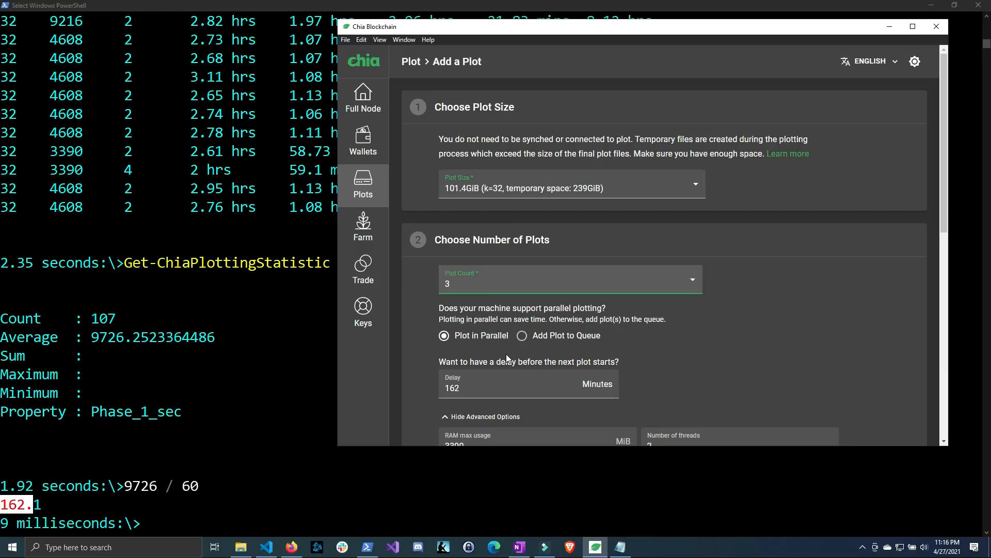
pyautogui.scroll(-3)
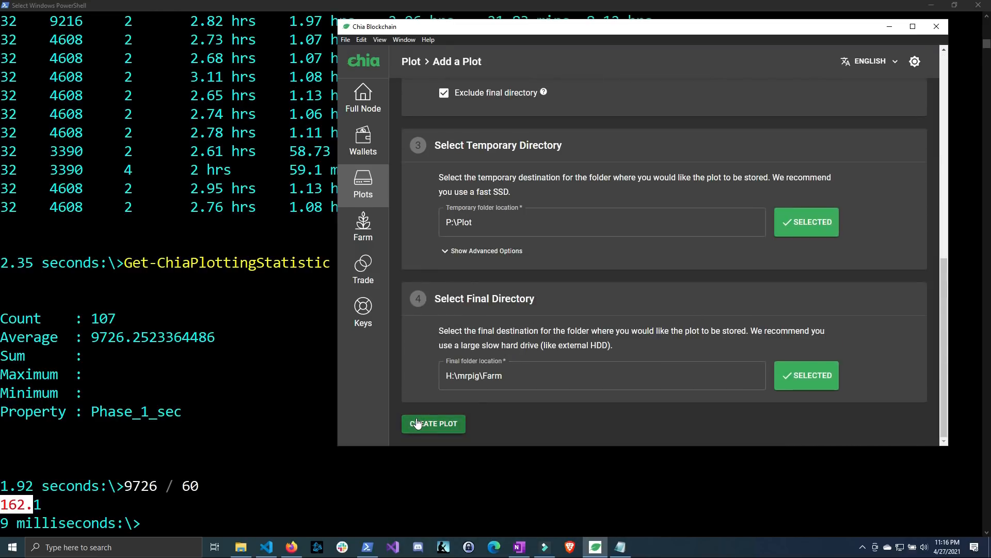
pyautogui.click(433, 423)
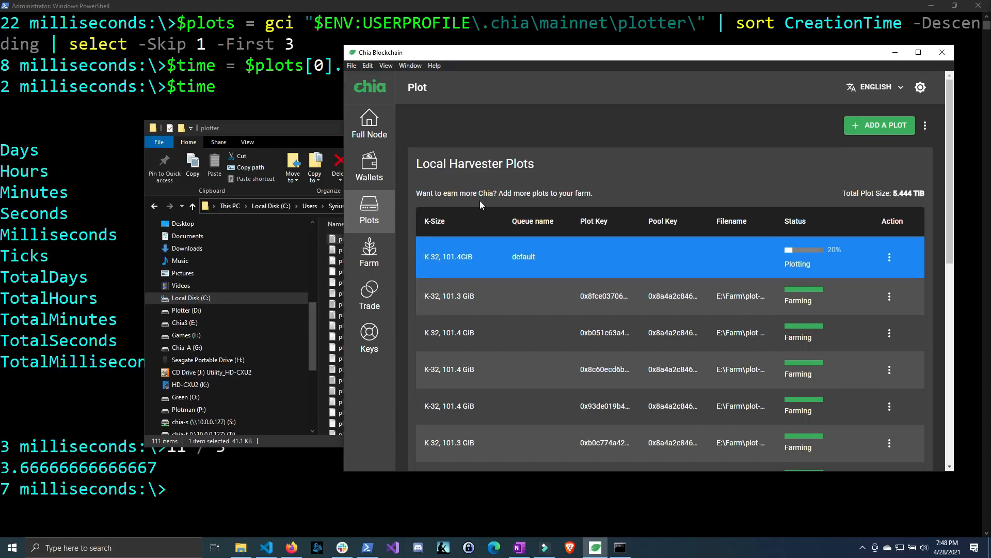
pyautogui.moveTo(419, 170)
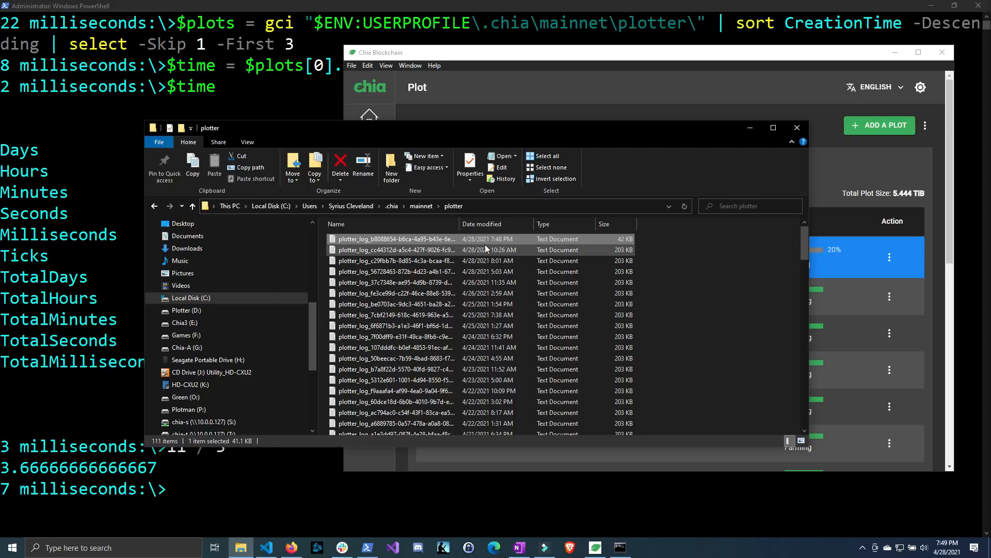
# Step: Add a Date created column to the plotter log folder and select the second newest log
pyautogui.click(392, 271)
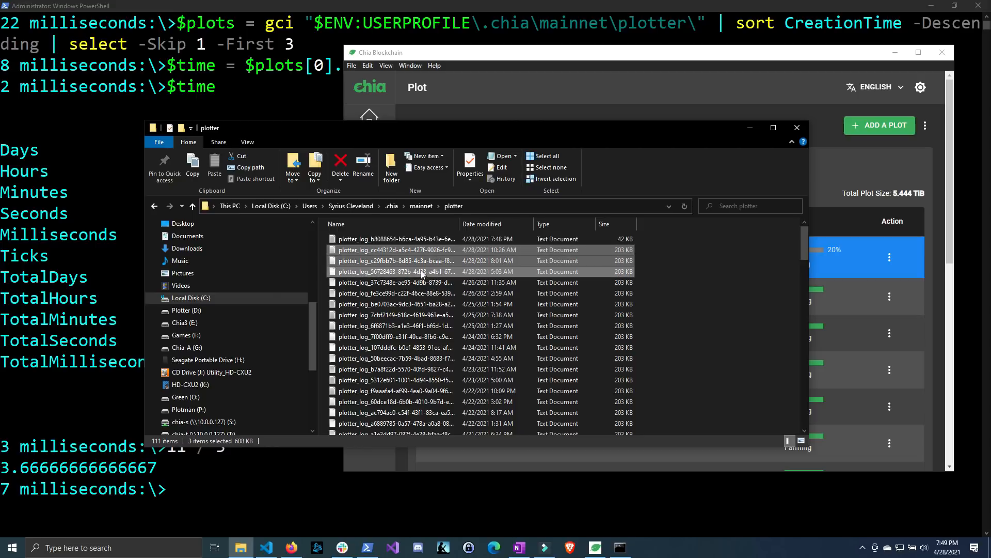
pyautogui.moveTo(661, 234)
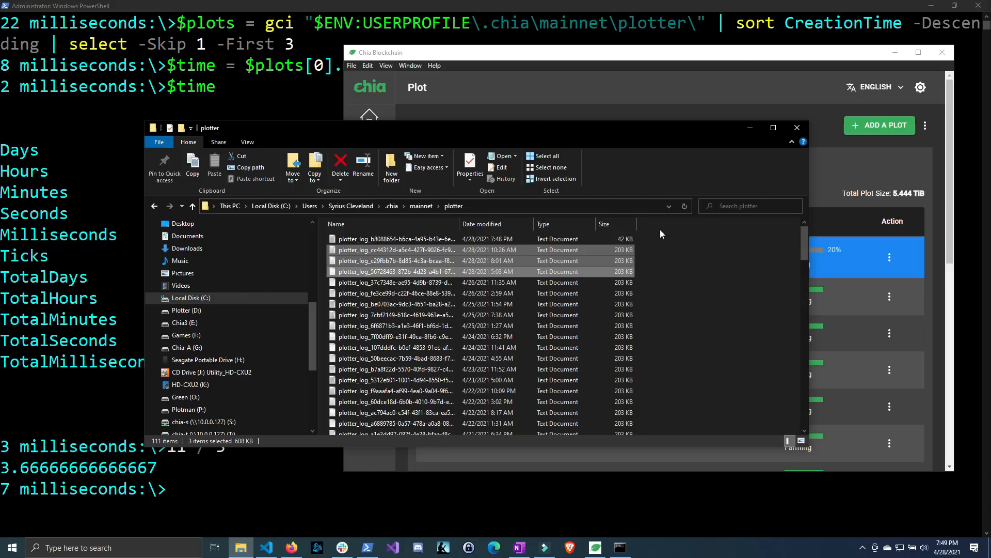
pyautogui.rightClick(604, 225)
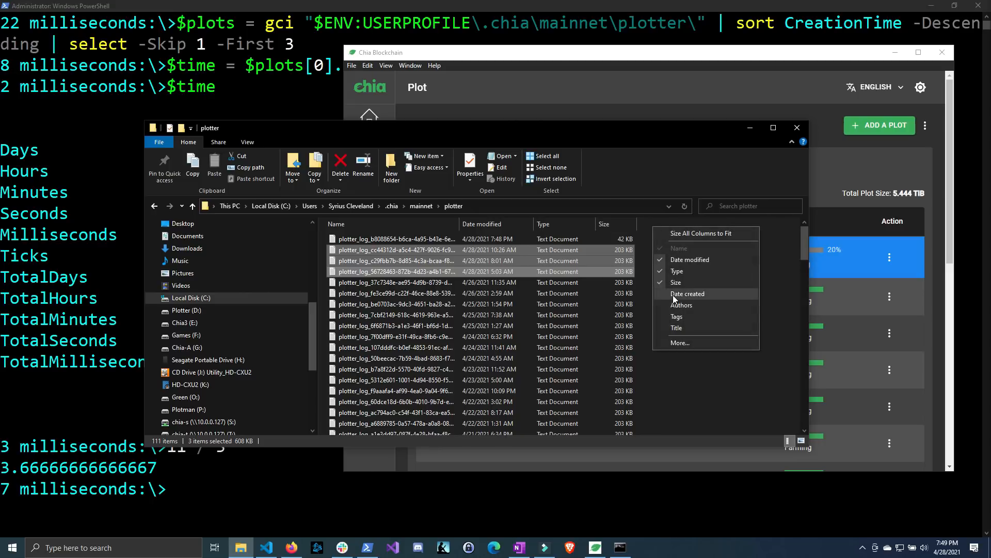
pyautogui.click(686, 293)
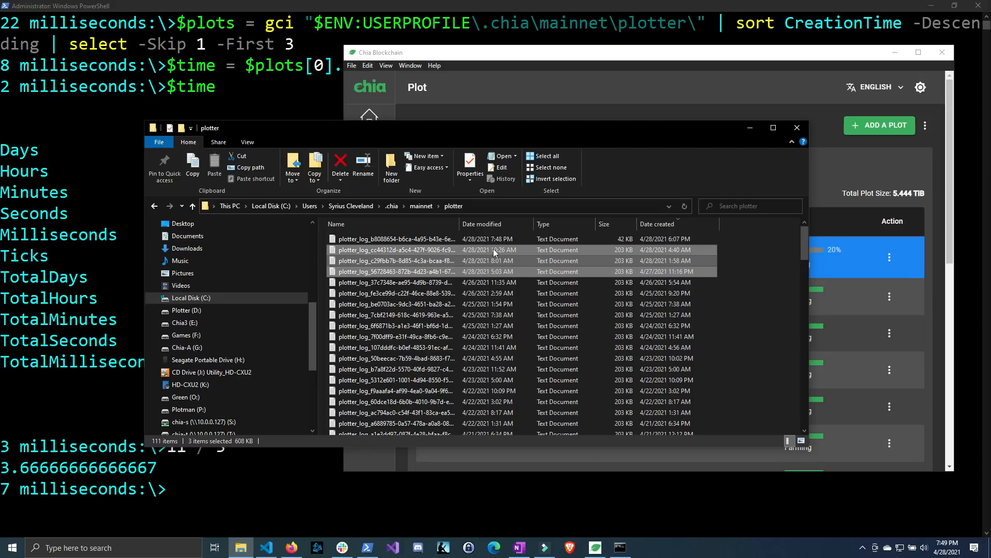
pyautogui.moveTo(457, 253)
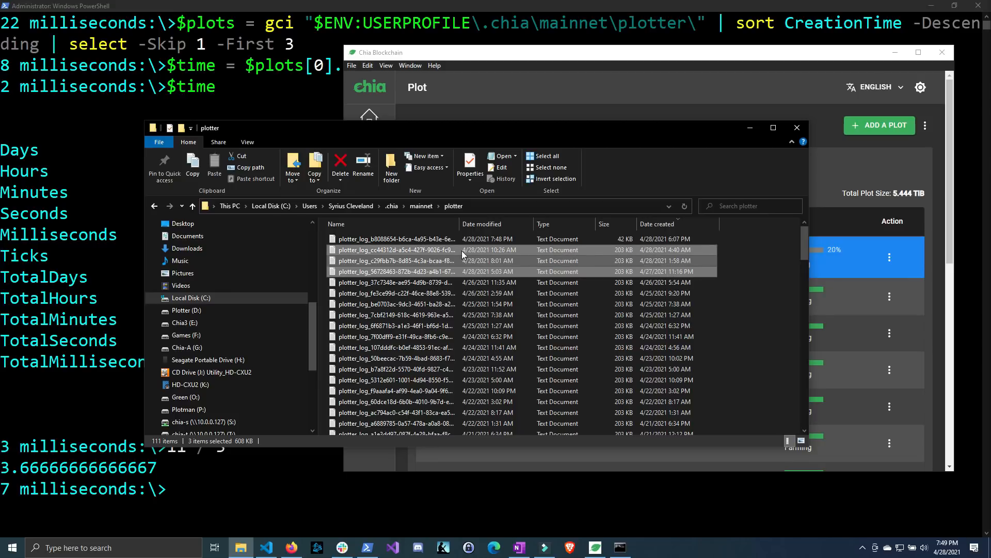
pyautogui.moveTo(497, 253)
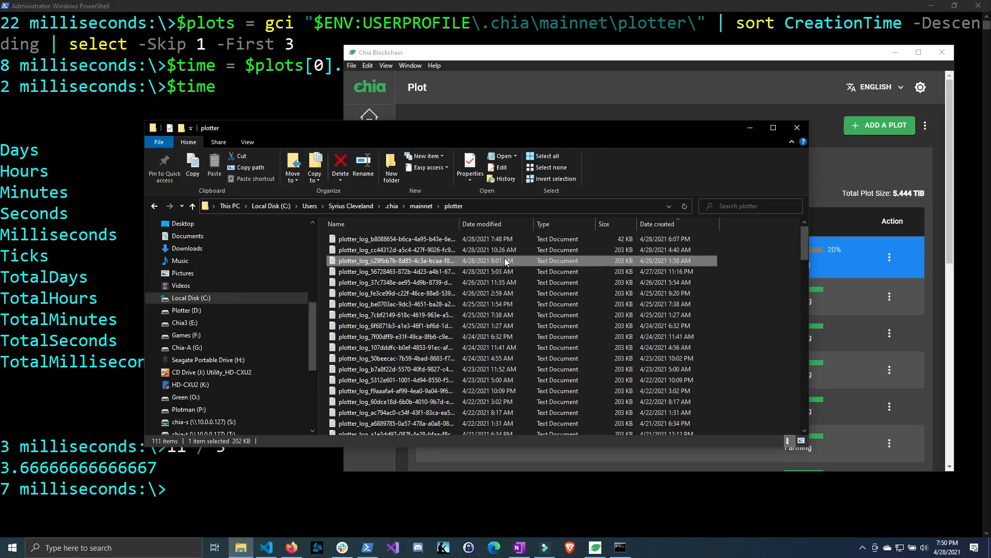
pyautogui.click(392, 249)
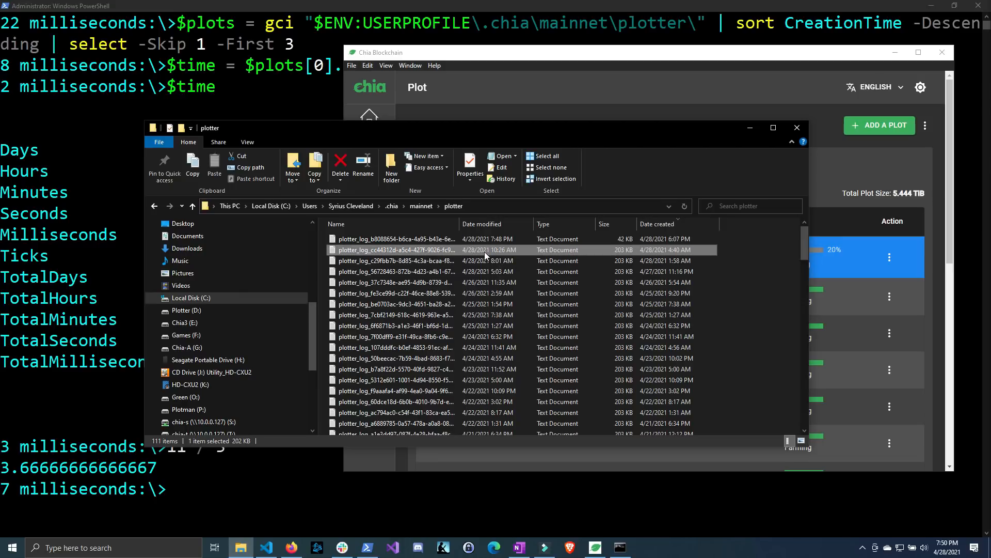
pyautogui.moveTo(516, 254)
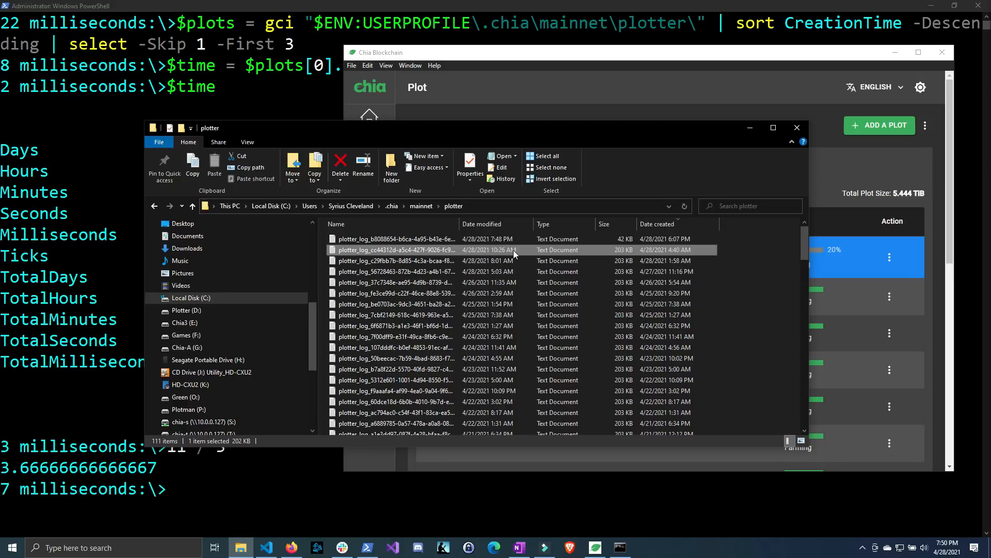
pyautogui.moveTo(369, 116)
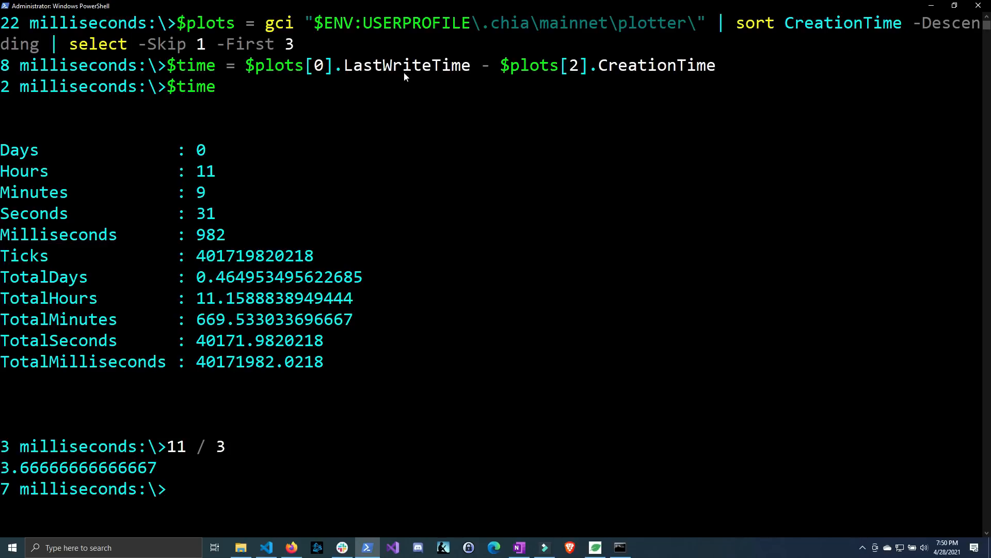
# Step: Point out LastWriteTime and CreationTime in the $time command, then begin a new get- command
pyautogui.doubleClick(407, 65)
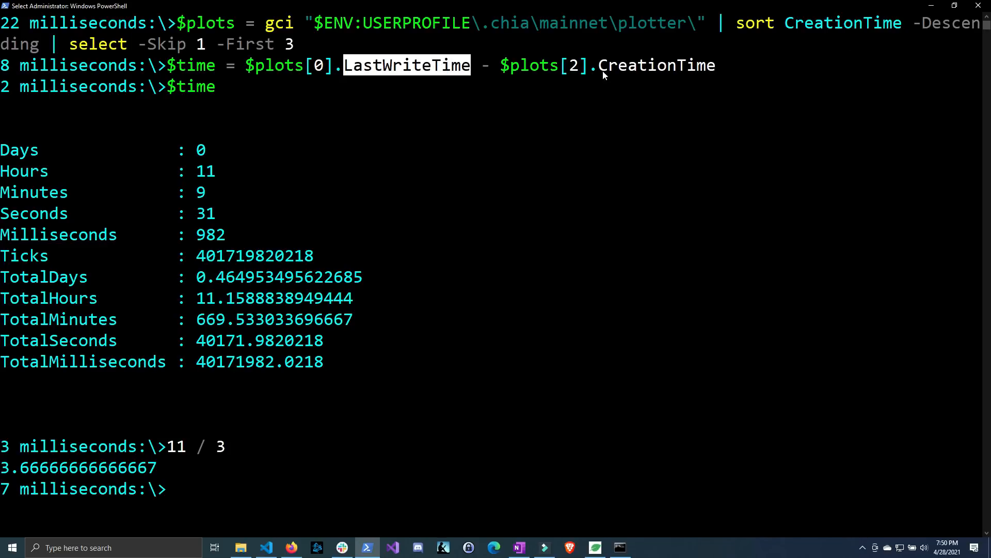
pyautogui.doubleClick(655, 65)
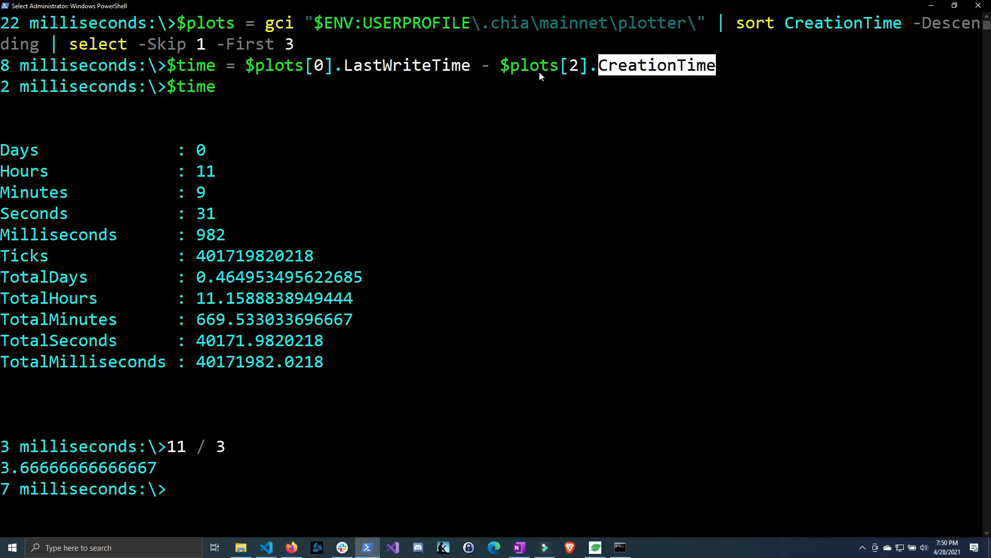
pyautogui.moveTo(213, 172)
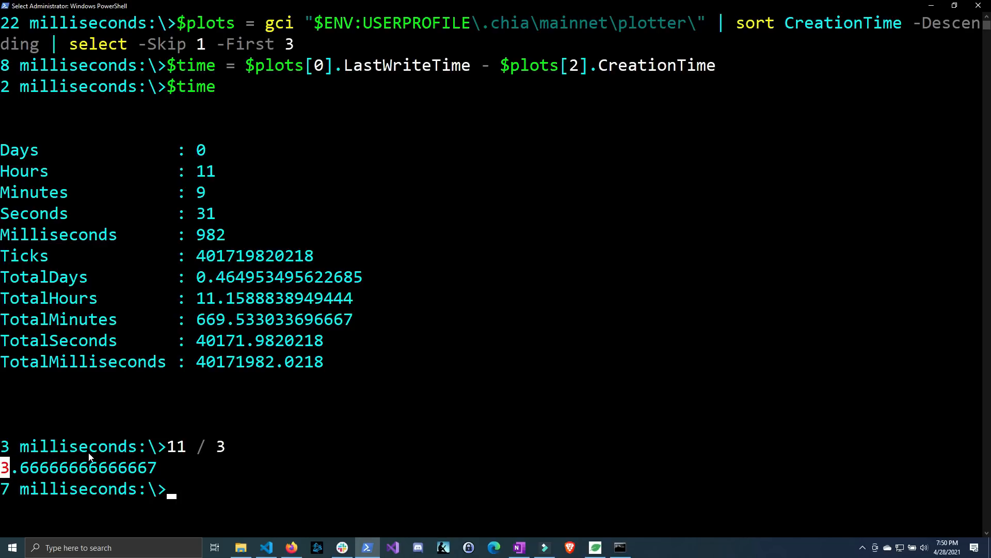
pyautogui.moveTo(266, 461)
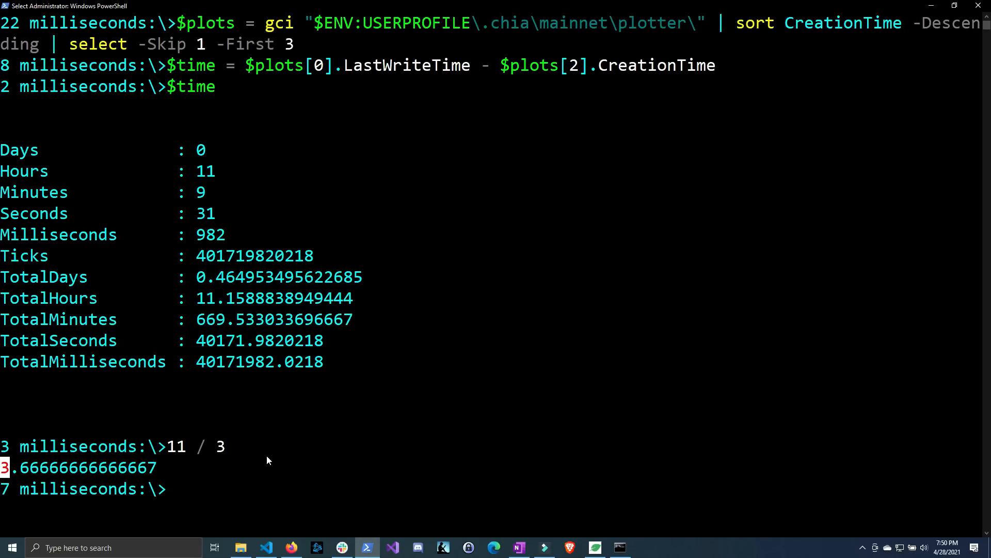
pyautogui.write('c')
pyautogui.write('get-')
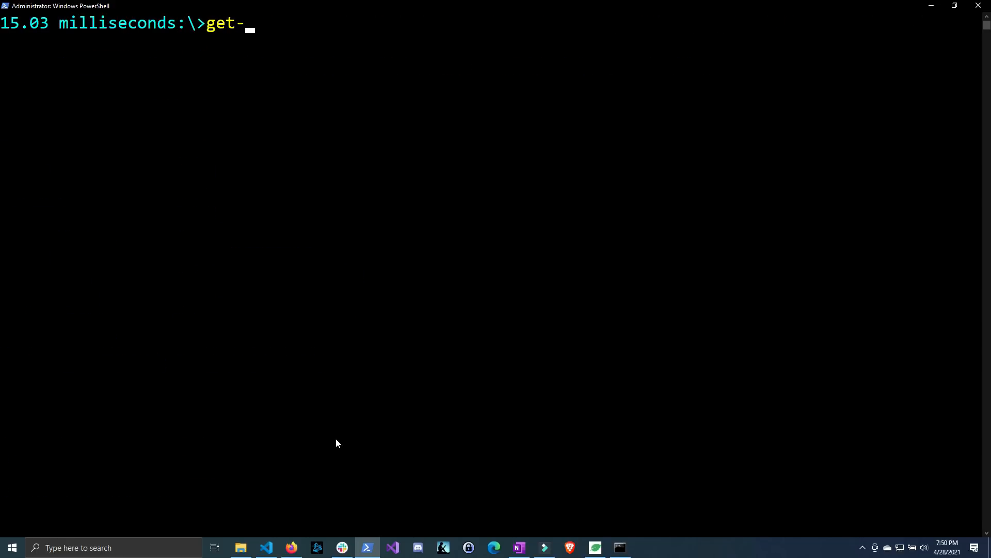
# Step: Run Get-ChiaPlottingStatistic sorted by Time_Started descending for the newest plots and highlight the 1.99 hrs Phase 1 time
pyautogui.write('chiaplott')
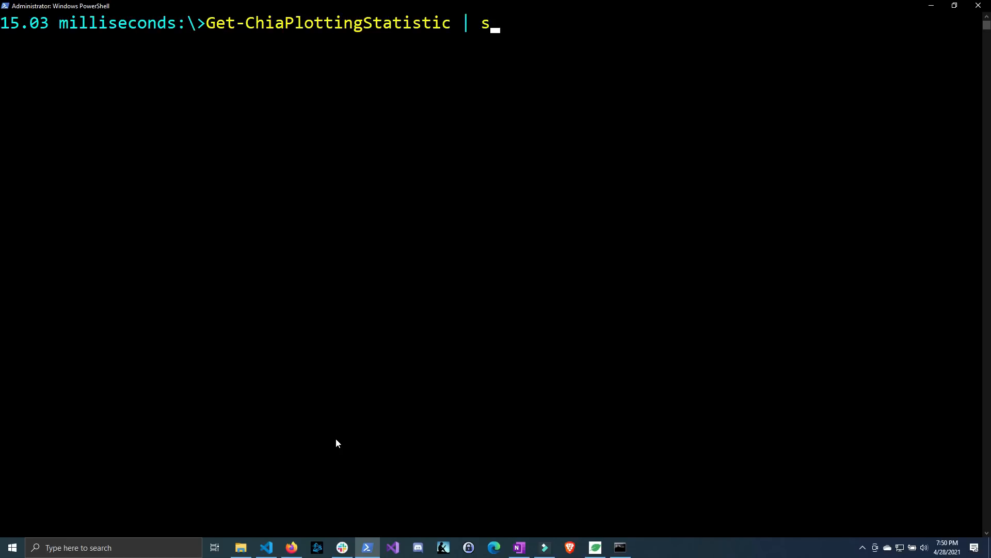
pyautogui.write('ort Time_Started -Descending | select -First')
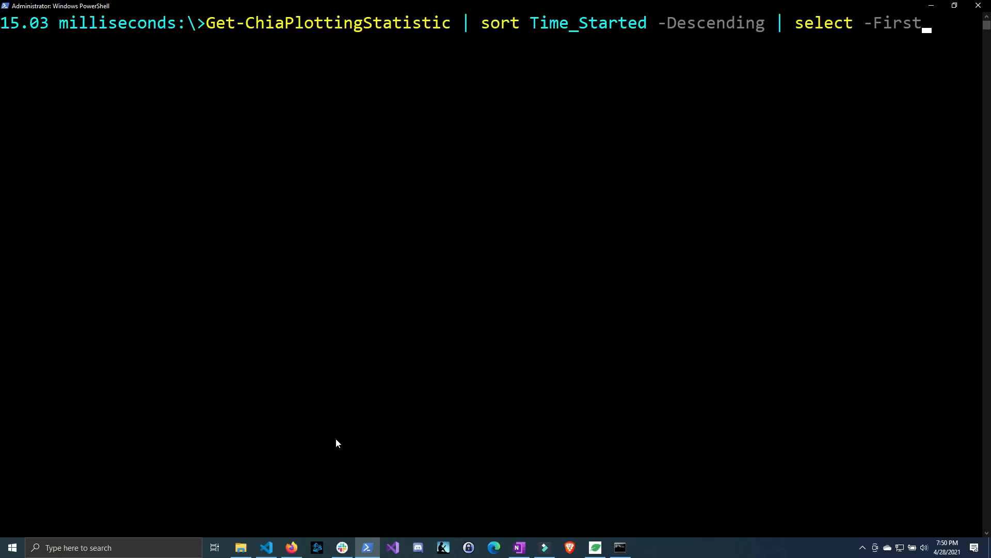
pyautogui.write('4')
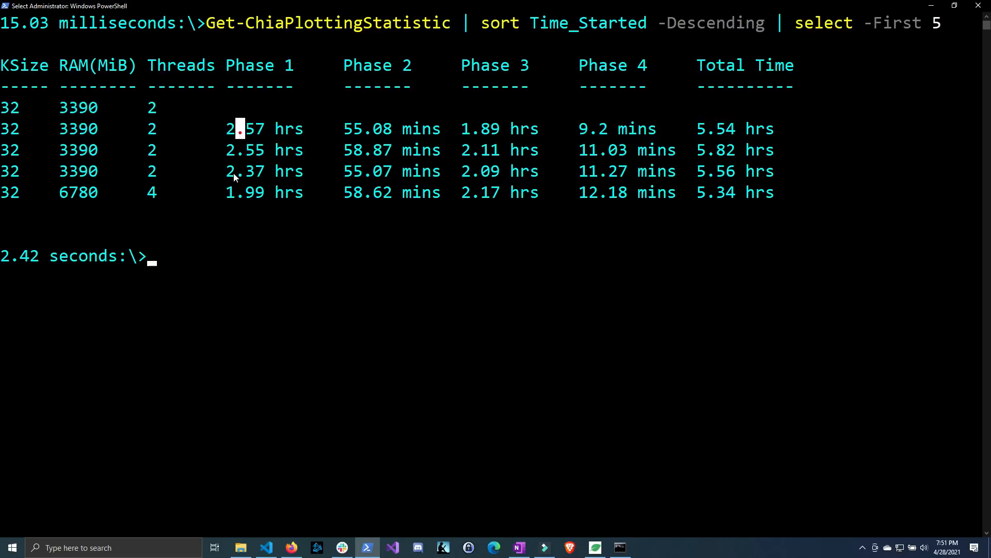
pyautogui.doubleClick(263, 170)
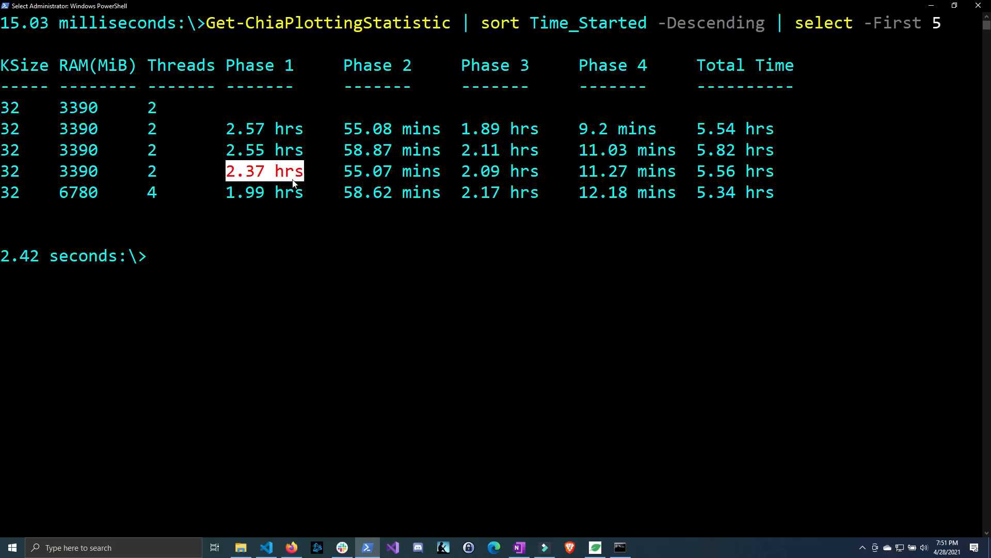
pyautogui.moveTo(247, 180)
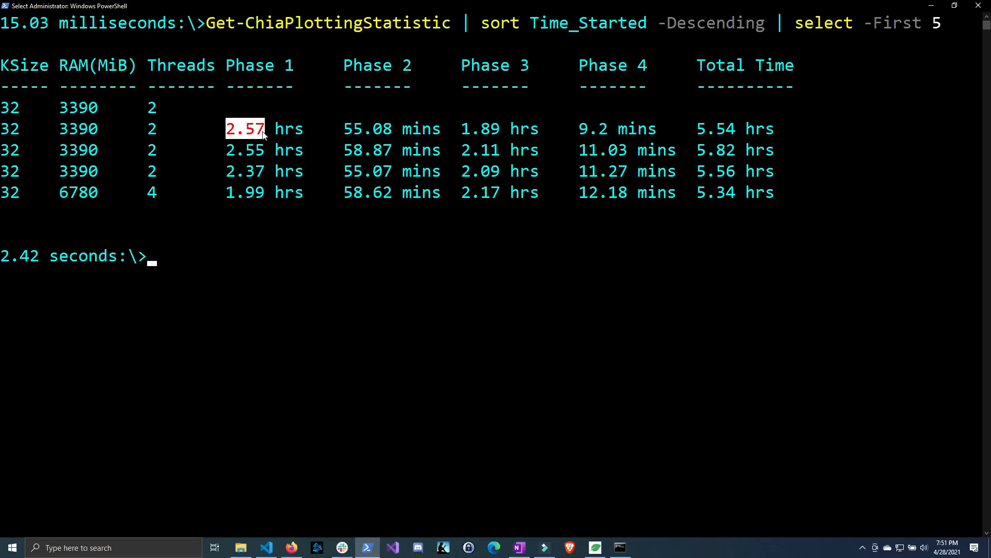
pyautogui.moveTo(353, 63)
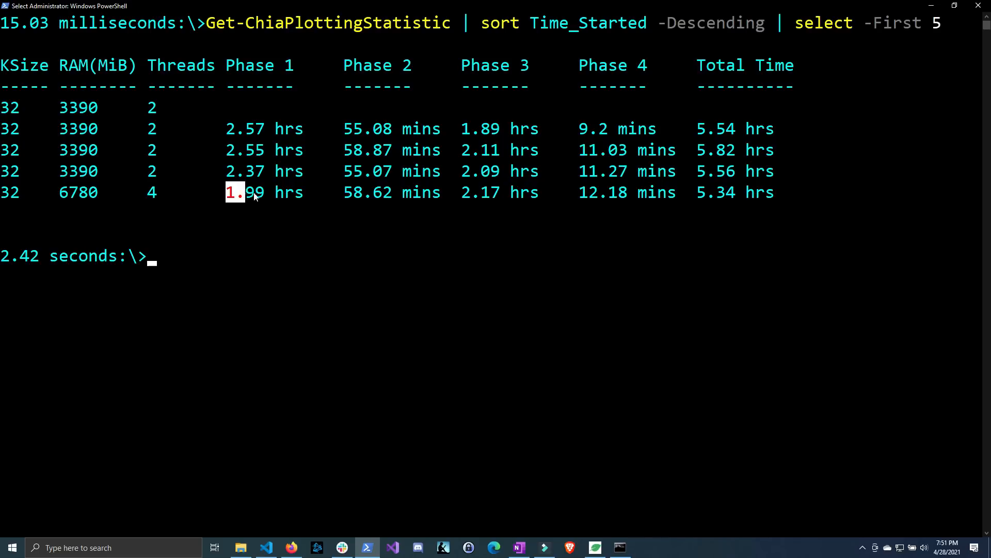
pyautogui.moveTo(234, 193); pyautogui.dragTo(303, 192)
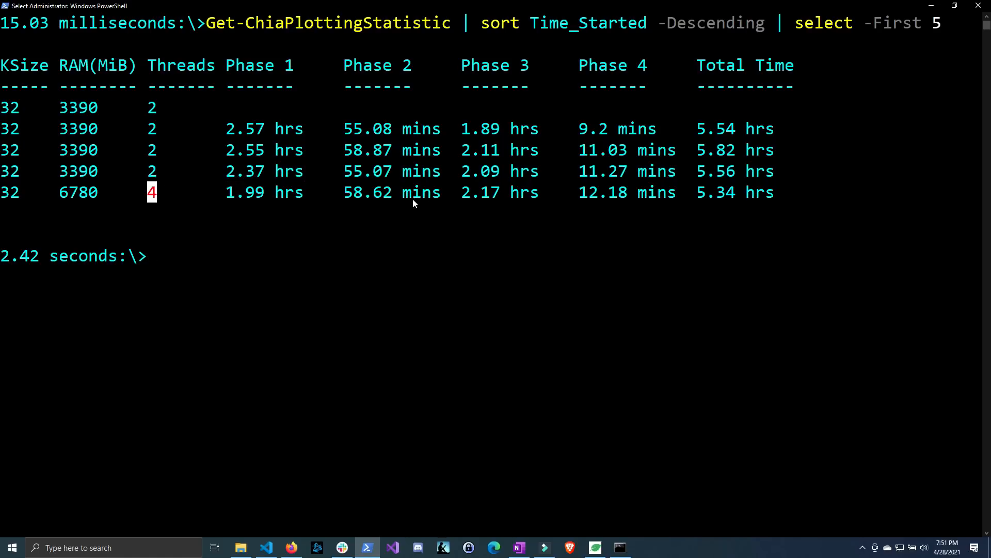
pyautogui.moveTo(354, 184)
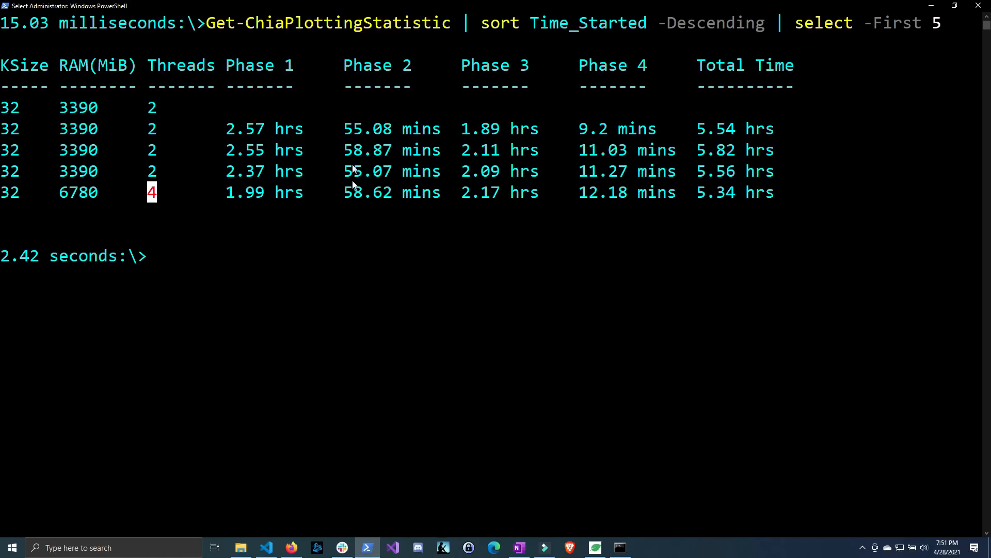
pyautogui.moveTo(468, 133)
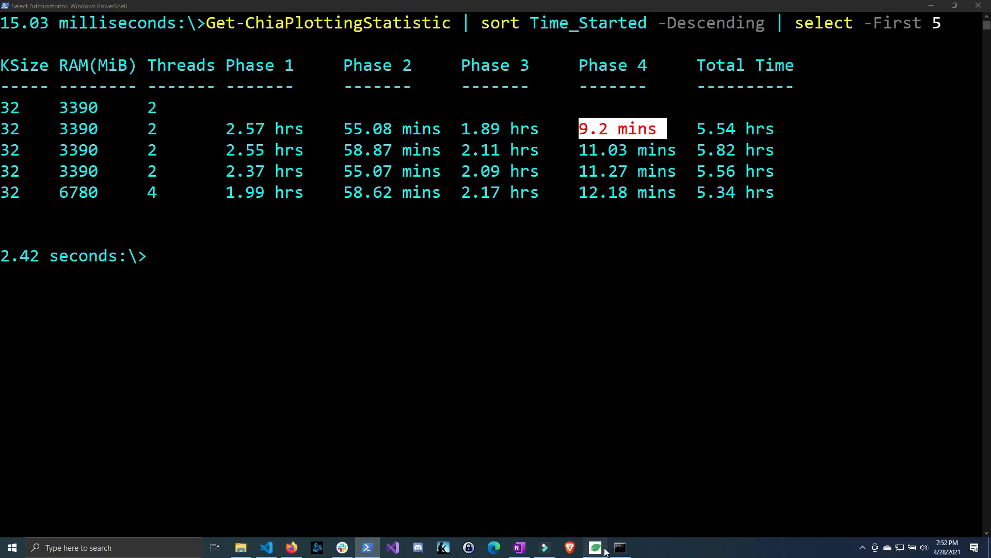
# Step: Switch back to the Chia Blockchain plot list to compare with the statistics
pyautogui.click(594, 548)
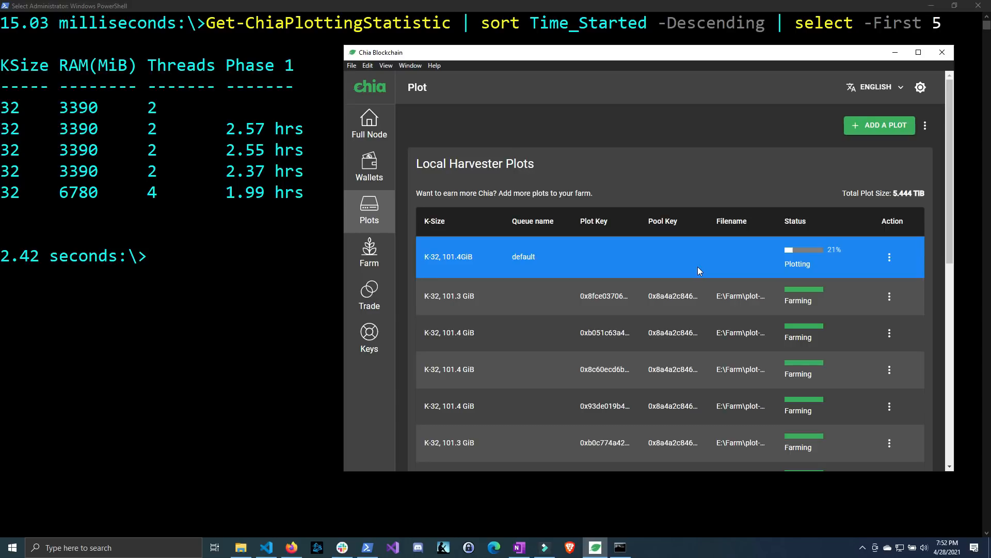
pyautogui.moveTo(676, 192)
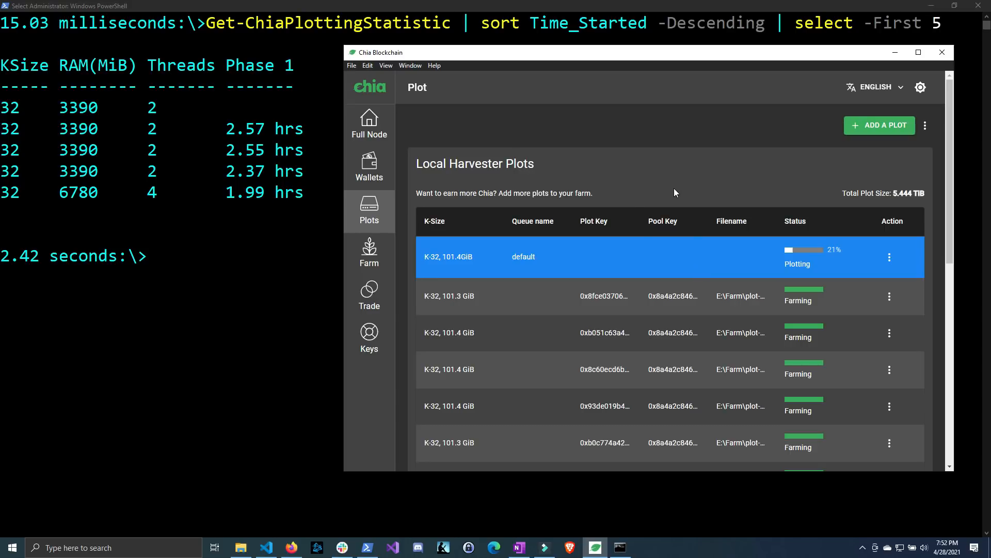
pyautogui.moveTo(288, 273)
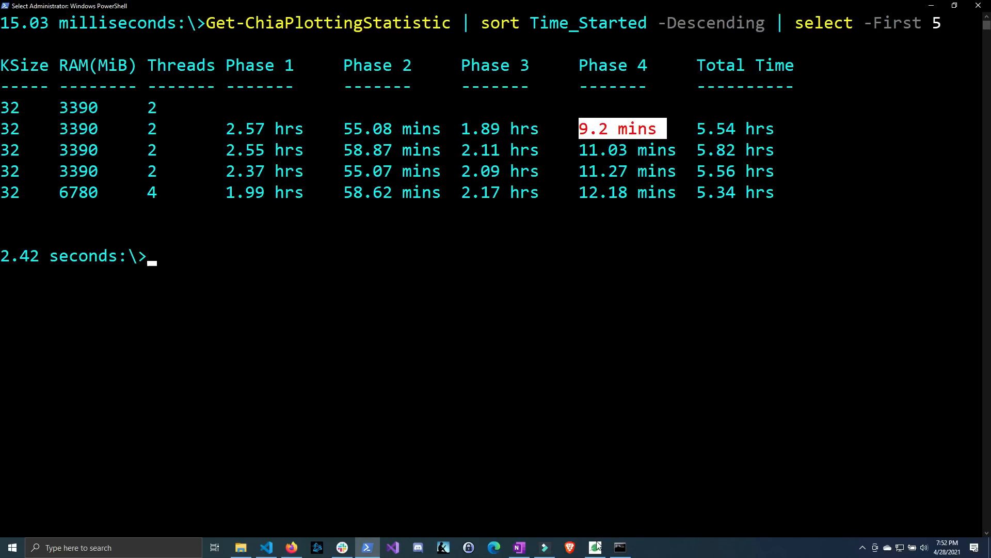
pyautogui.click(595, 547)
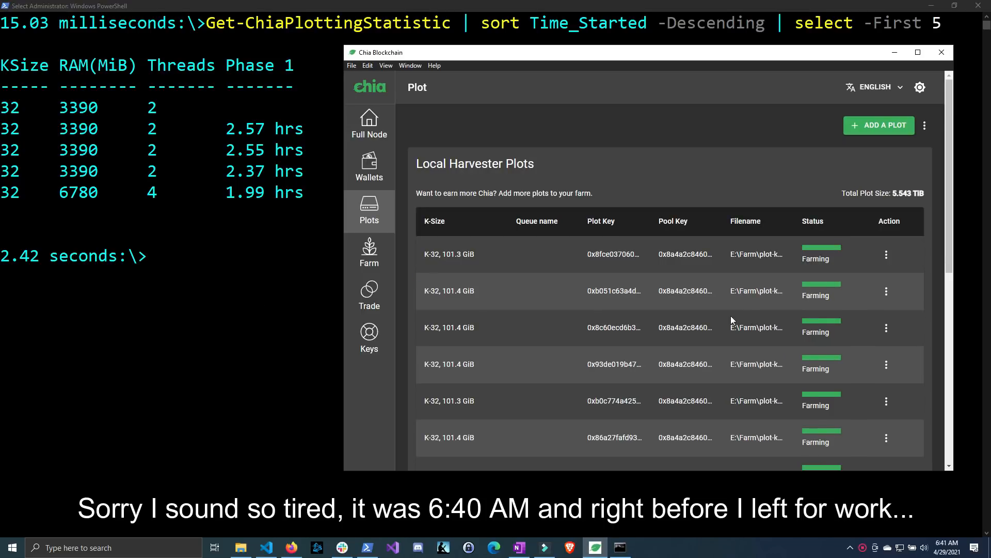
pyautogui.moveTo(165, 292)
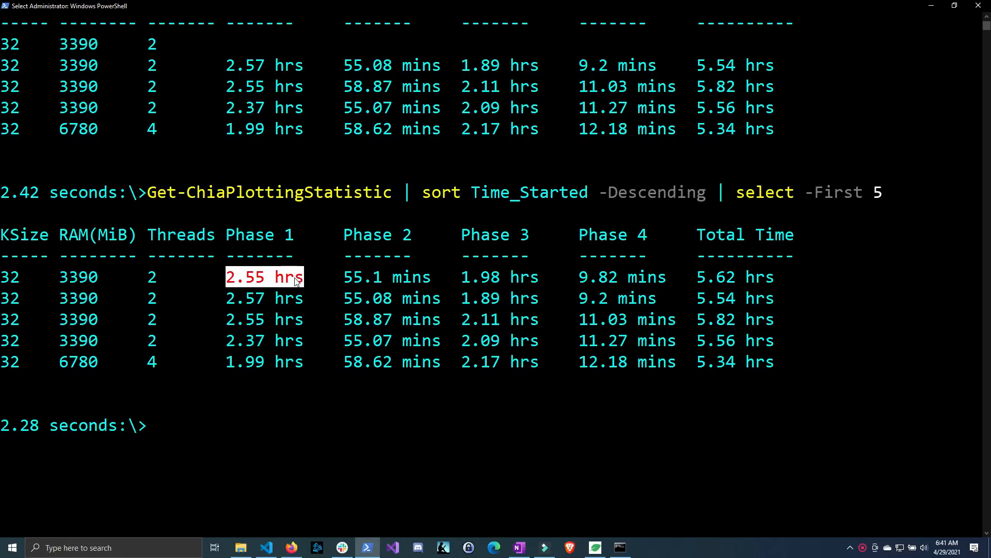
pyautogui.moveTo(263, 304)
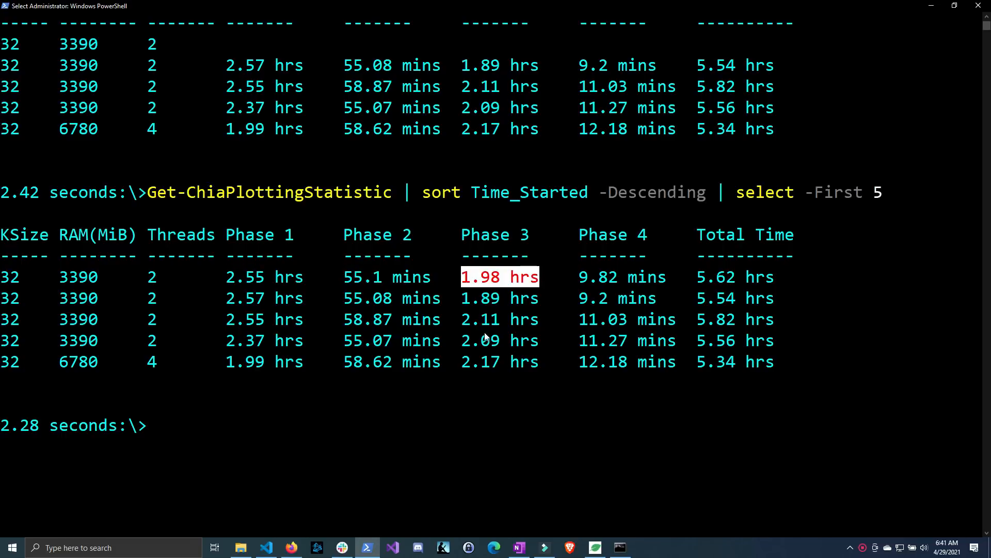
pyautogui.moveTo(594, 283)
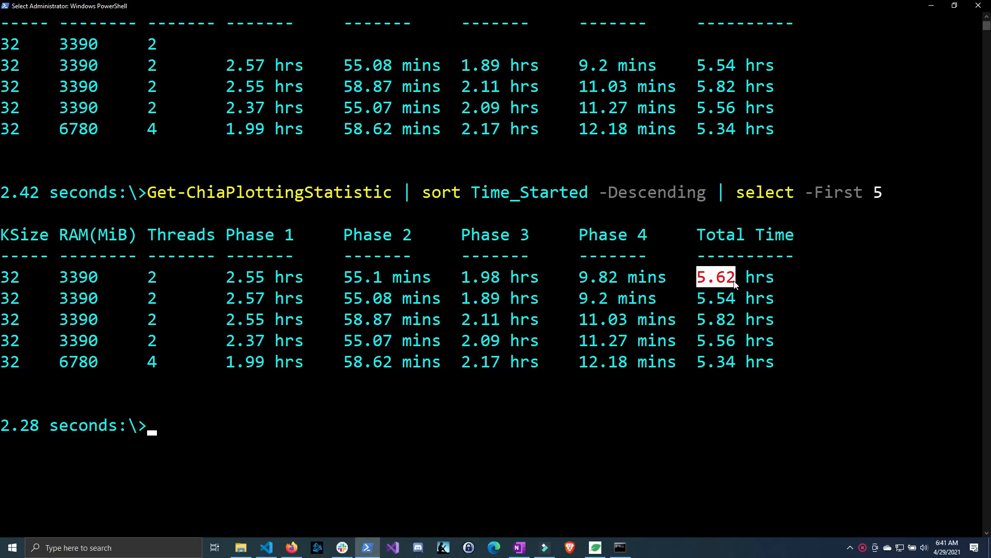
pyautogui.moveTo(730, 283)
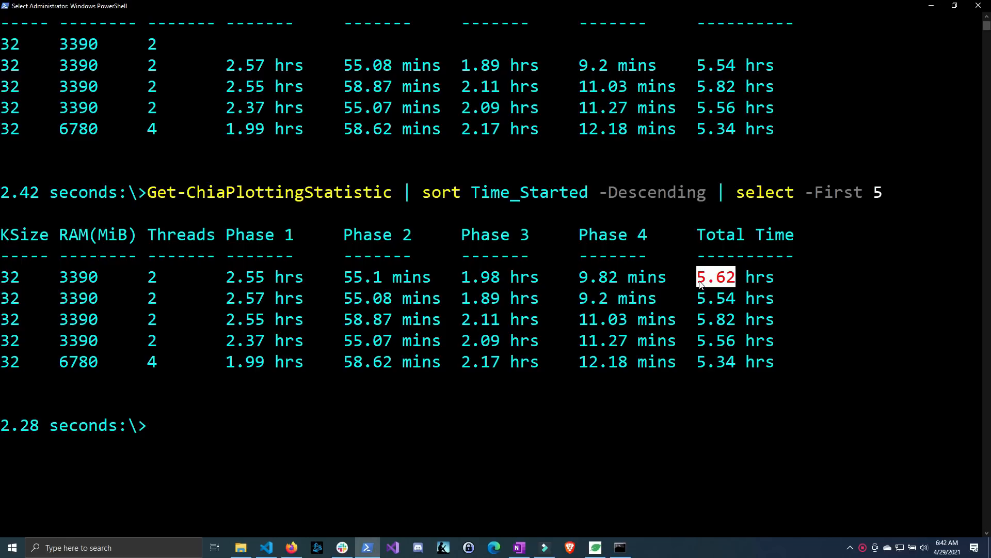
# Step: Switch windows from the taskbar after rerunning the five-newest statistics query showing the 5.62 hrs plot
pyautogui.click(617, 548)
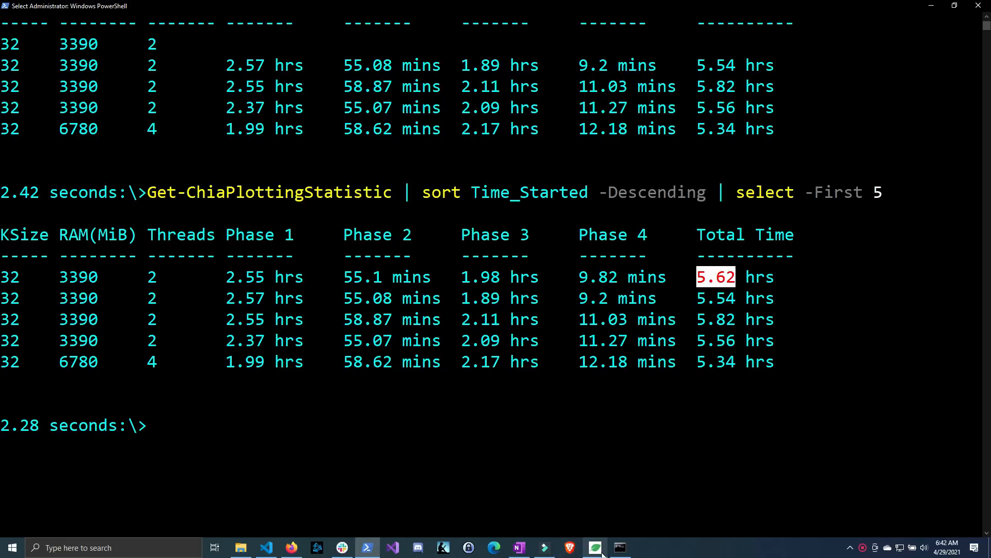
# Step: Start Add a Plot in Chia Blockchain and choose Plot in Parallel for three k=32 plots
pyautogui.click(593, 547)
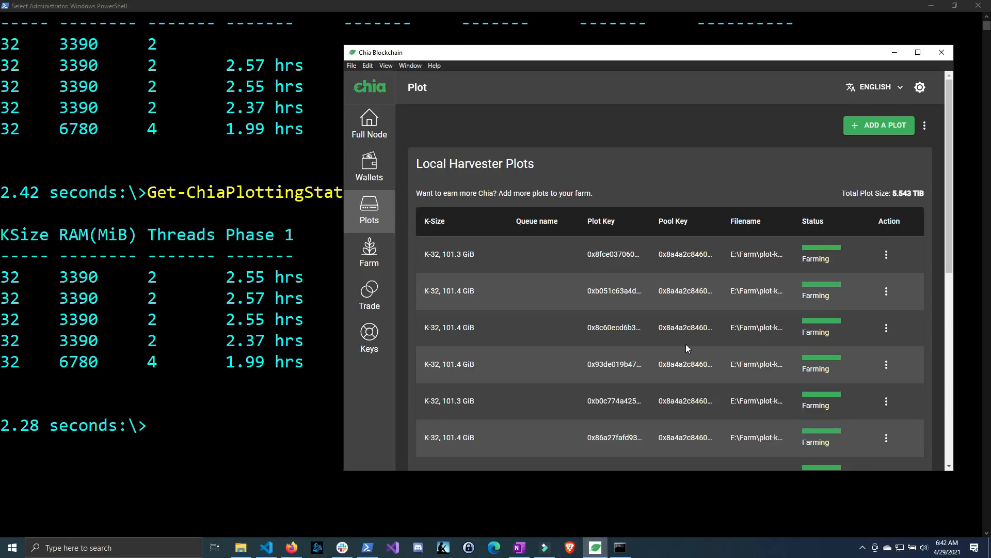
pyautogui.click(878, 125)
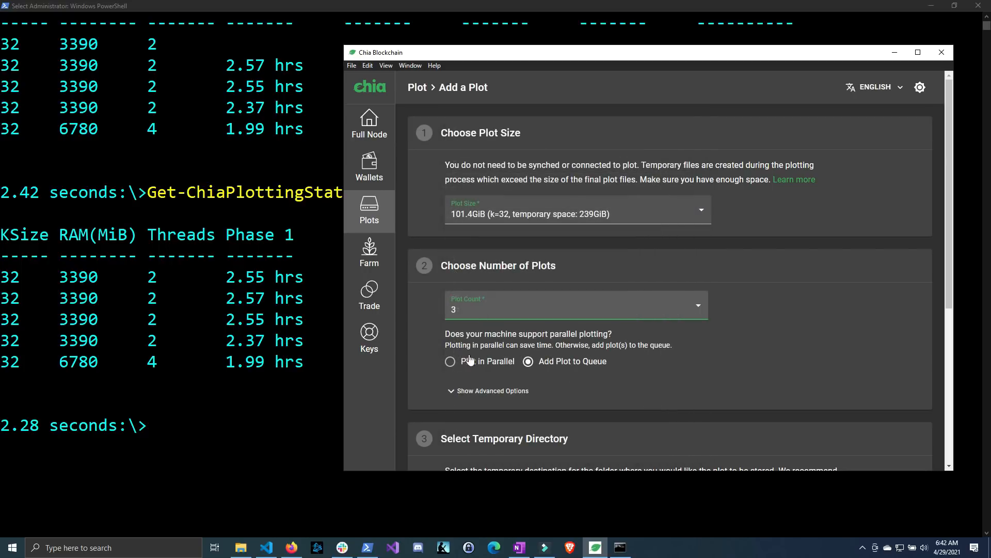
pyautogui.click(450, 362)
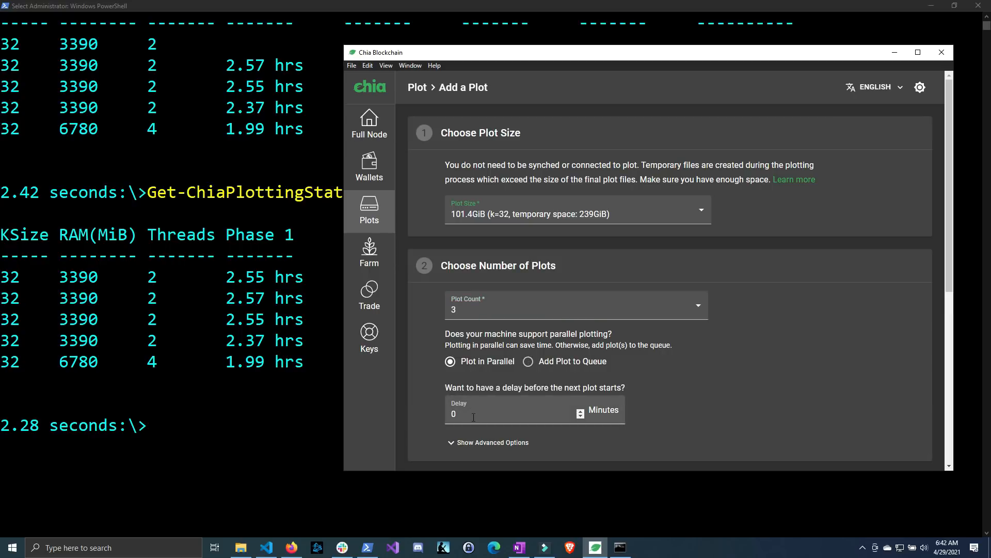
pyautogui.scroll(-3)
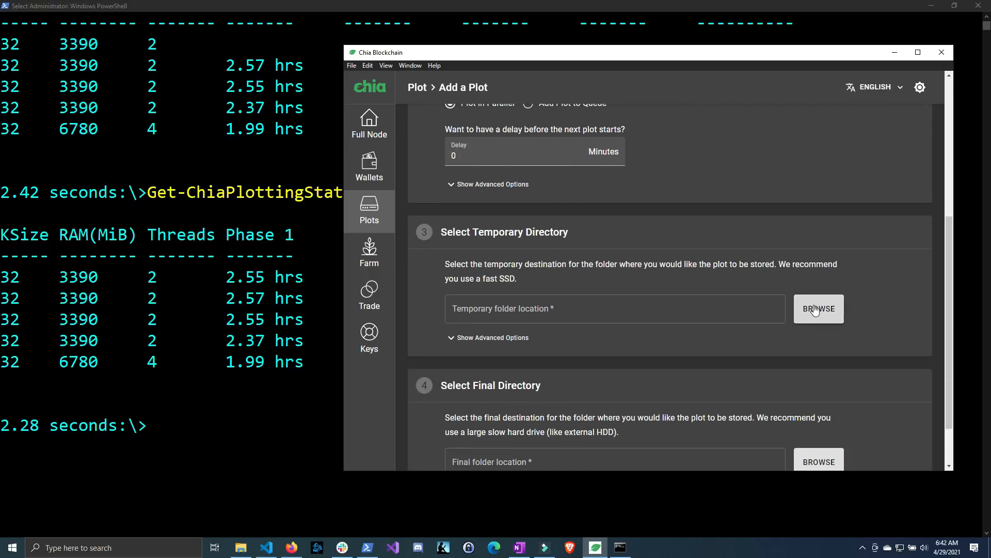
# Step: Set temporary folder P:\Plot and final folder H:\mrpig\Farm, then create the three plots
pyautogui.click(818, 309)
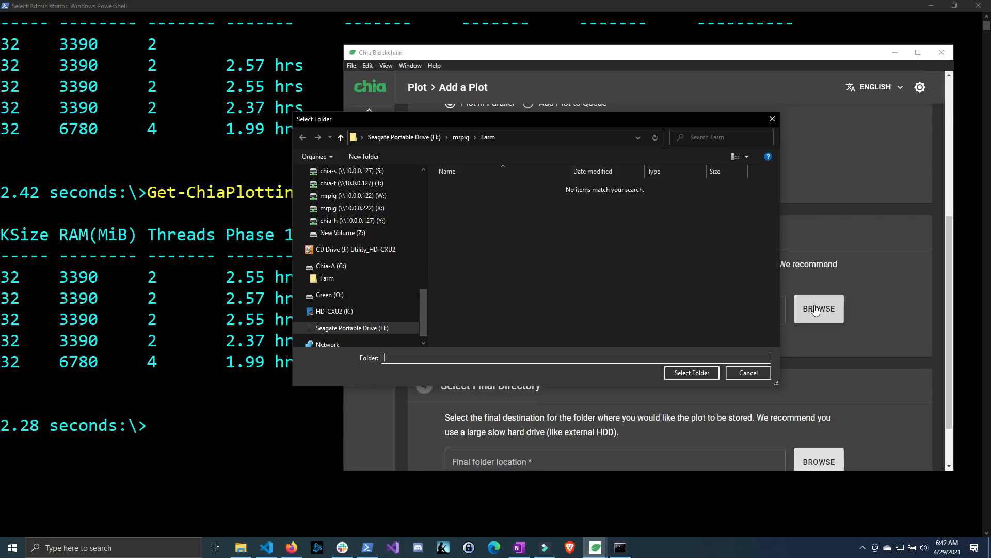
pyautogui.moveTo(502, 183)
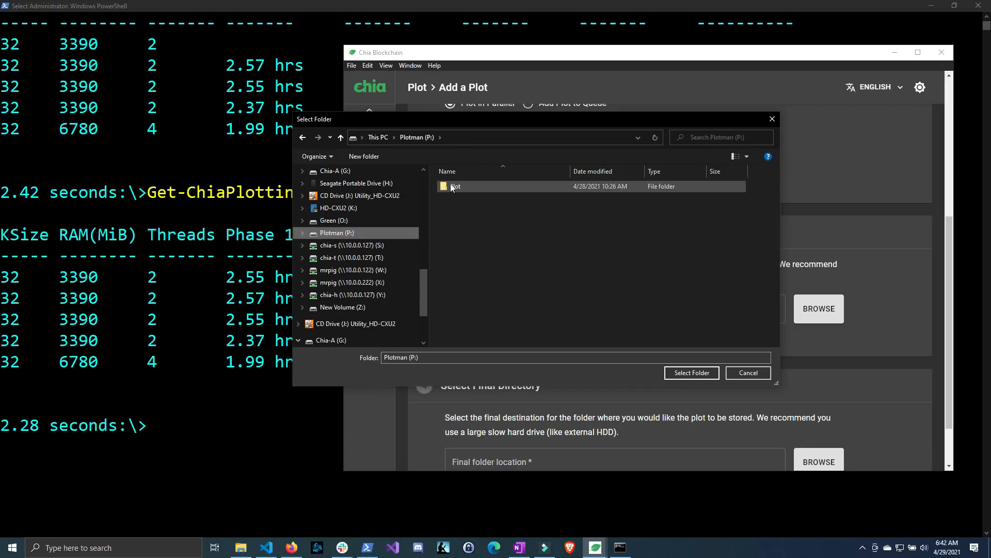
pyautogui.click(691, 373)
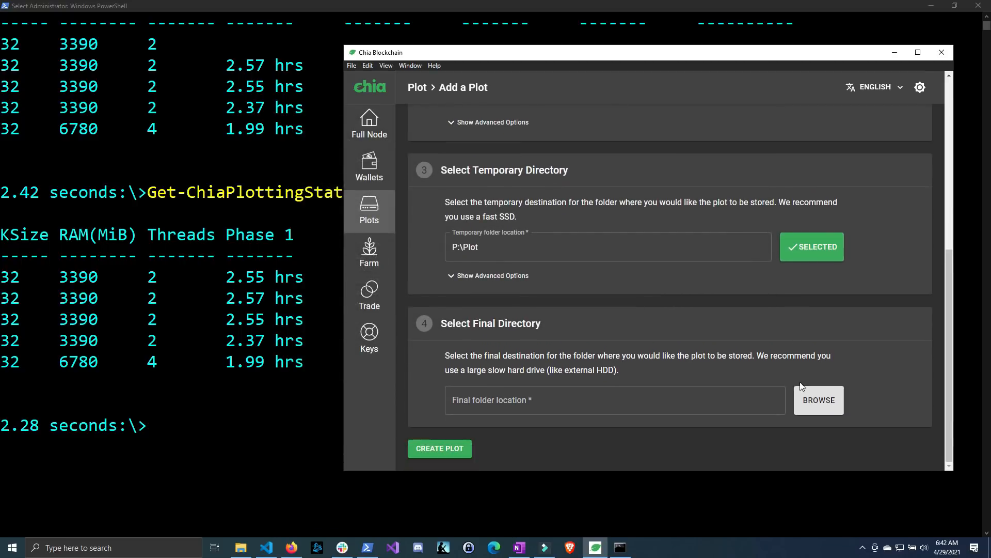
pyautogui.click(819, 400)
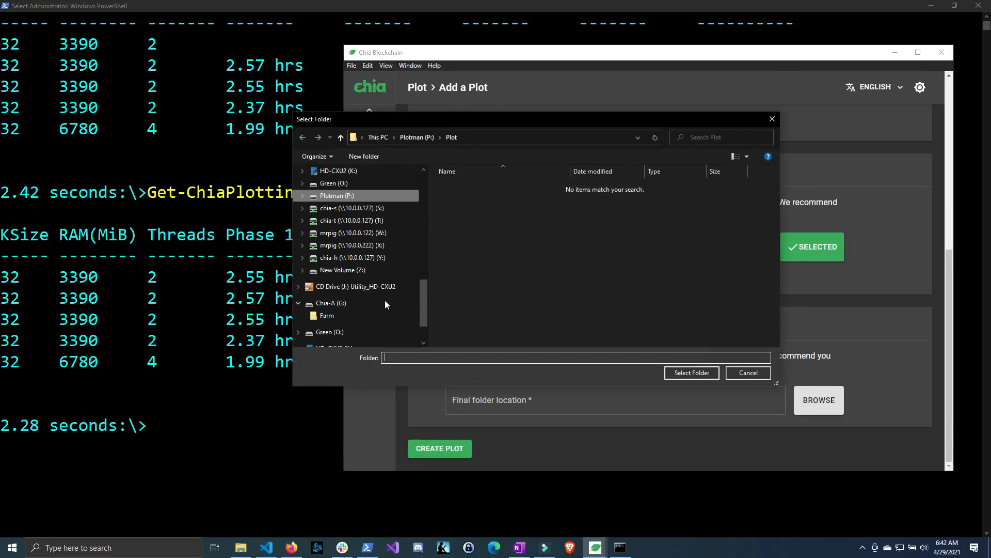
pyautogui.click(354, 315)
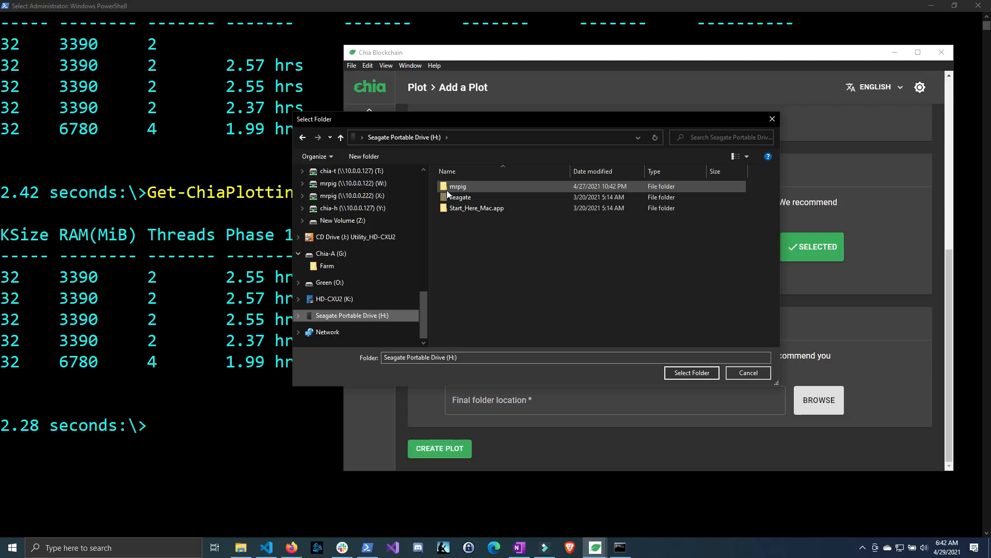
pyautogui.doubleClick(458, 186)
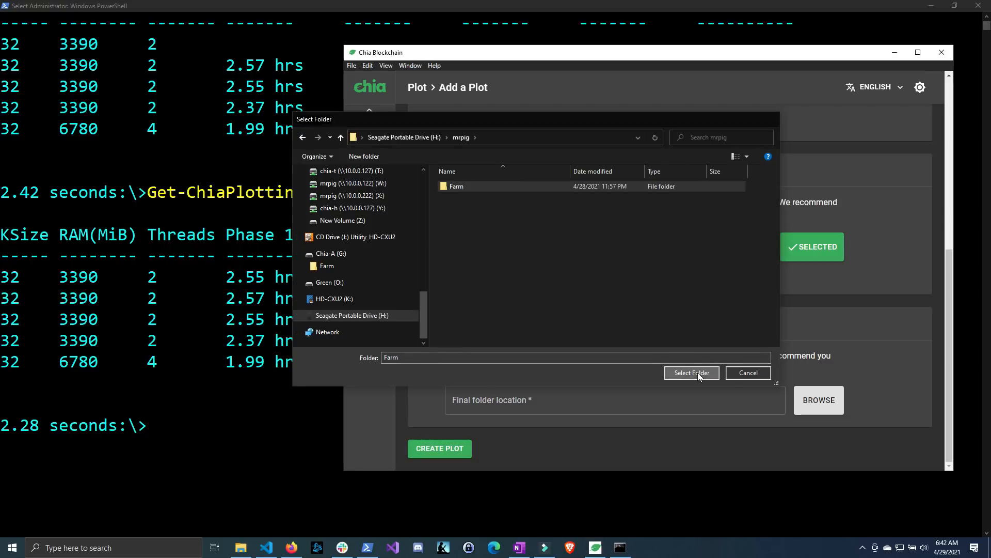
pyautogui.click(691, 373)
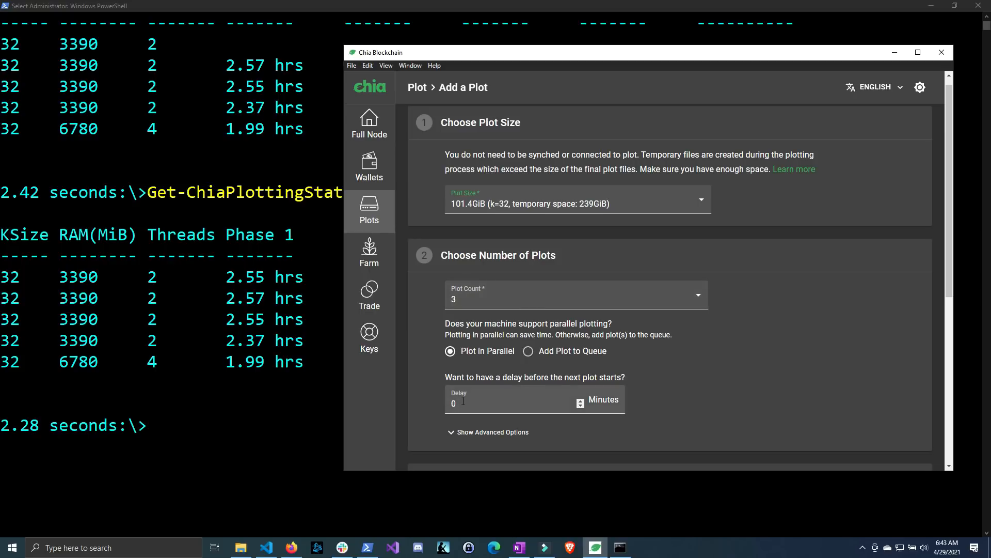
pyautogui.scroll(-3)
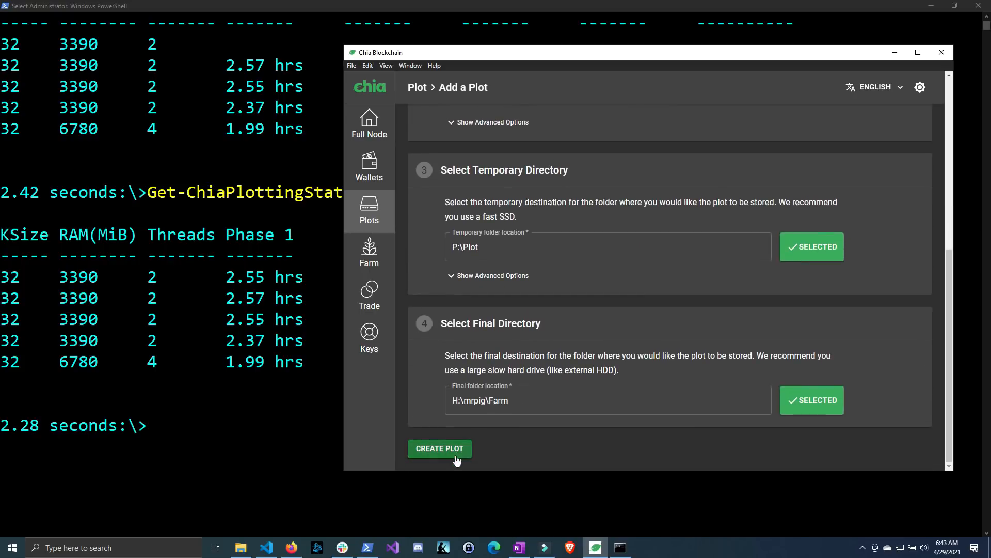
pyautogui.click(439, 448)
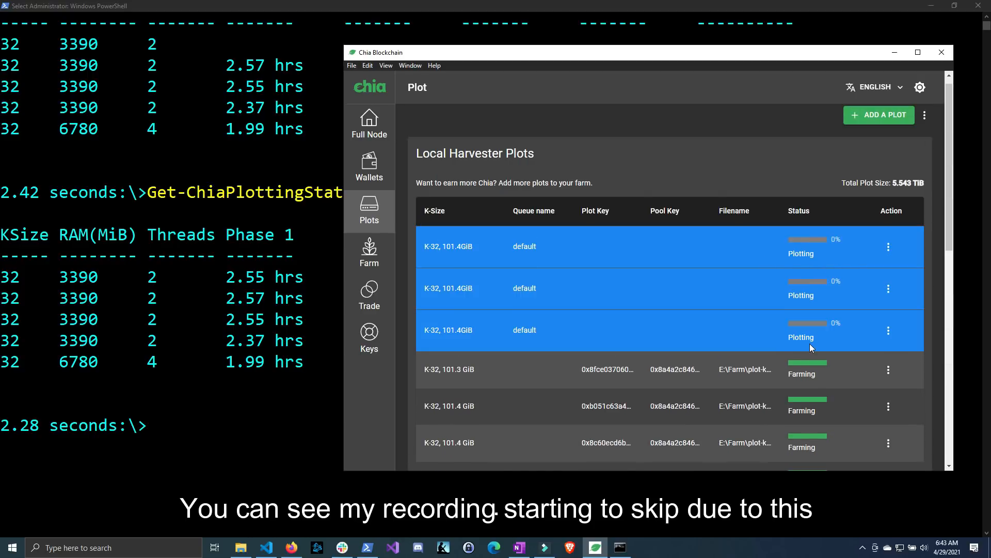
pyautogui.moveTo(816, 321)
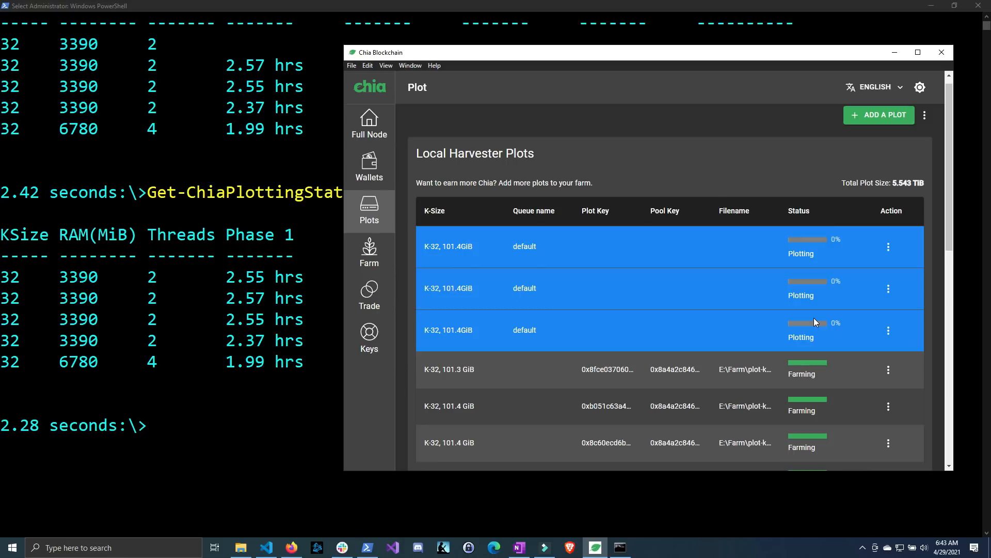
pyautogui.write('task')
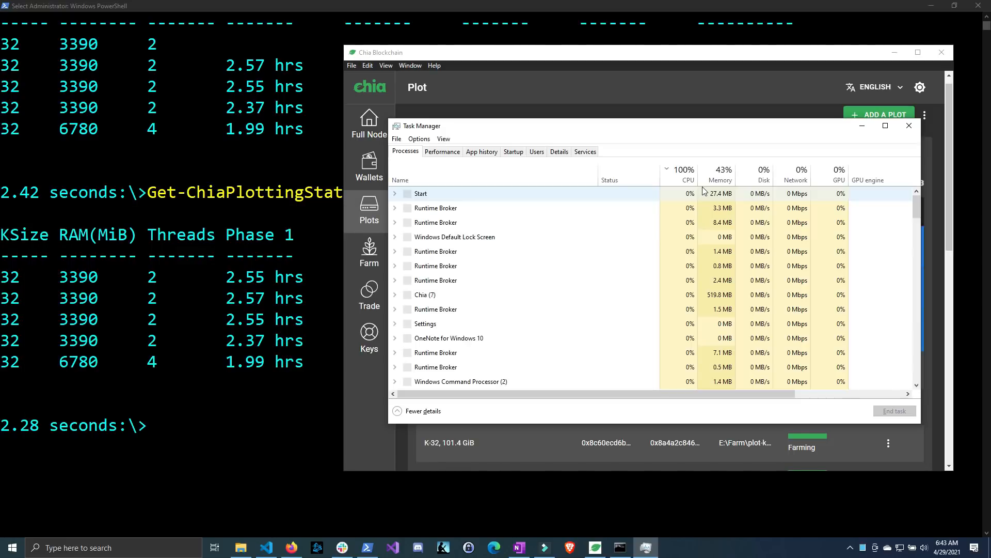
pyautogui.click(683, 173)
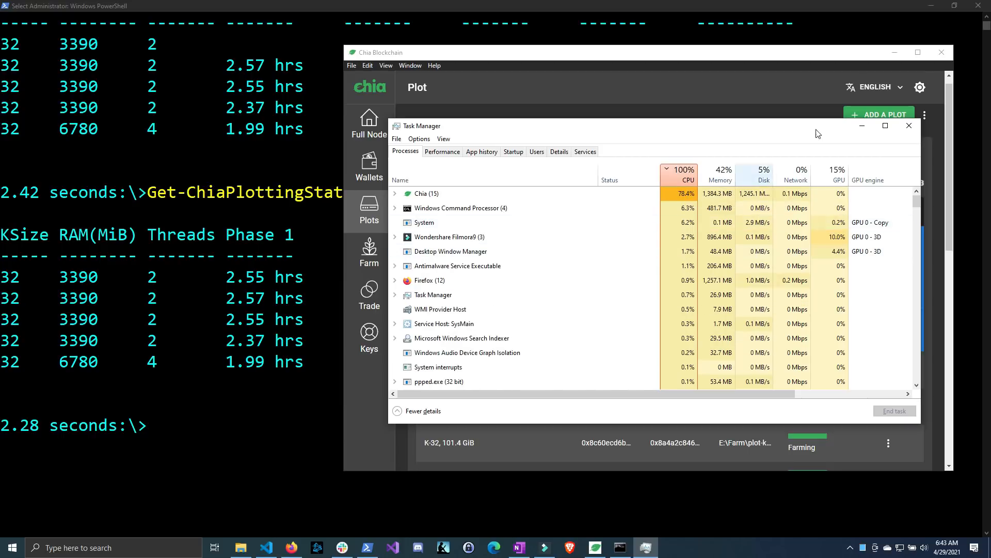
pyautogui.click(909, 125)
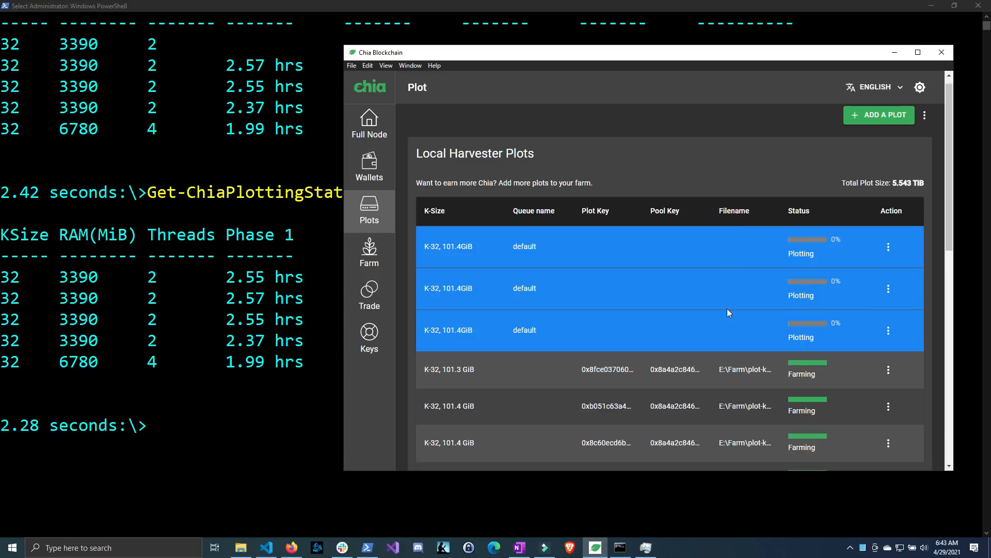
pyautogui.moveTo(719, 295)
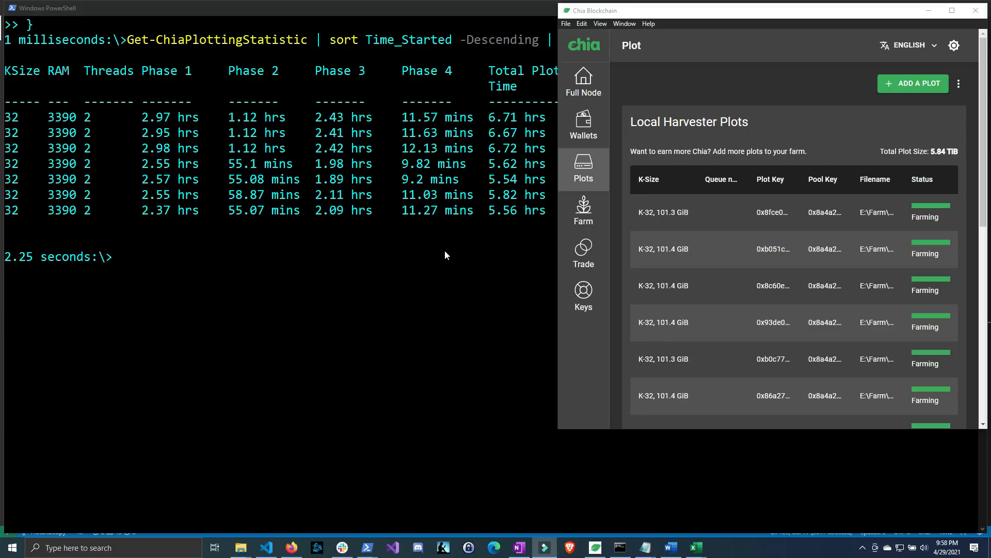
pyautogui.moveTo(500, 210)
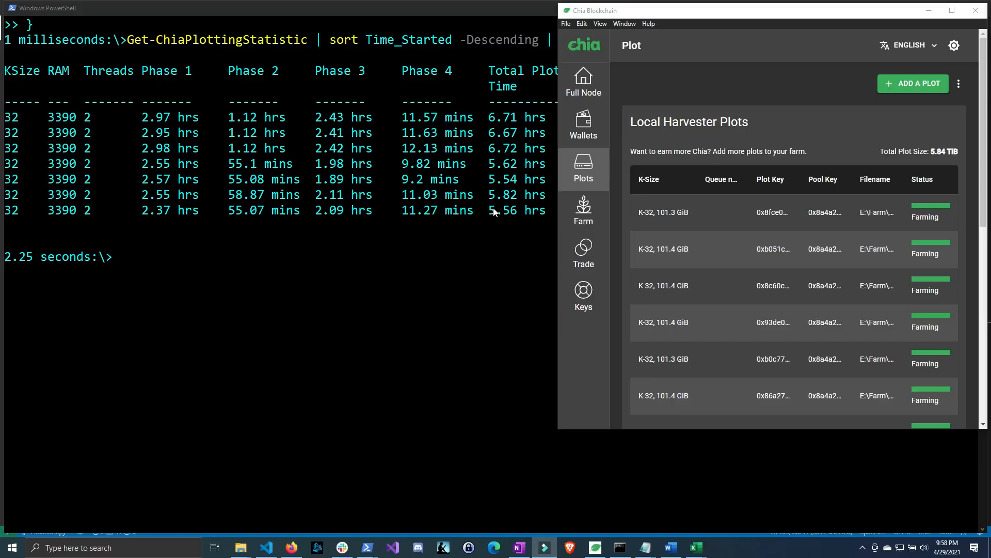
pyautogui.moveTo(494, 216)
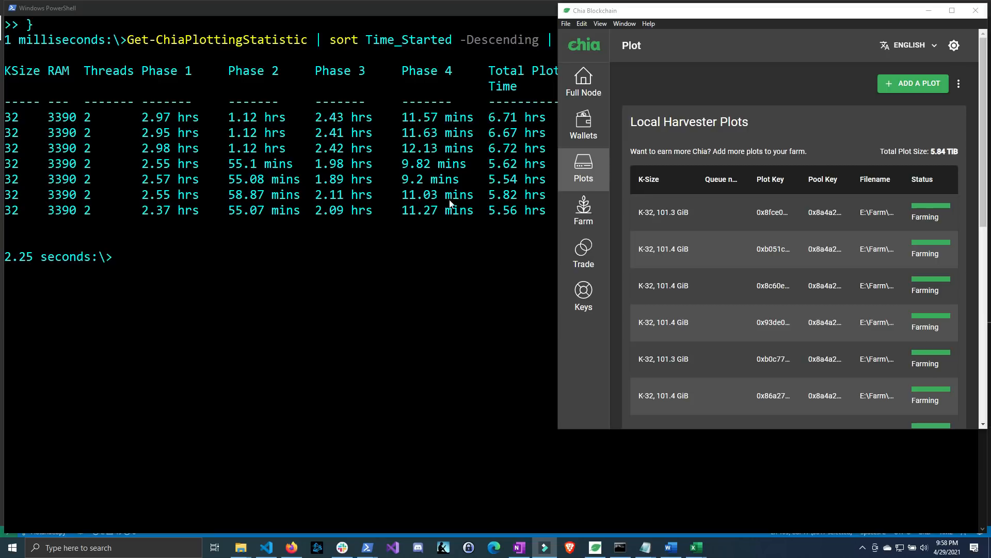
pyautogui.moveTo(499, 203)
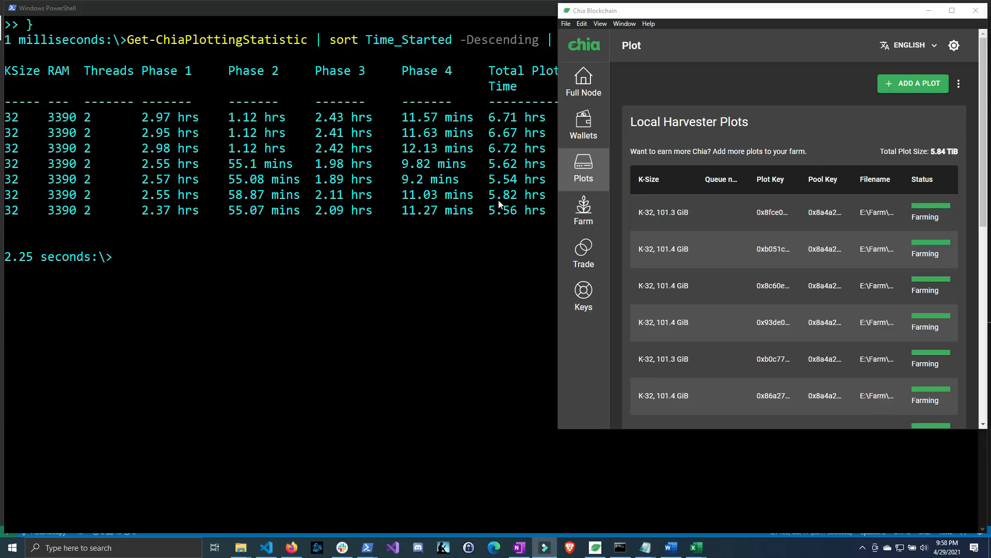
pyautogui.moveTo(522, 201)
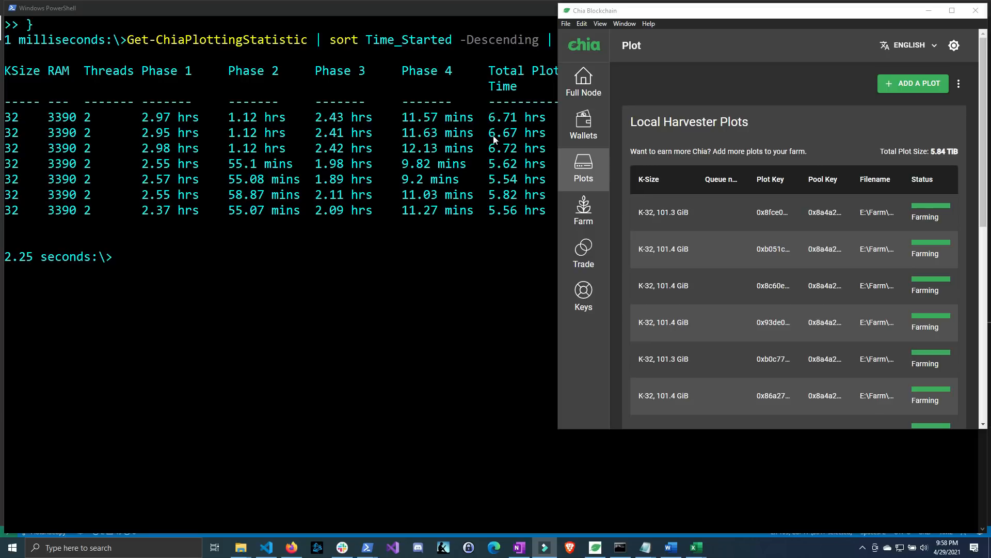
pyautogui.moveTo(513, 123)
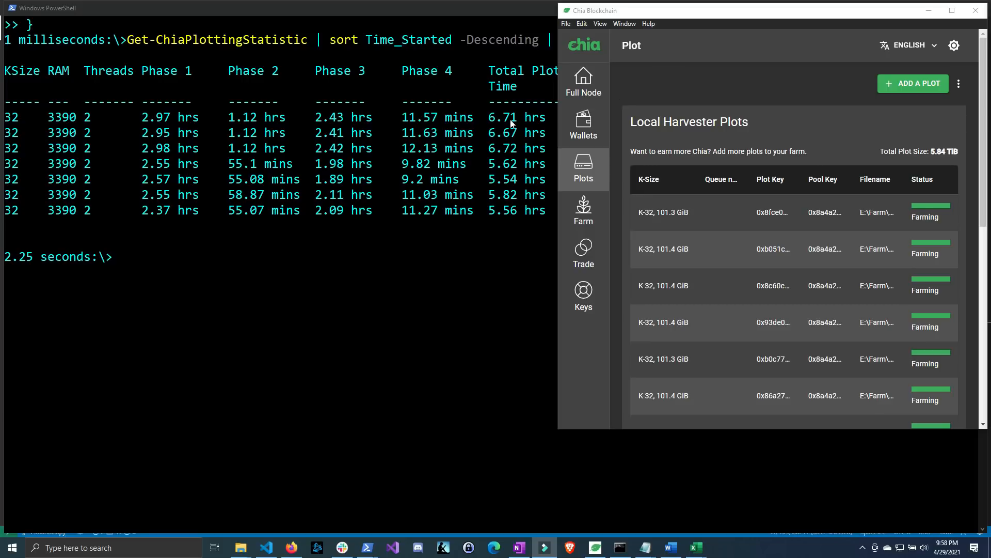
pyautogui.moveTo(497, 130)
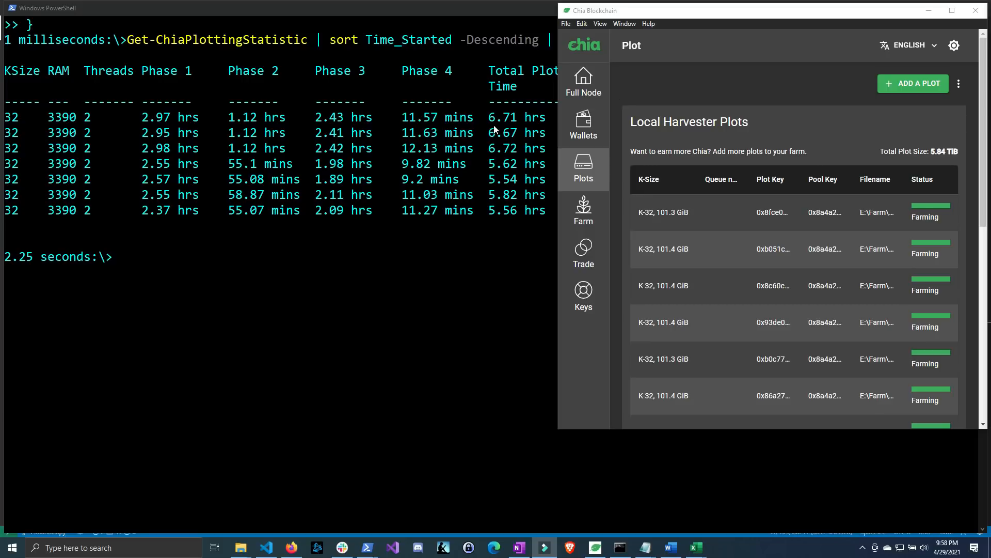
pyautogui.moveTo(517, 140)
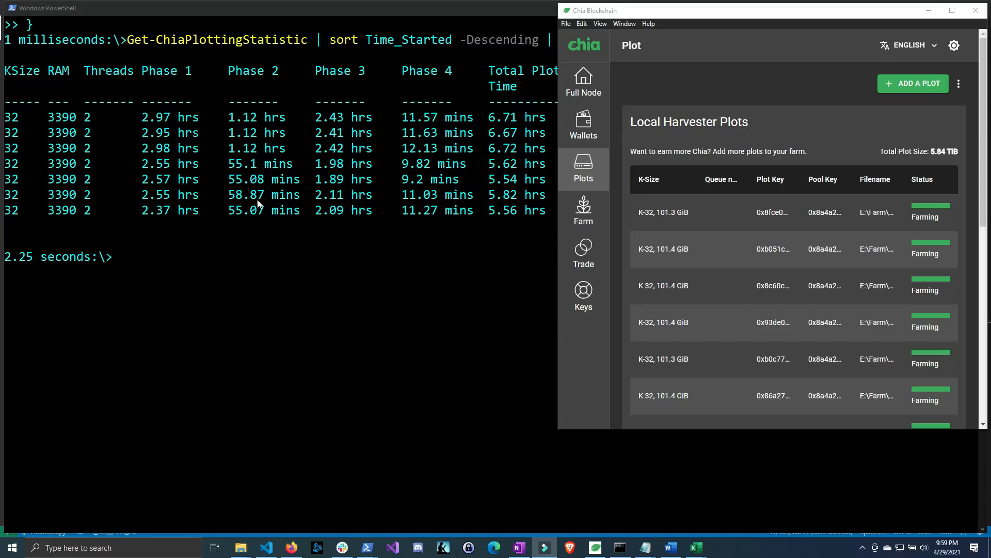
pyautogui.moveTo(160, 142)
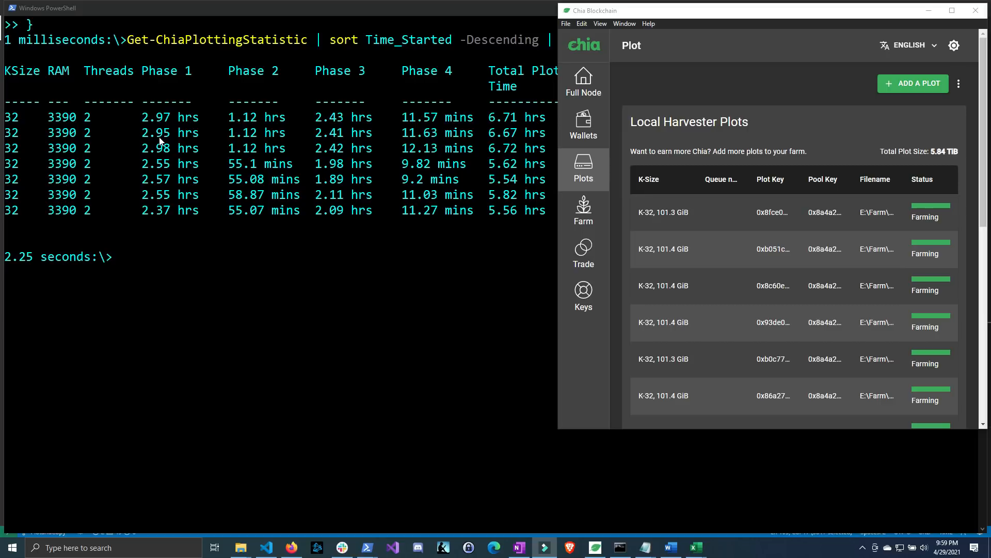
pyautogui.moveTo(165, 157)
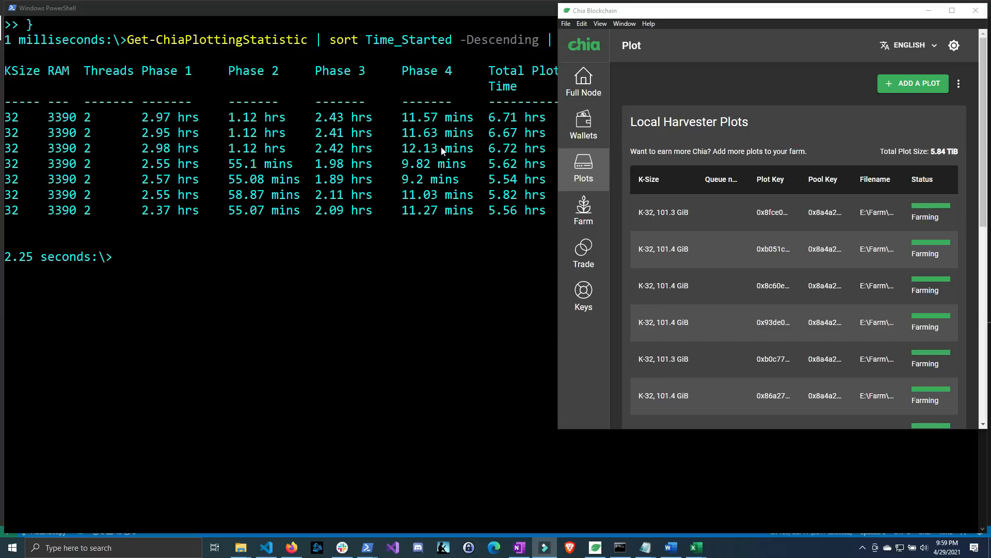
pyautogui.moveTo(423, 148)
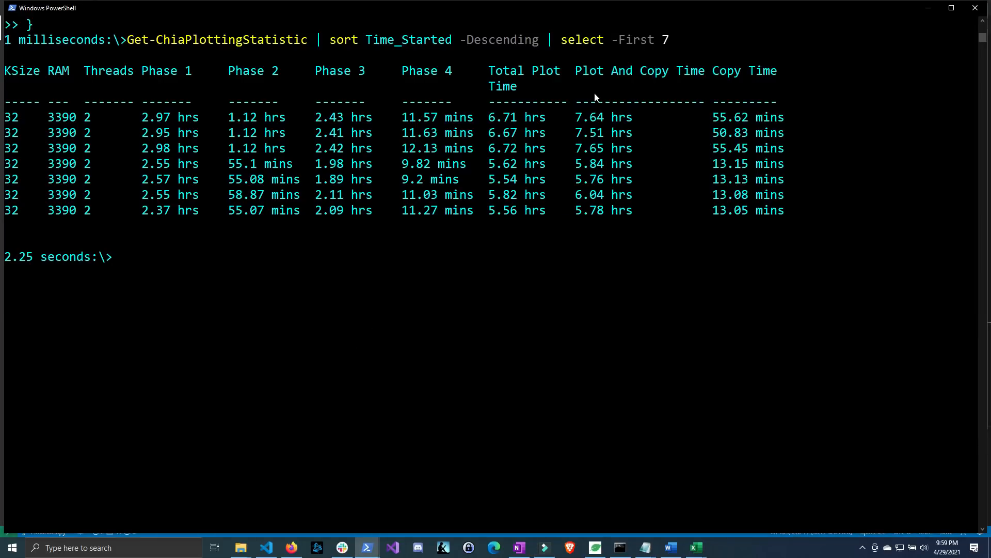
pyautogui.moveTo(487, 99)
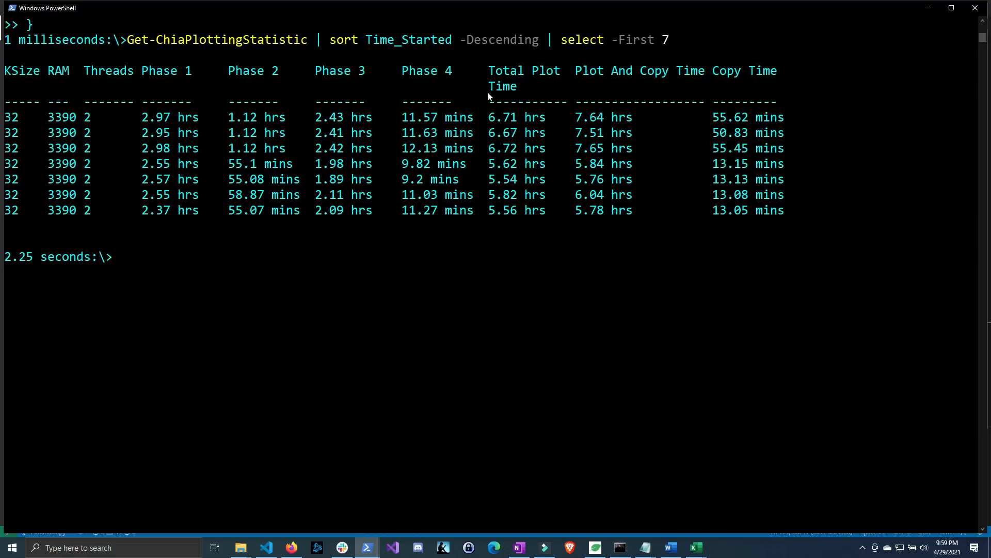
pyautogui.moveTo(610, 212)
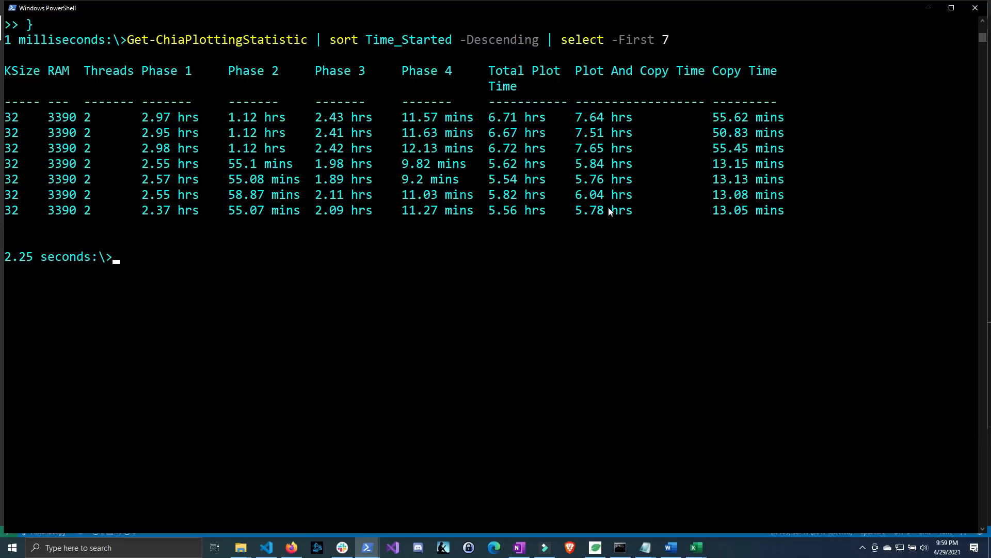
pyautogui.moveTo(679, 153)
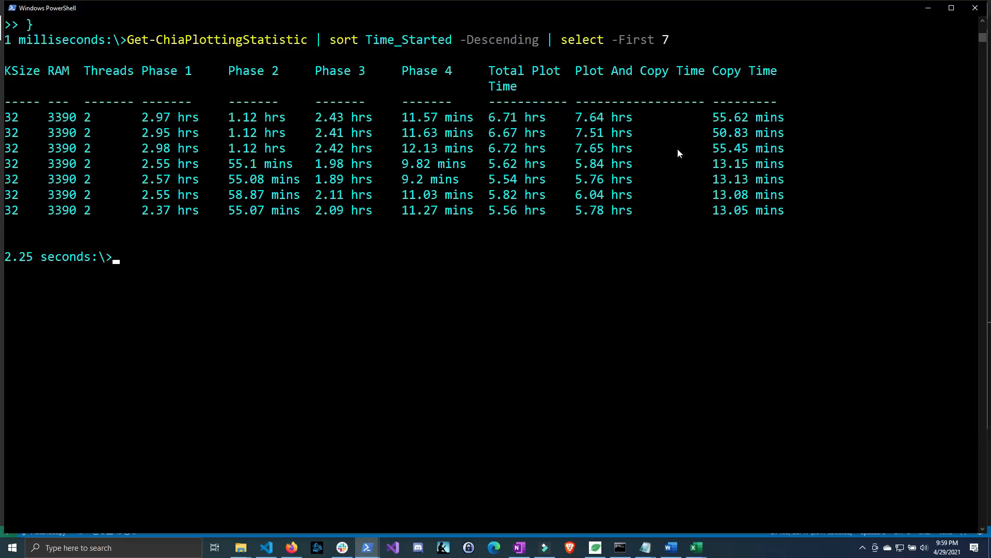
pyautogui.moveTo(629, 213)
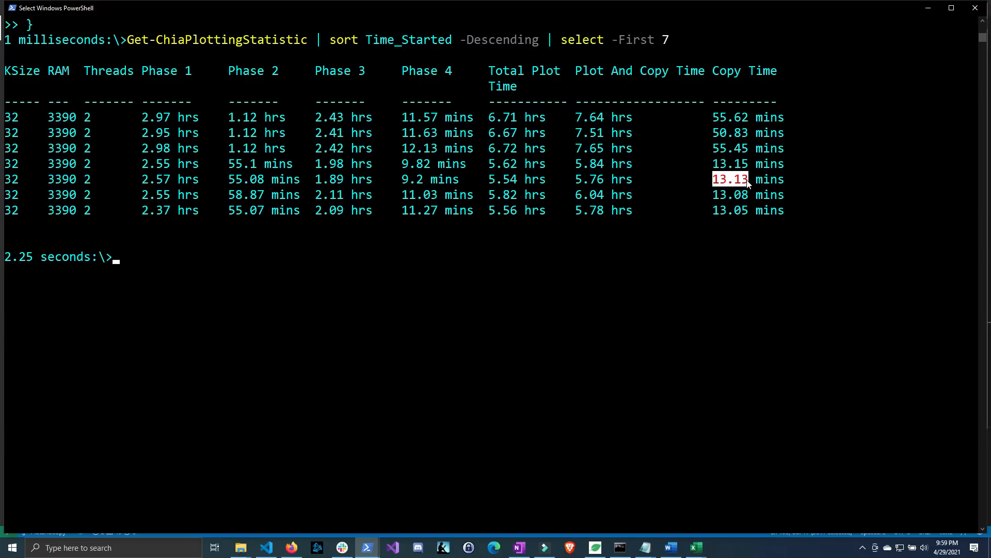
pyautogui.moveTo(727, 200)
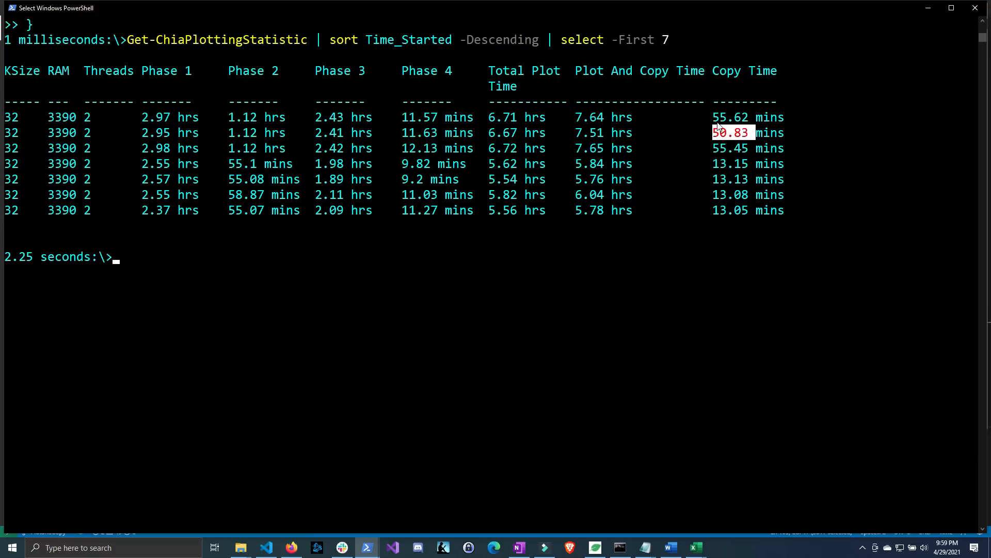
# Step: Mark the 55.62 minute copy time in the PowerShell plotting statistics table
pyautogui.click(730, 116)
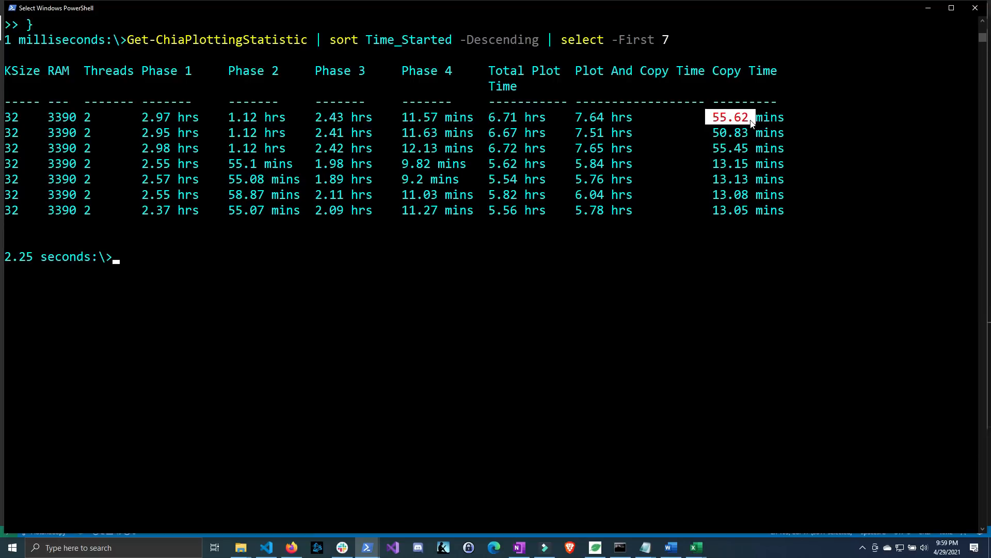
pyautogui.moveTo(731, 184)
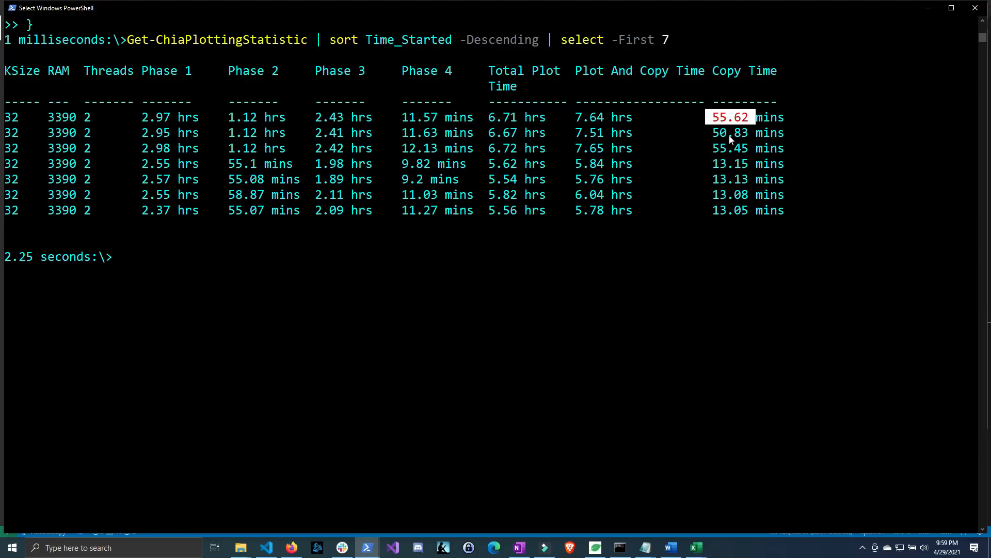
pyautogui.moveTo(601, 144)
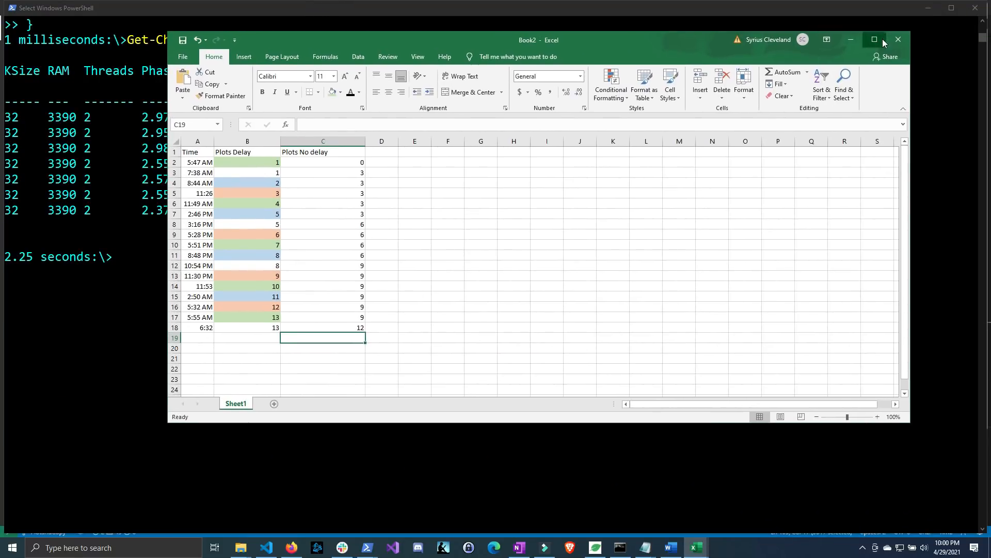
# Step: Maximize the Excel plot count sheet, then return to the PowerShell statistics table
pyautogui.click(875, 39)
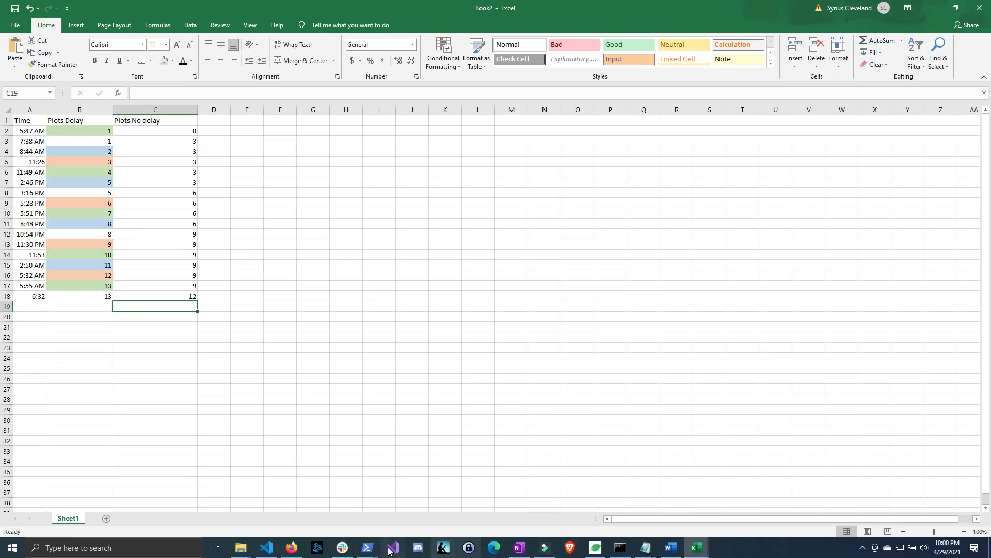
pyautogui.click(366, 547)
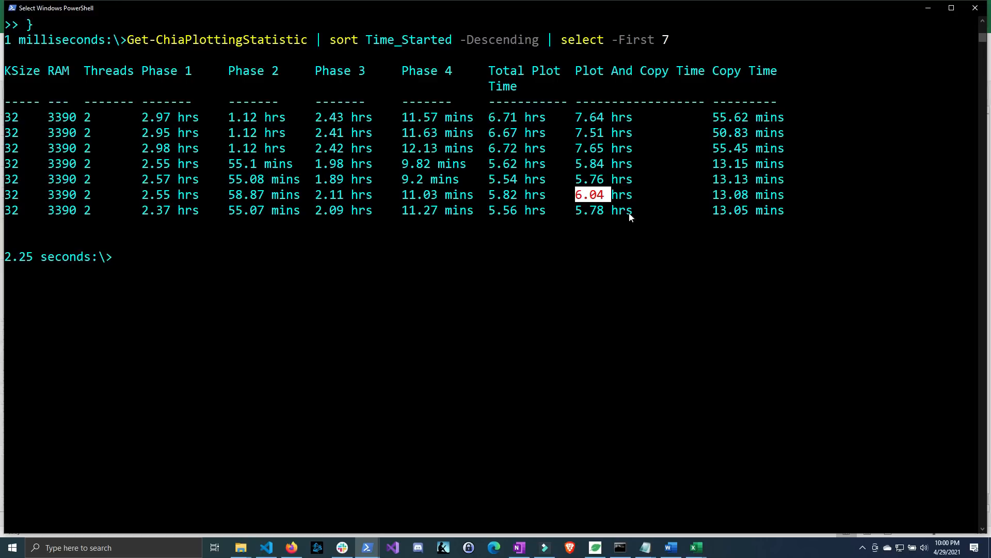
# Step: Mark a Plot And Copy Time value, then switch back to the Excel plot count sheet
pyautogui.click(588, 209)
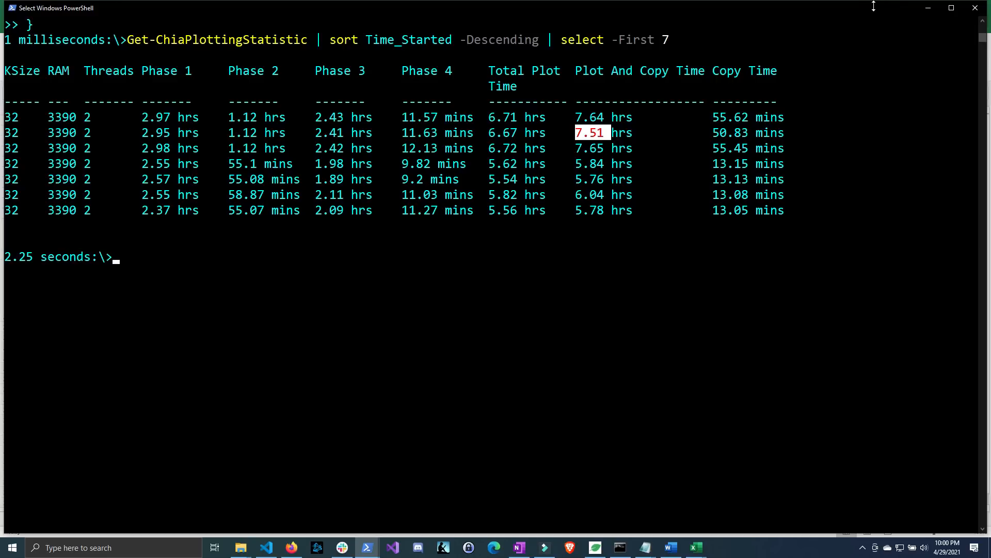
pyautogui.click(694, 547)
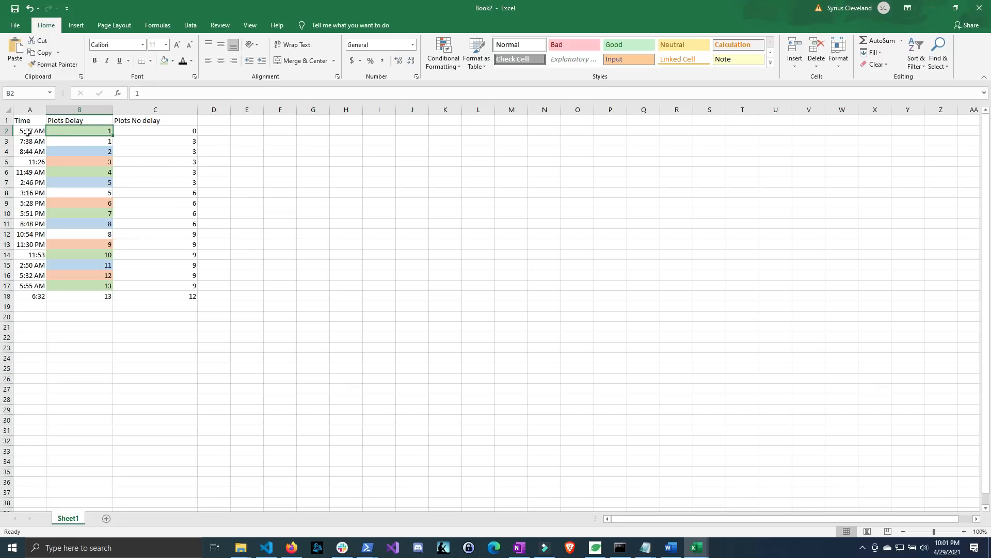
pyautogui.moveTo(98, 173)
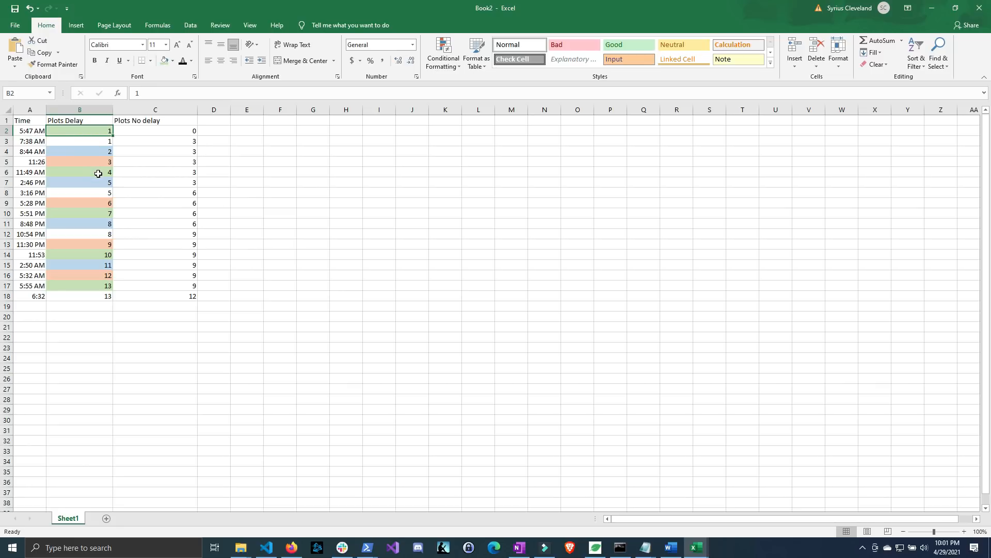
# Step: Compare delayed vs no-delay counts: 13 at 5:55 AM, 3 at 7:38 AM, 8 vs 9 at 10:54 PM, 13 vs 12 at 6:32
pyautogui.click(79, 173)
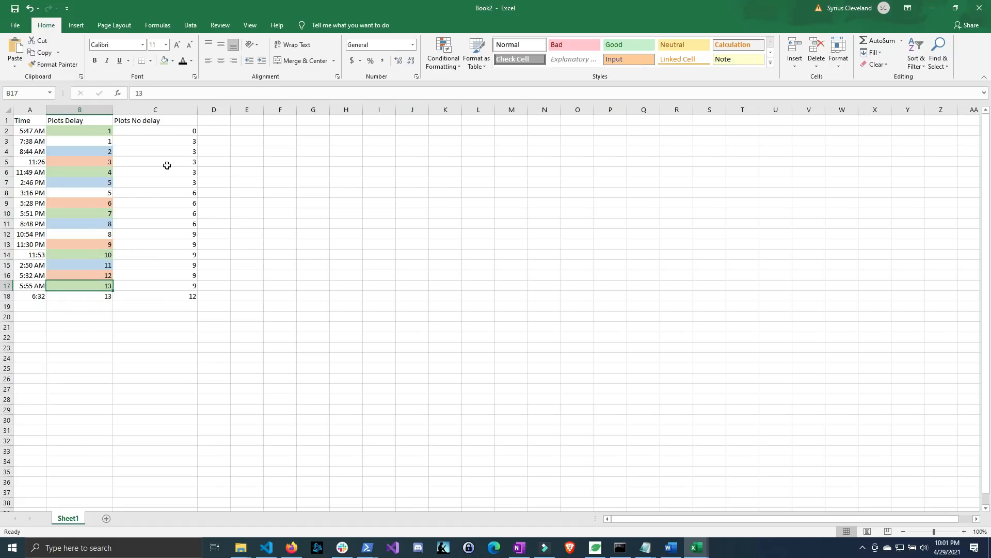
pyautogui.click(155, 193)
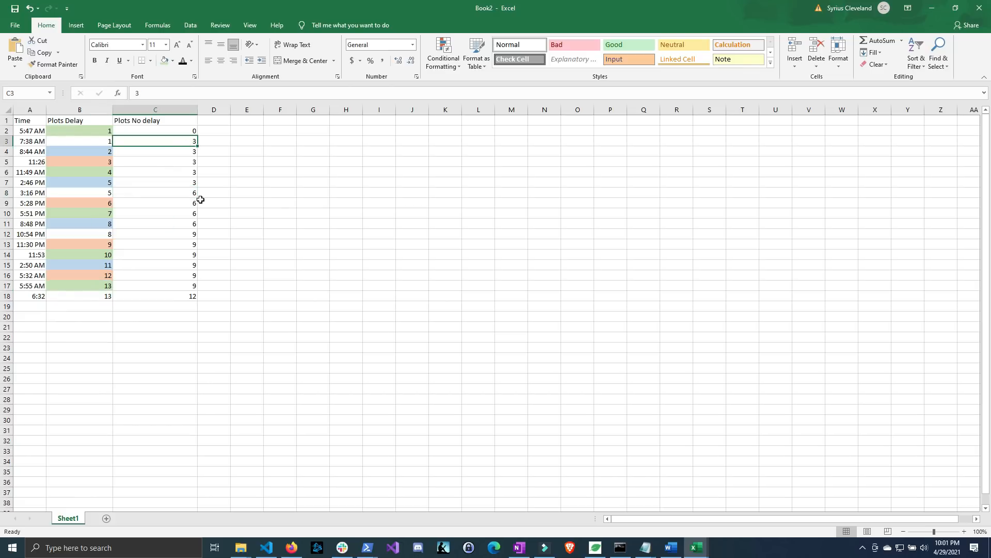
pyautogui.click(155, 235)
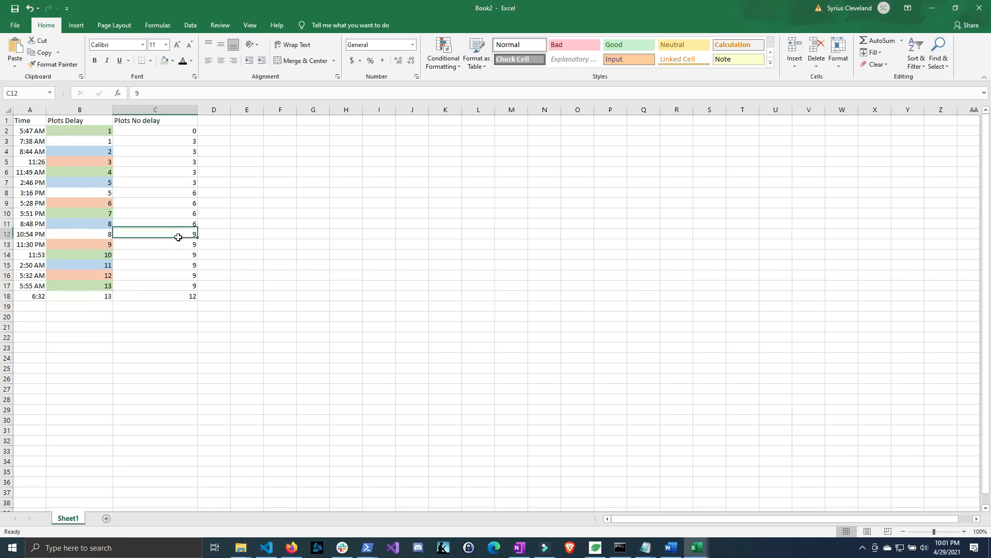
pyautogui.click(80, 235)
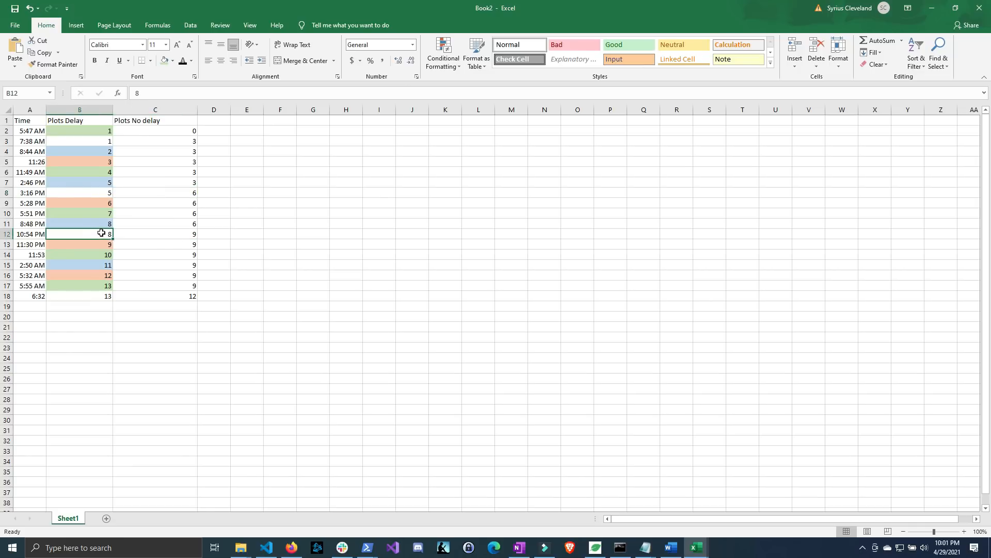
pyautogui.moveTo(101, 301)
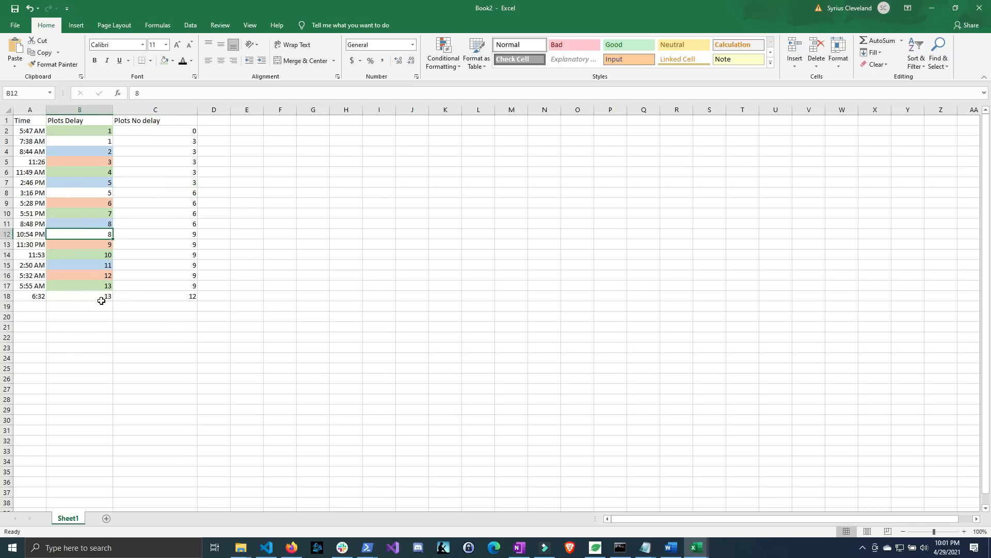
pyautogui.click(79, 296)
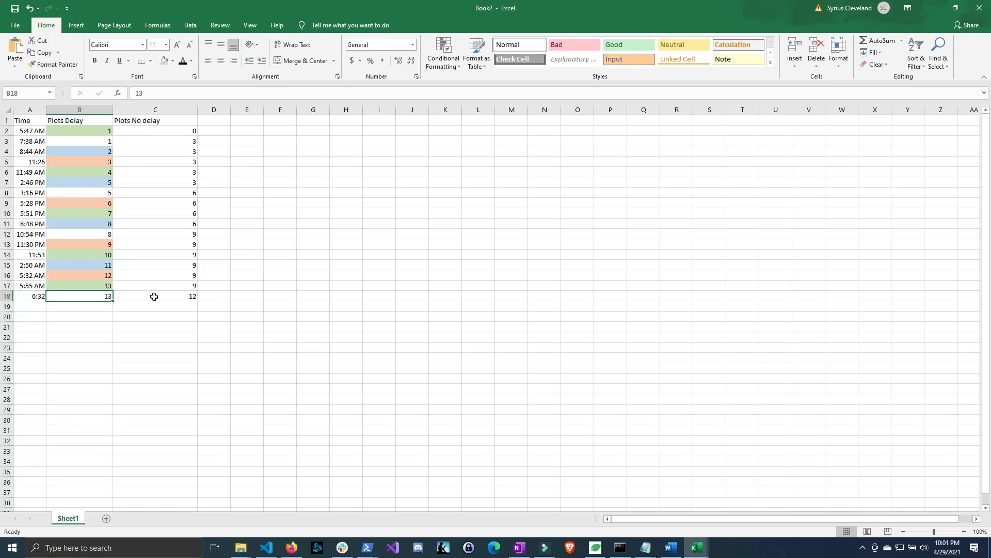
pyautogui.click(153, 297)
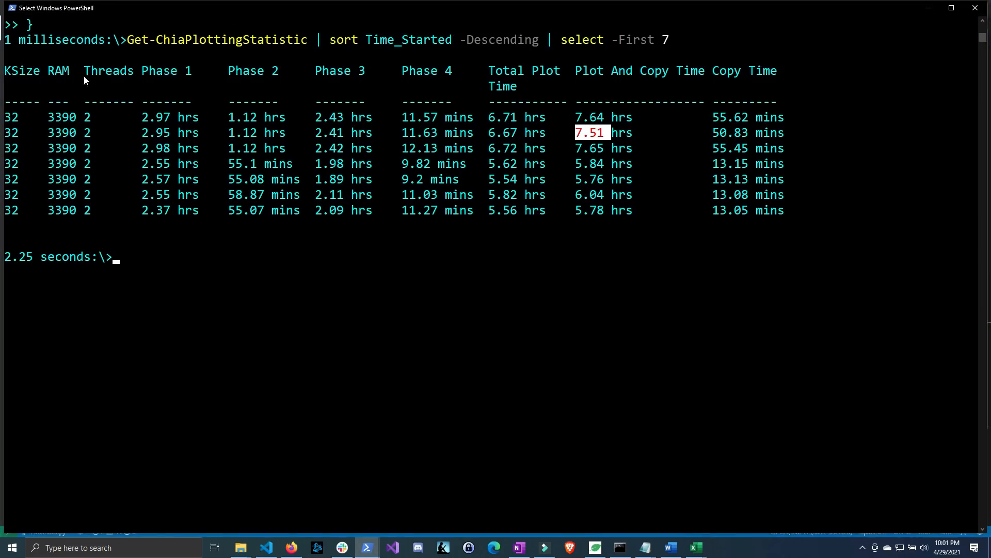
pyautogui.moveTo(196, 134)
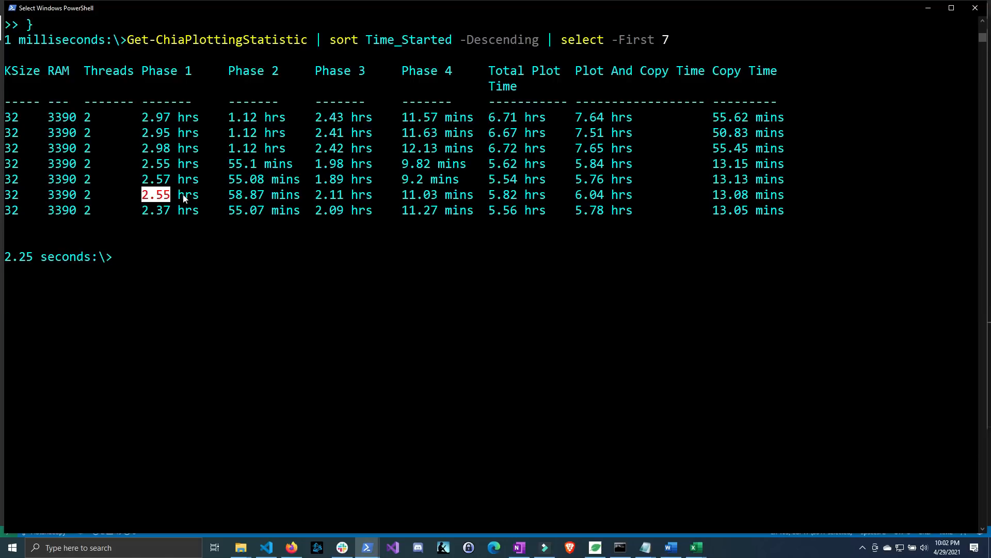
pyautogui.moveTo(549, 392)
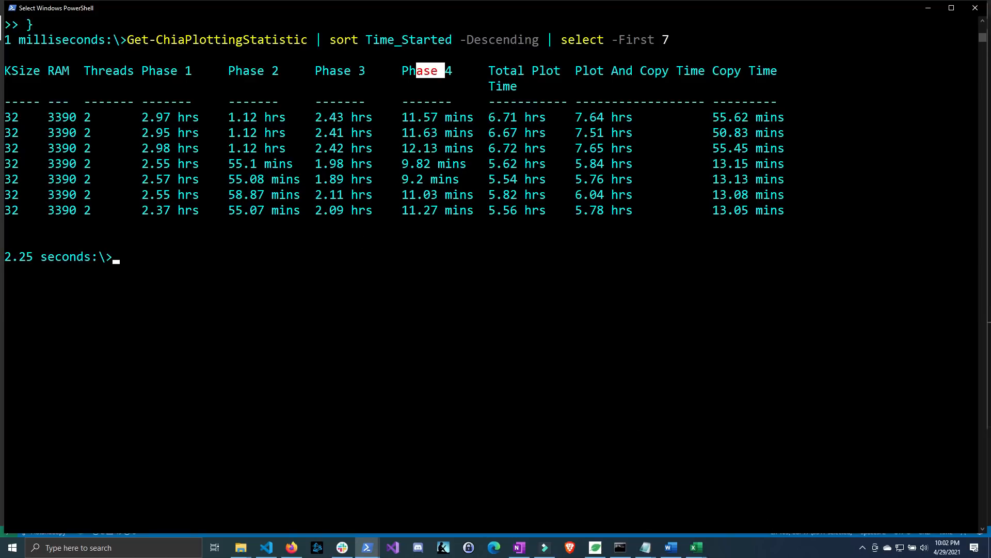
pyautogui.moveTo(458, 388)
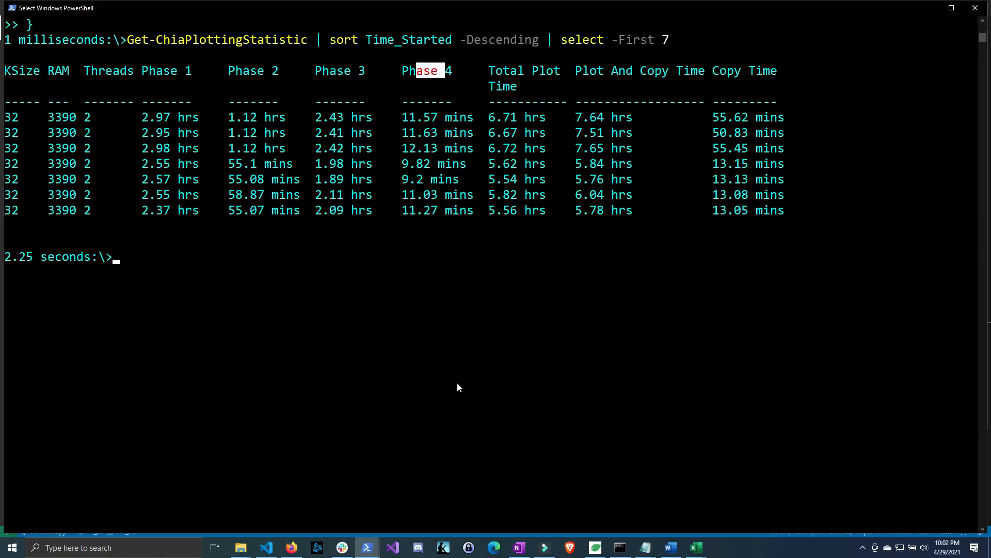
pyautogui.moveTo(460, 327)
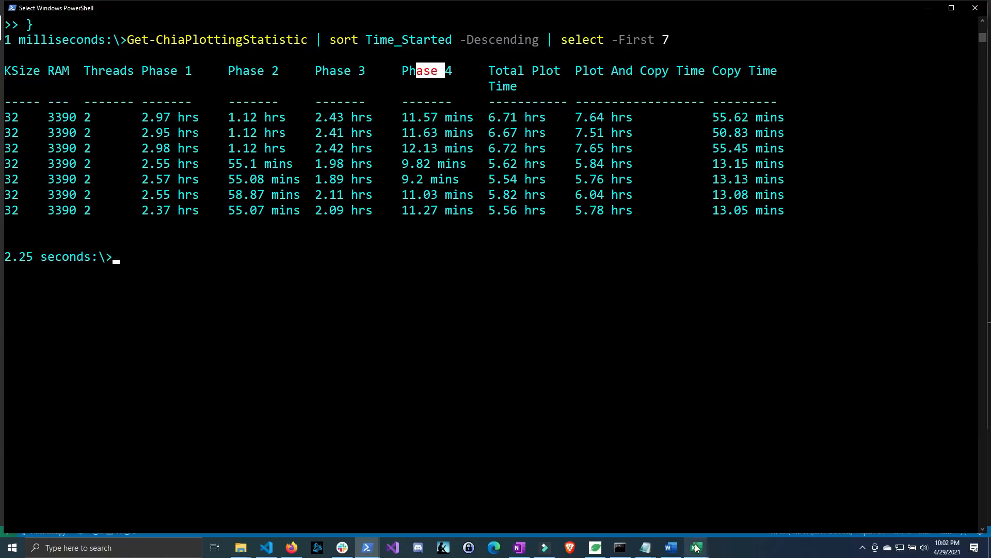
# Step: Bring the Book2 plot count sheet to the front and select a cell in the Plots No delay column
pyautogui.click(694, 547)
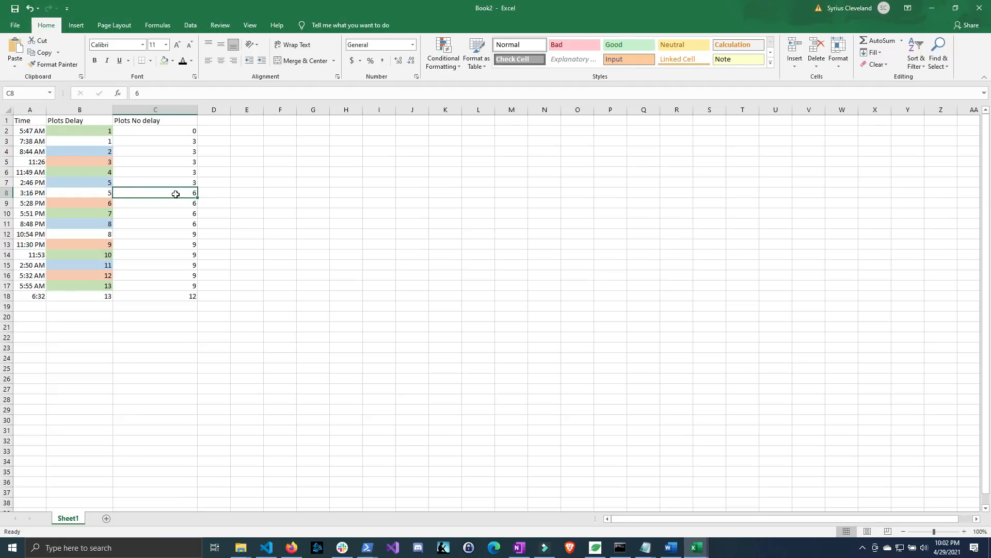
pyautogui.click(79, 131)
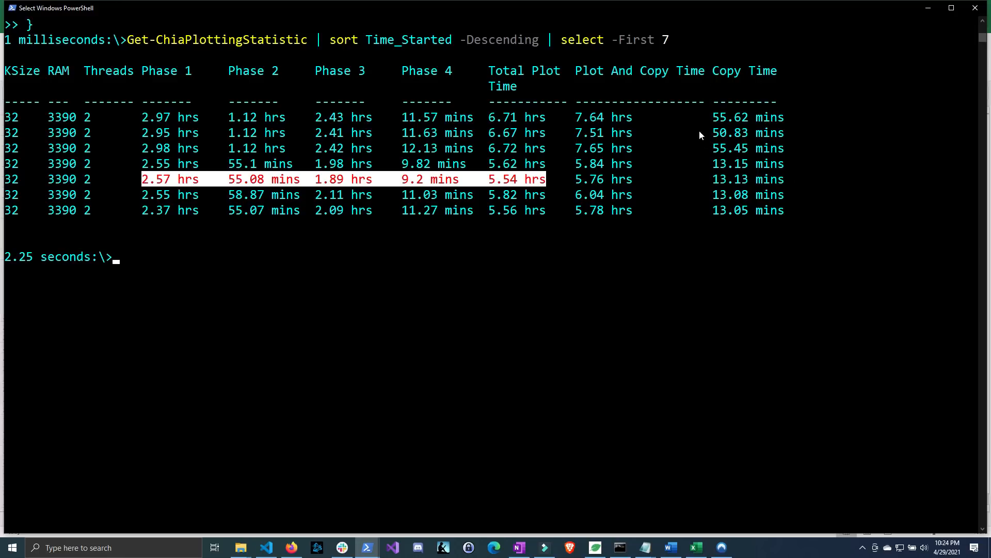
pyautogui.moveTo(714, 220)
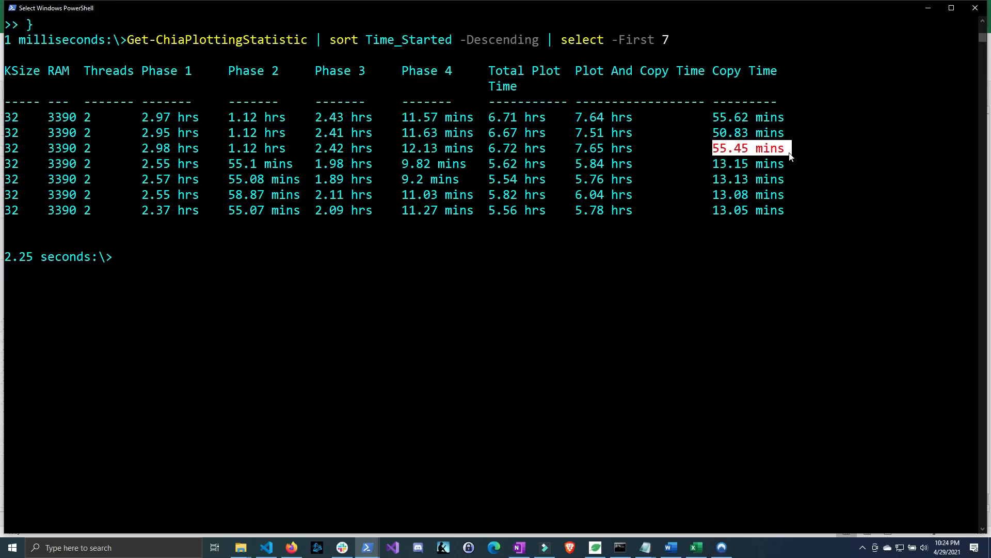
pyautogui.moveTo(230, 131)
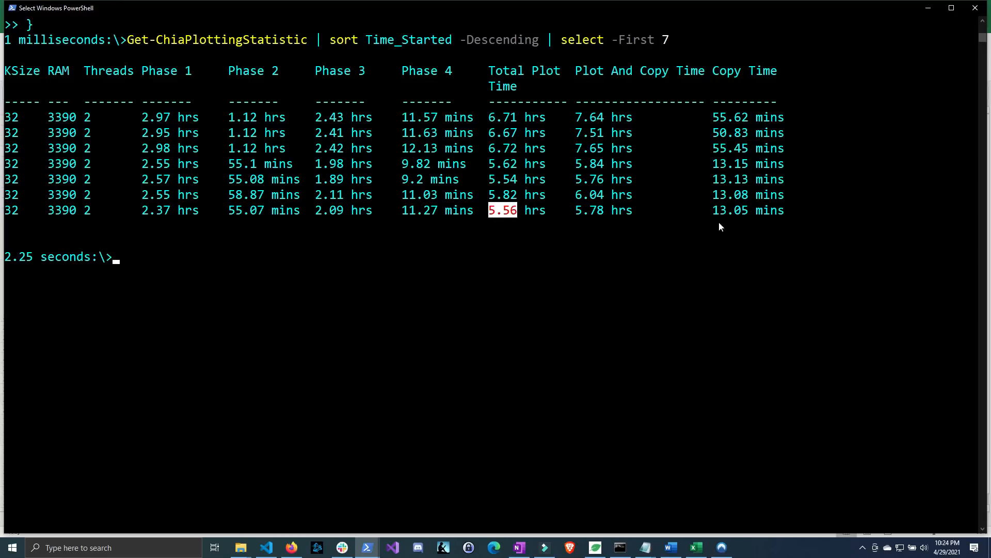
pyautogui.moveTo(765, 159)
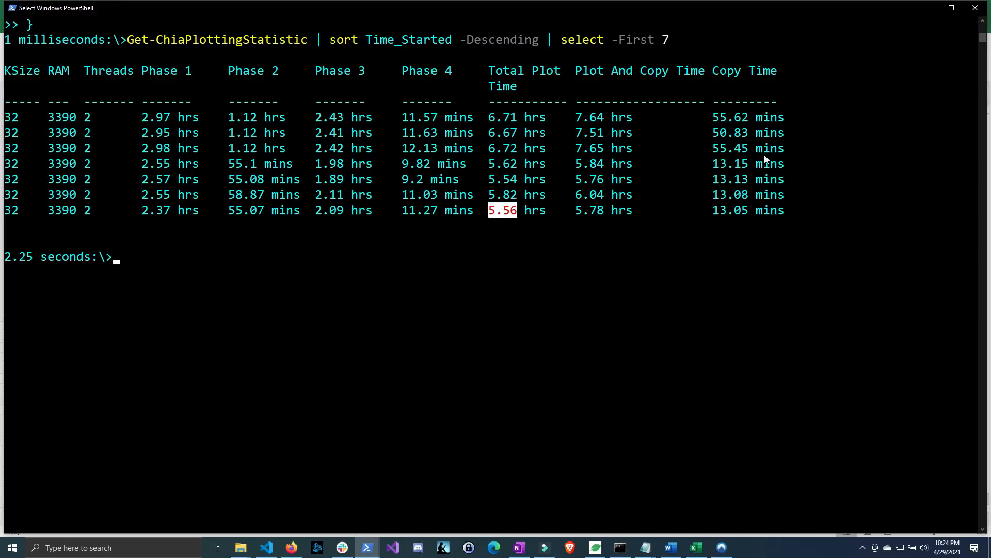
pyautogui.moveTo(714, 218)
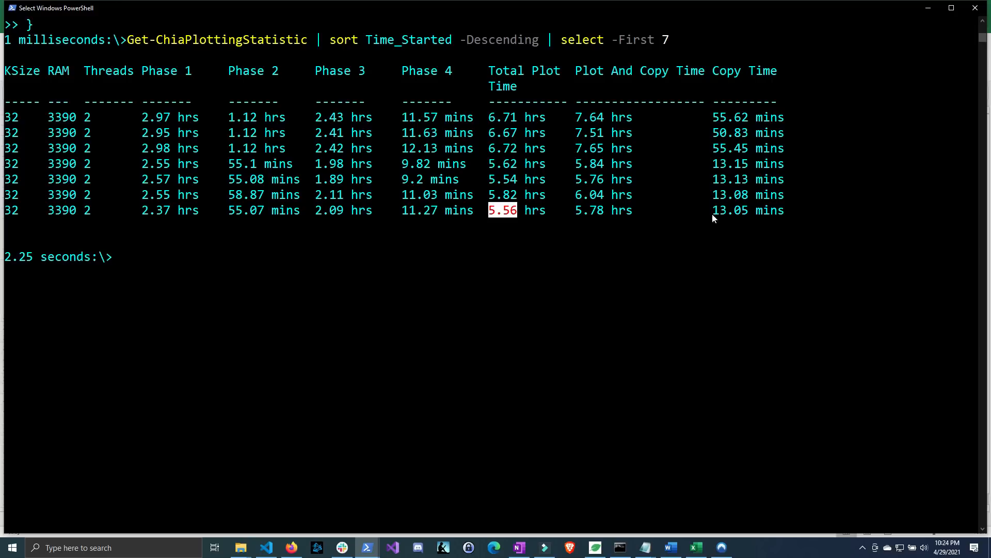
pyautogui.moveTo(151, 221)
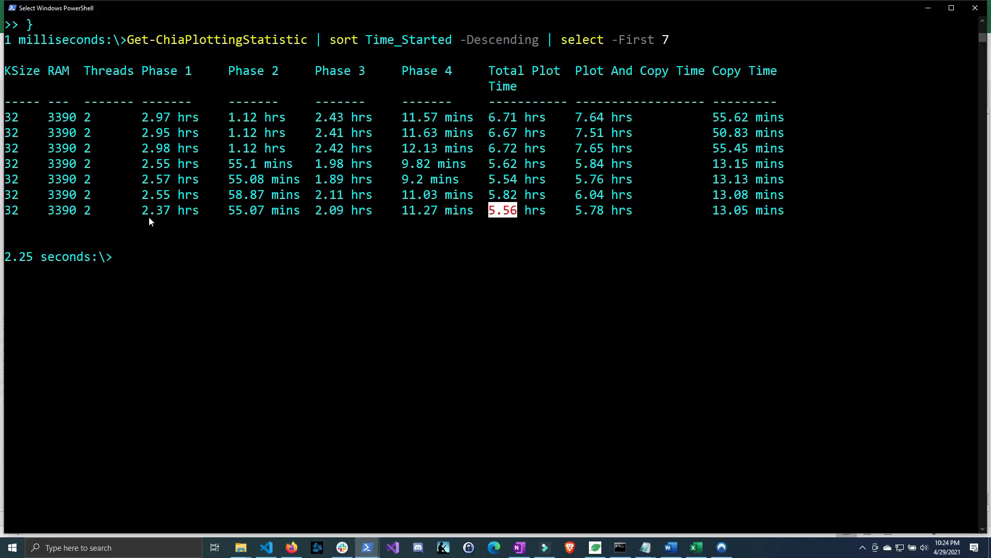
pyautogui.moveTo(140, 217)
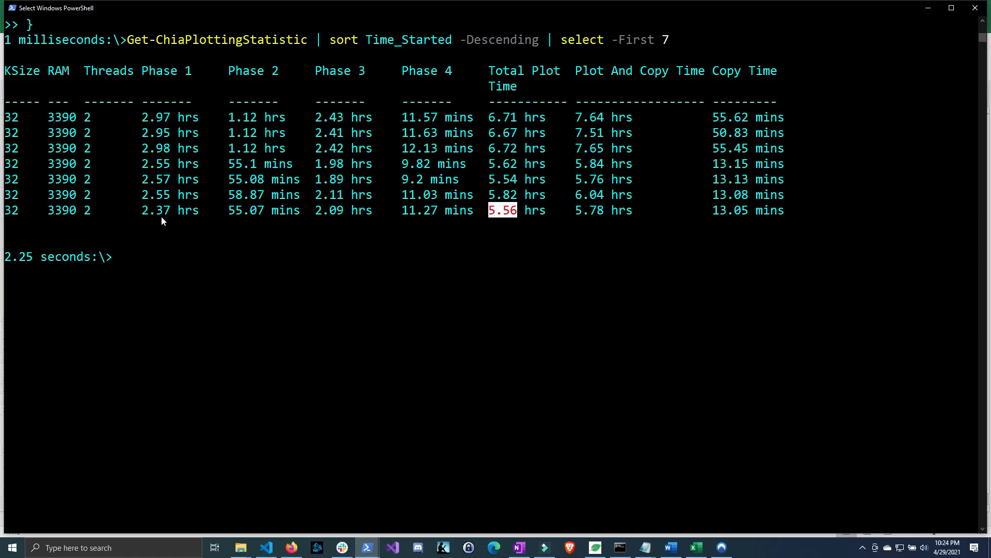
pyautogui.moveTo(151, 119)
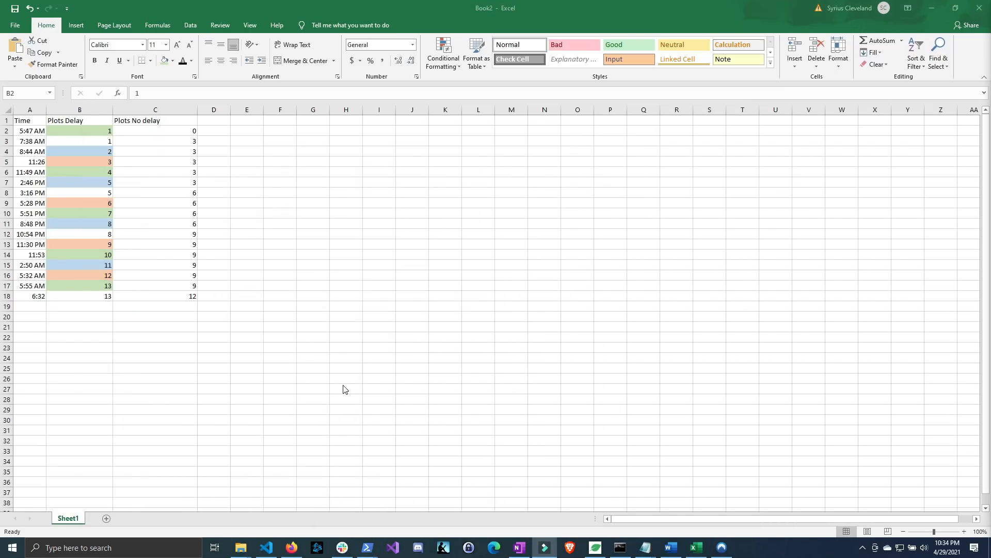
pyautogui.moveTo(277, 337)
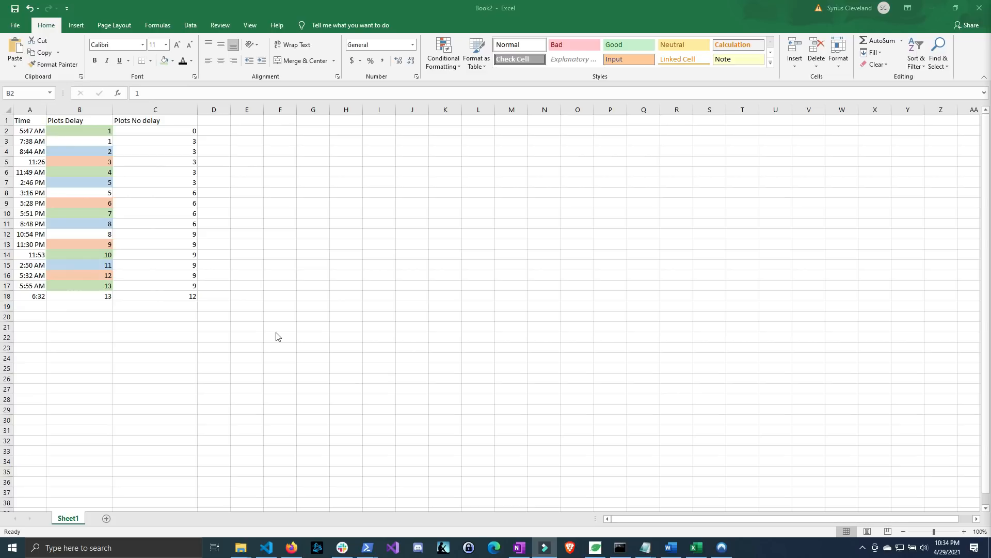
pyautogui.moveTo(139, 167)
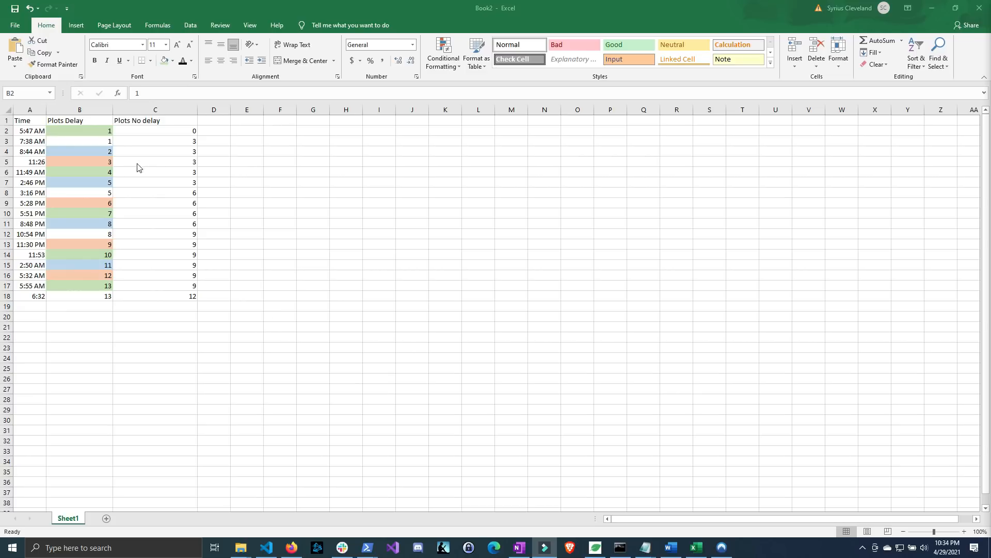
pyautogui.moveTo(103, 134)
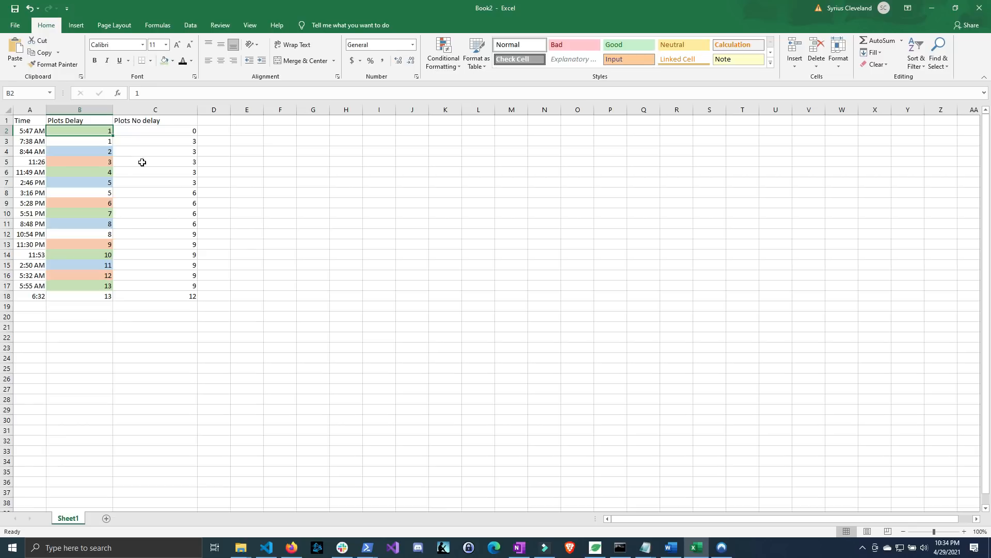
pyautogui.moveTo(141, 182)
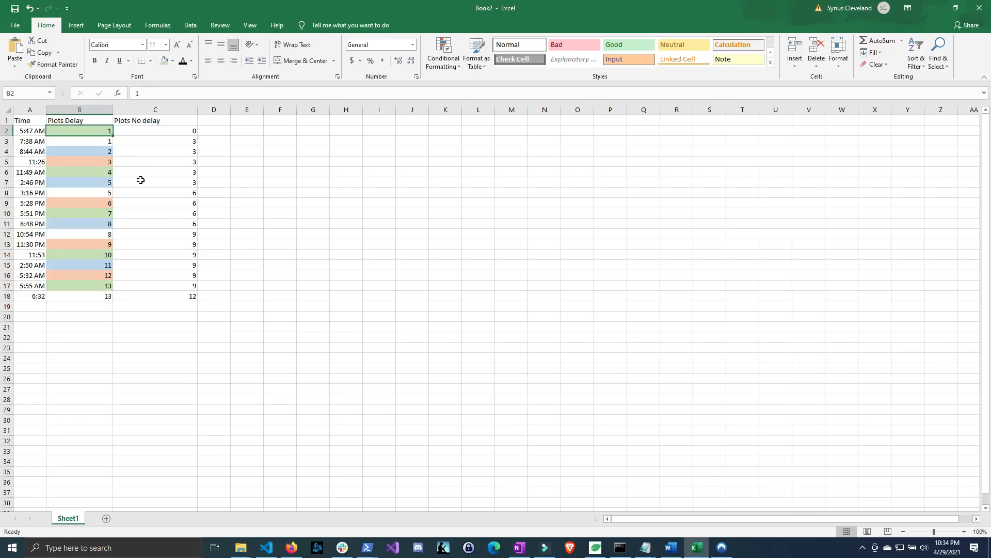
pyautogui.moveTo(150, 196)
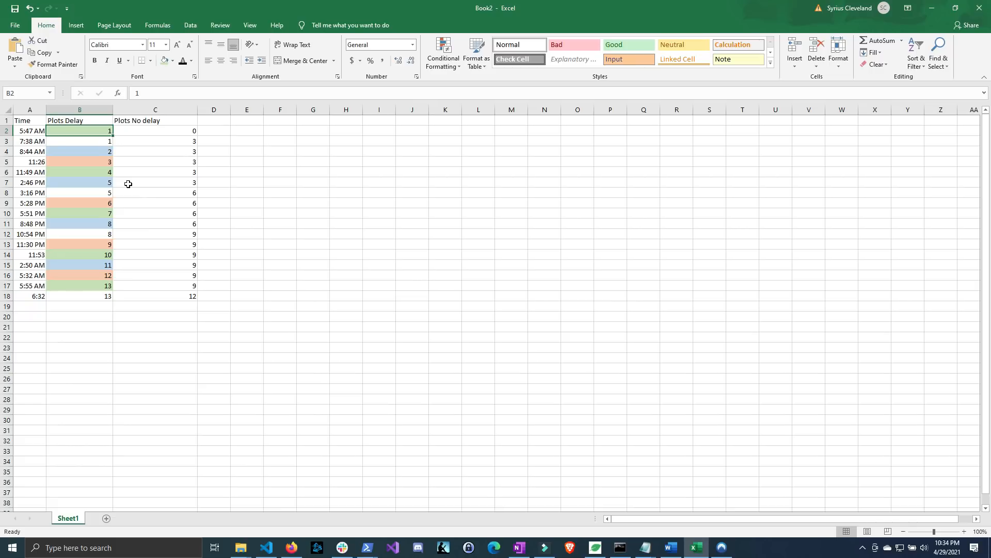
pyautogui.moveTo(916, 29)
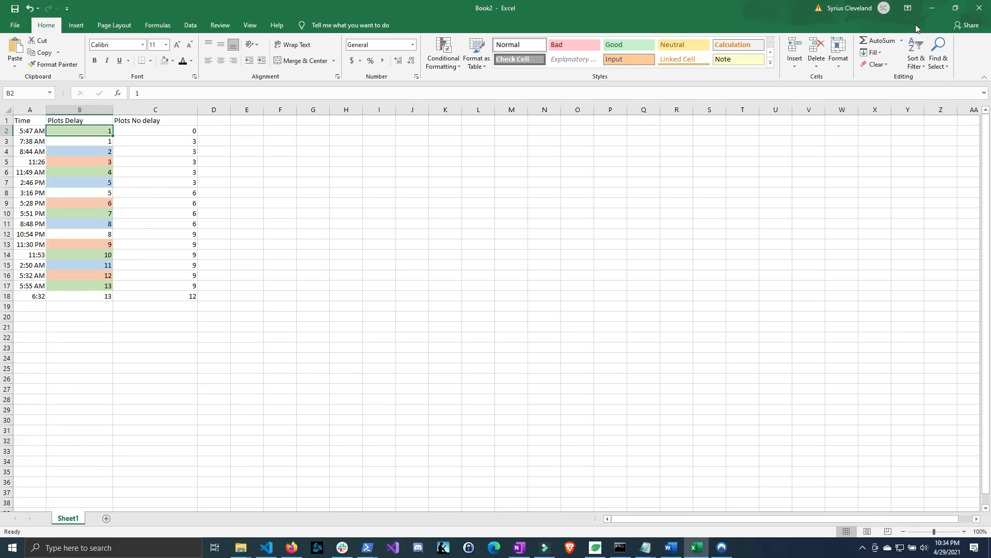
pyautogui.moveTo(932, 10)
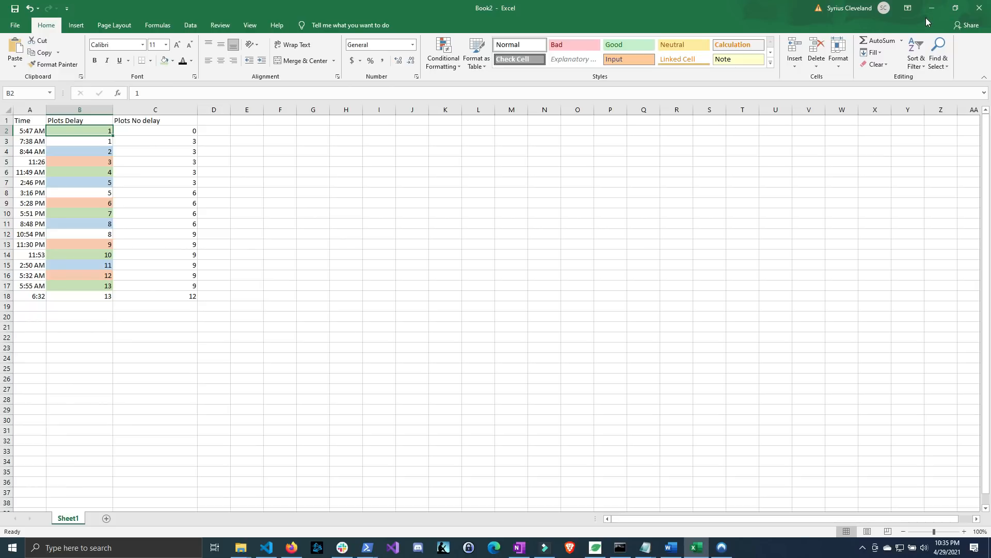
# Step: Minimize the delay versus no-delay plot count spreadsheet
pyautogui.click(545, 548)
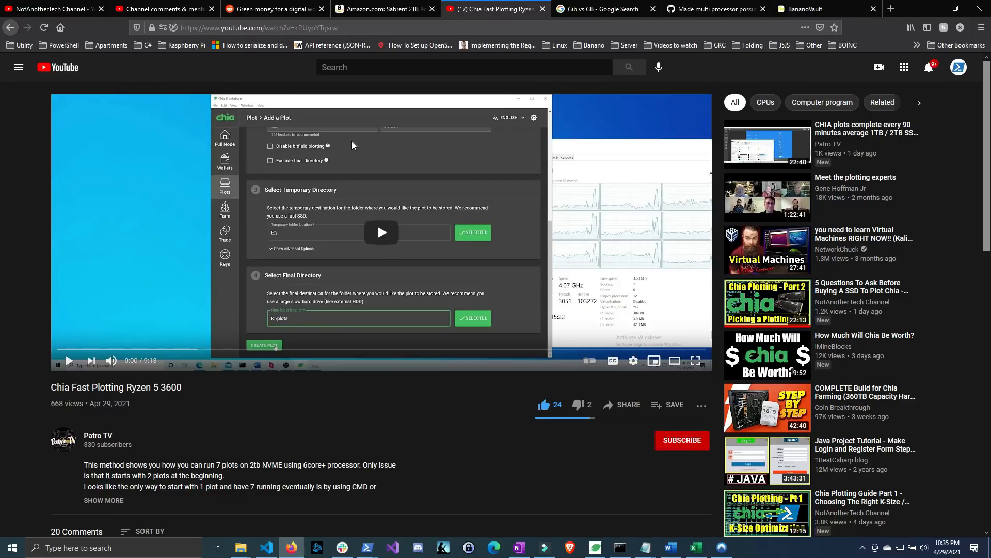
pyautogui.moveTo(421, 253)
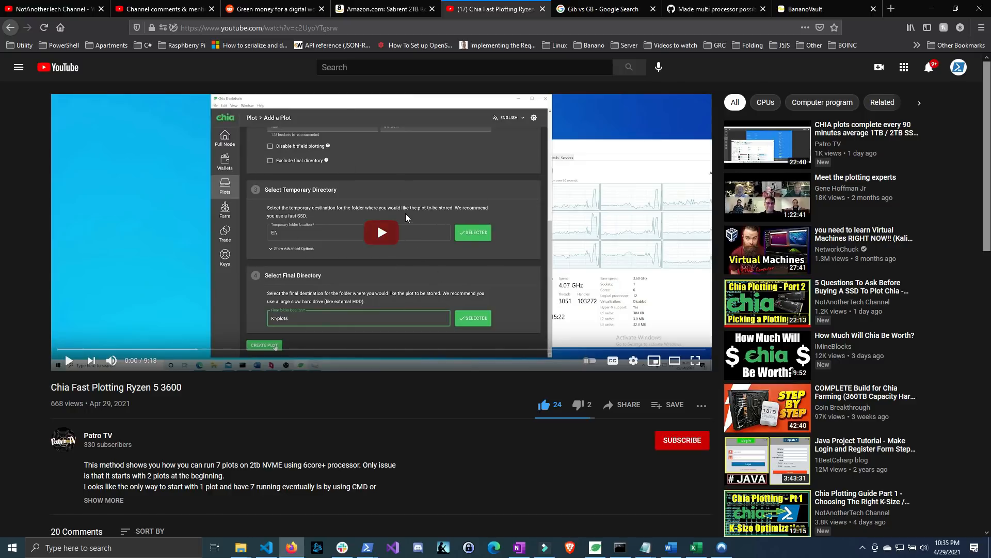
# Step: Scroll to the pinned comment on per-plot RAM and back up on the video page
pyautogui.scroll(-3)
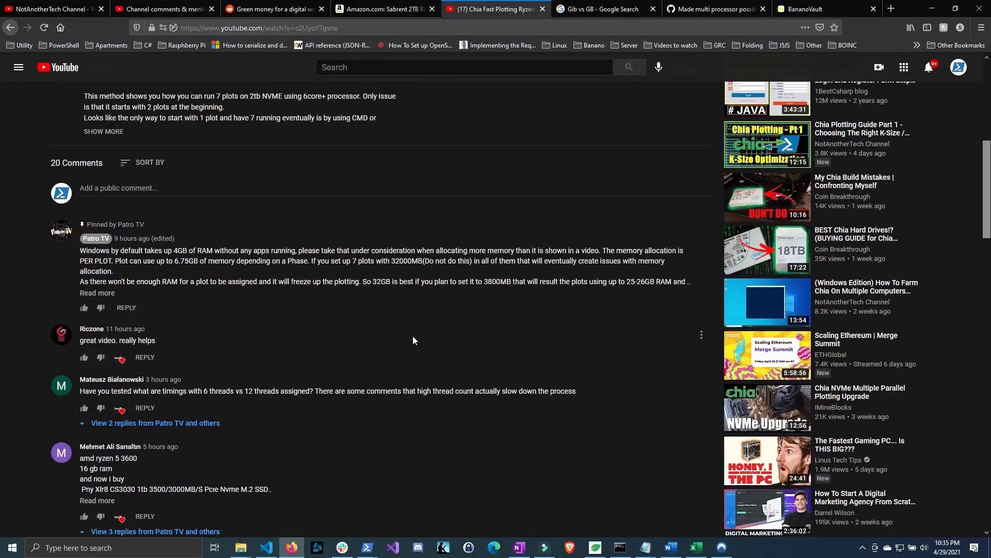
pyautogui.scroll(3)
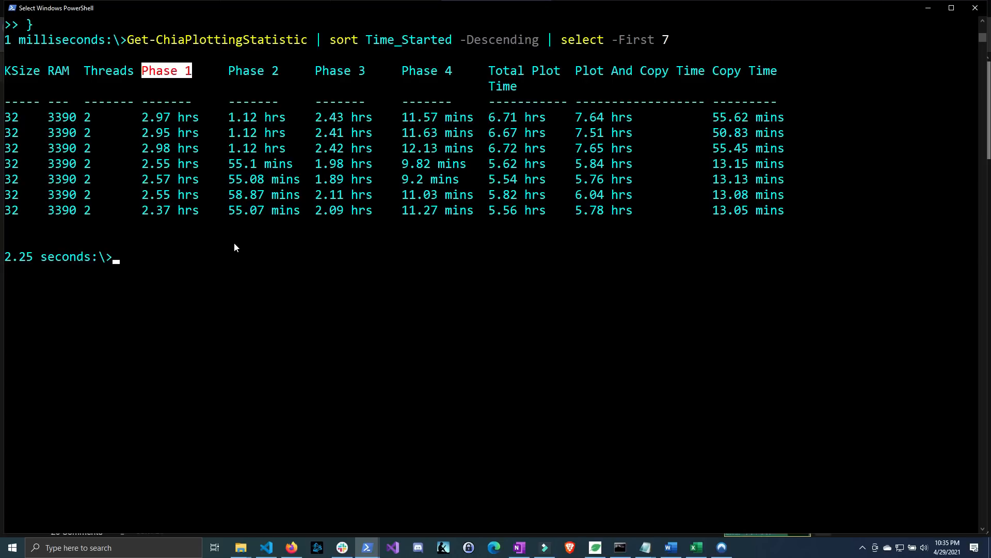
pyautogui.moveTo(318, 276)
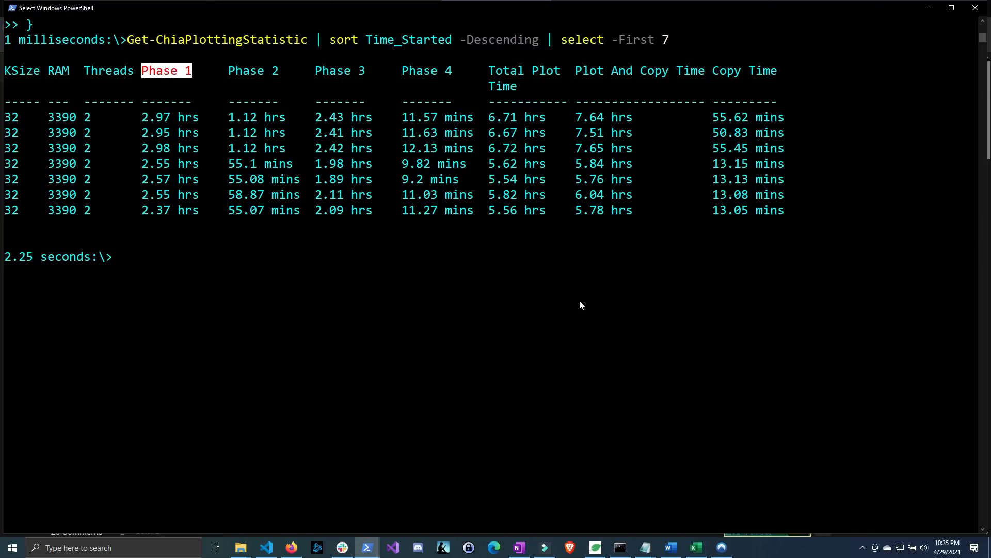
pyautogui.moveTo(566, 336)
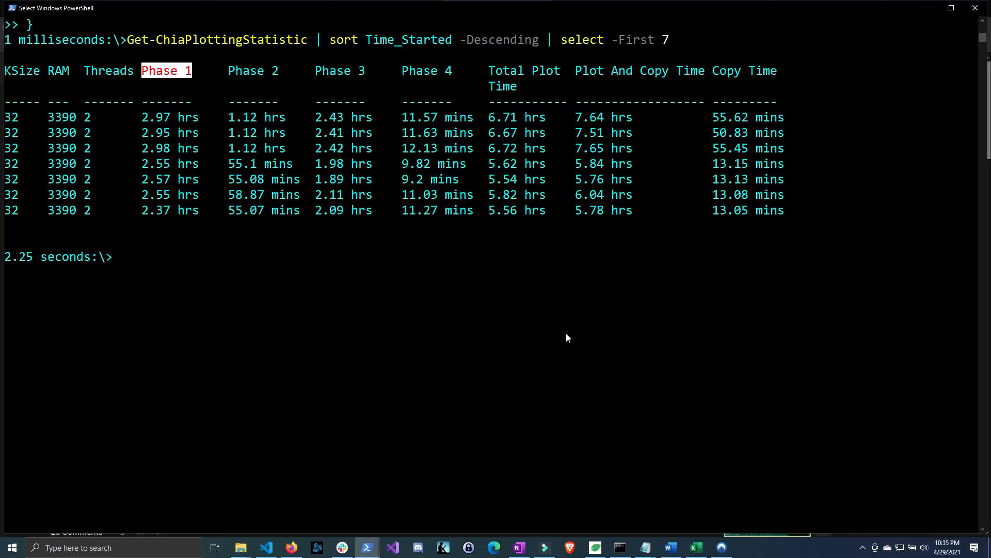
pyautogui.moveTo(266, 295)
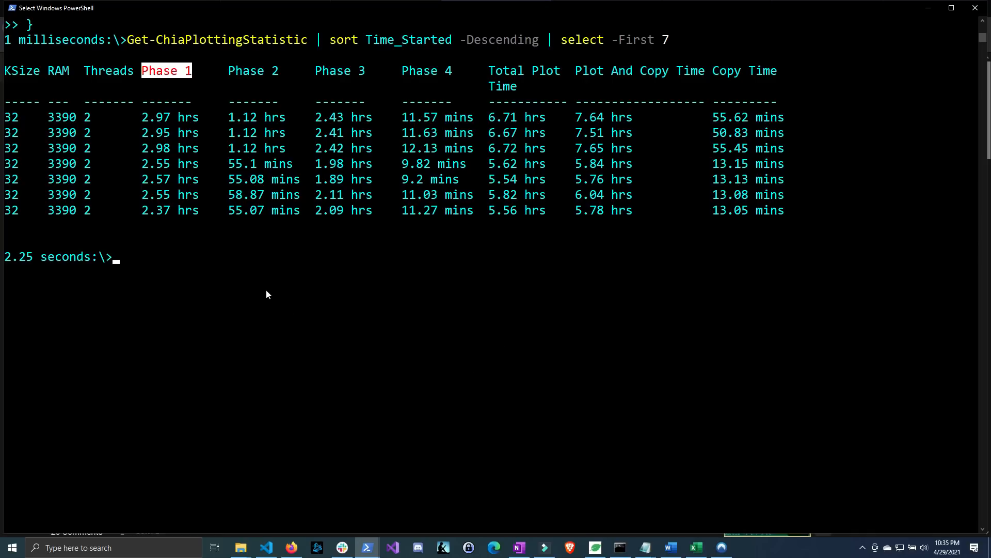
pyautogui.moveTo(433, 342)
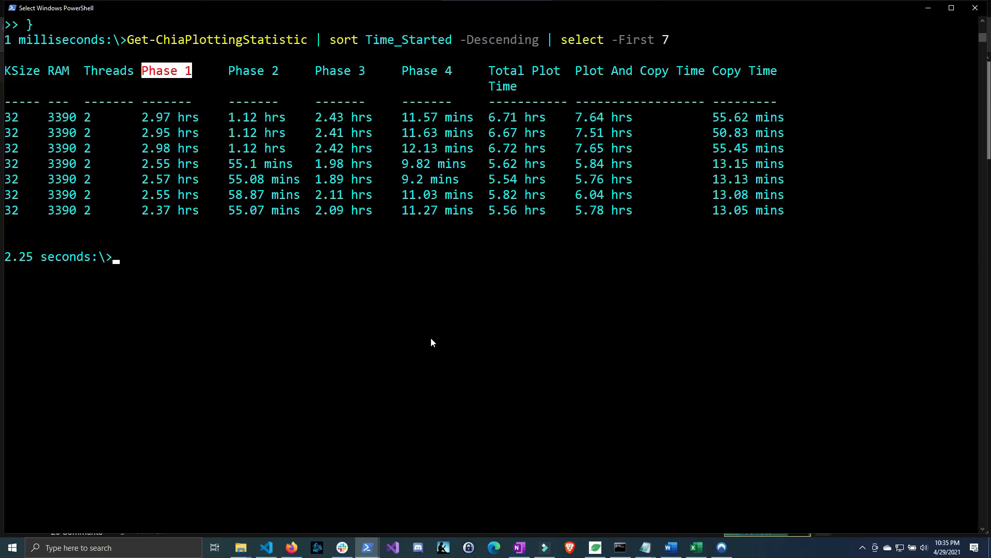